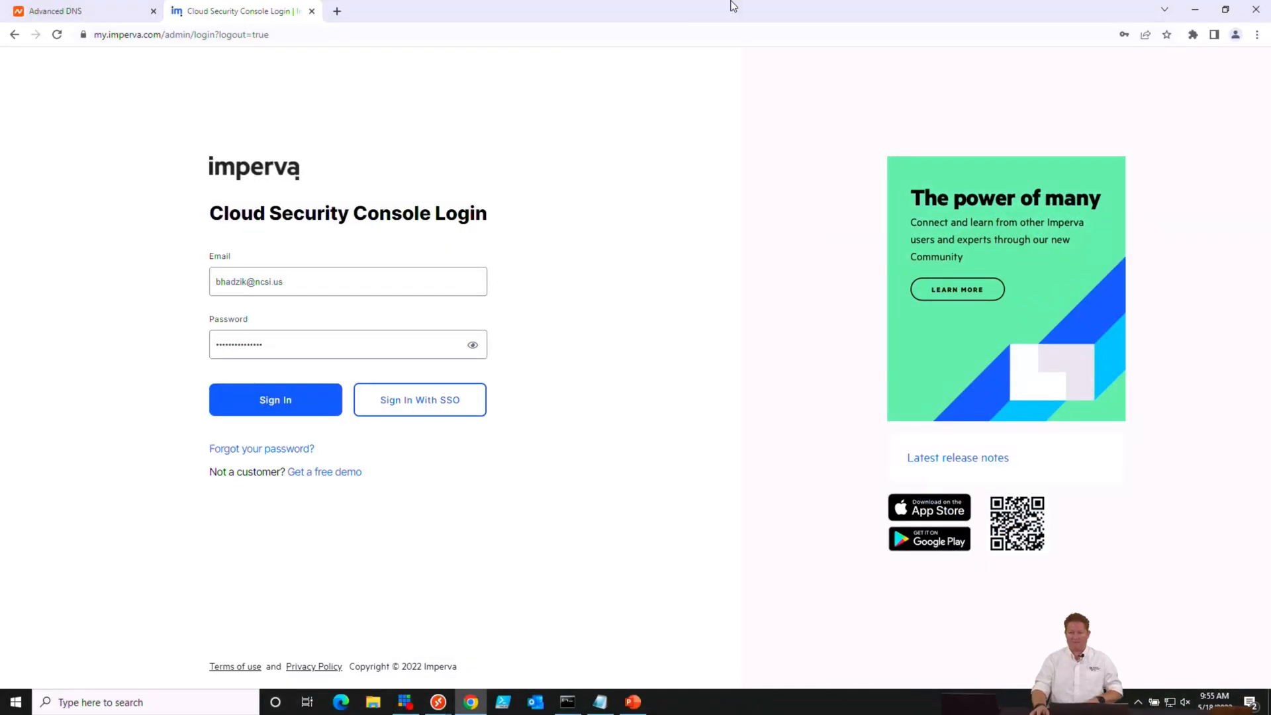
mouse_move(160, 74)
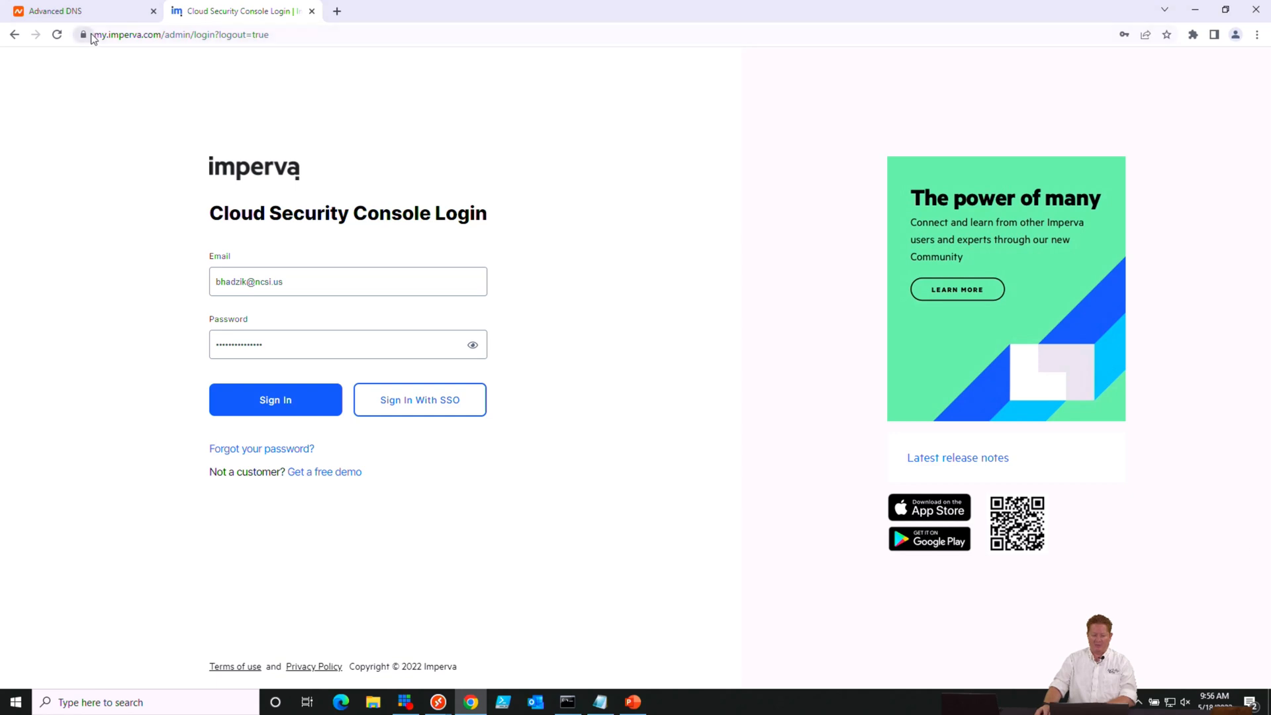
Sign in to the Imperva Cloud Security Console with the filled-in credentials
left_click(186, 33)
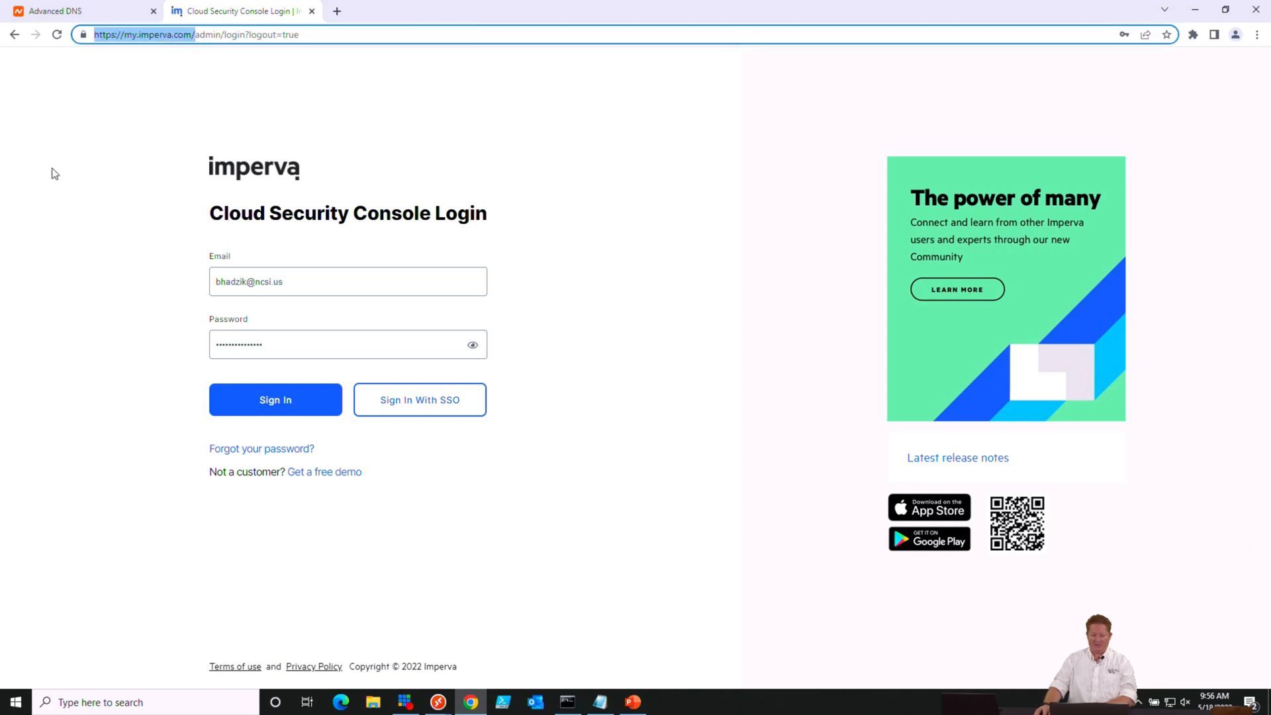
left_click(274, 400)
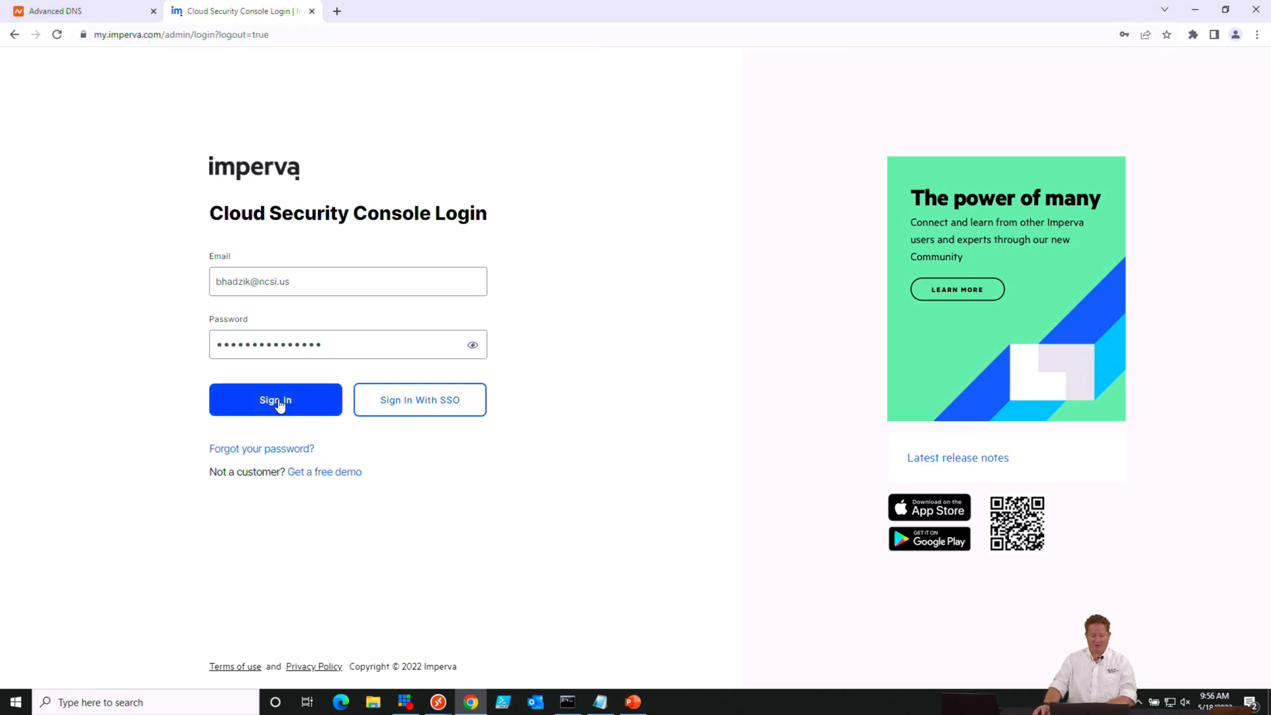
left_click(274, 400)
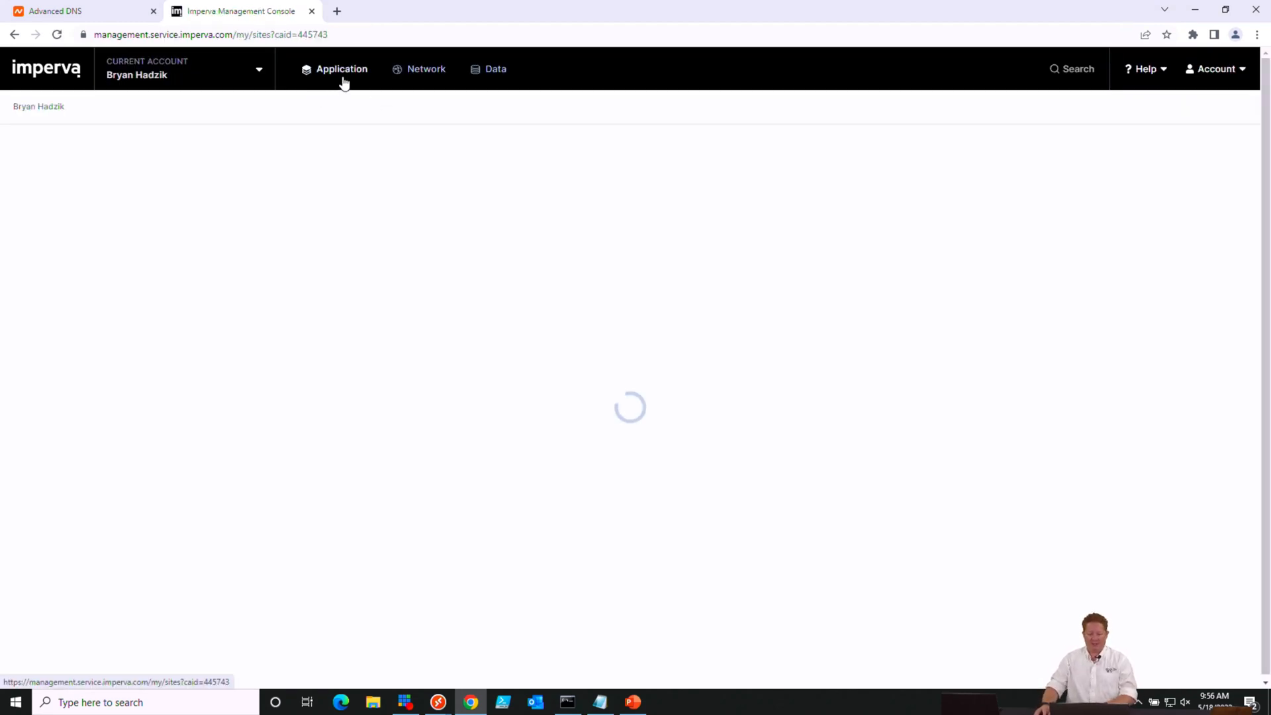
Open the Application websites list and start the Add website wizard
left_click(340, 68)
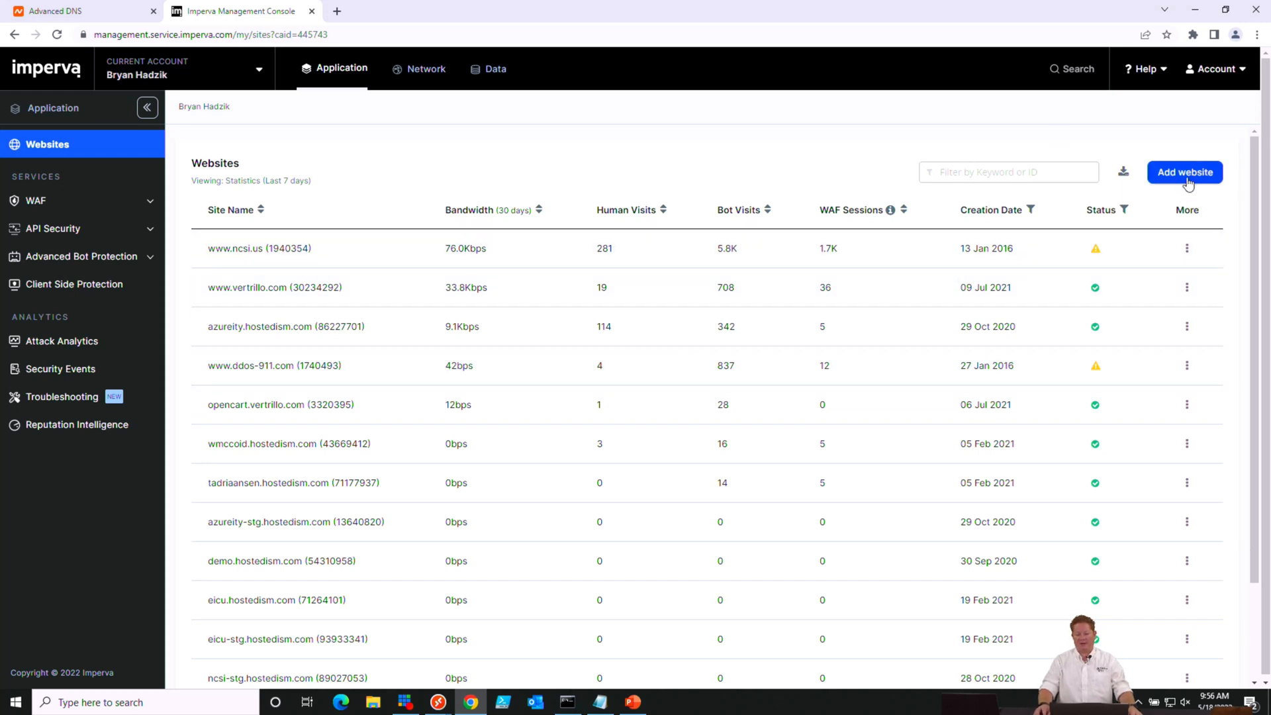
left_click(1183, 172)
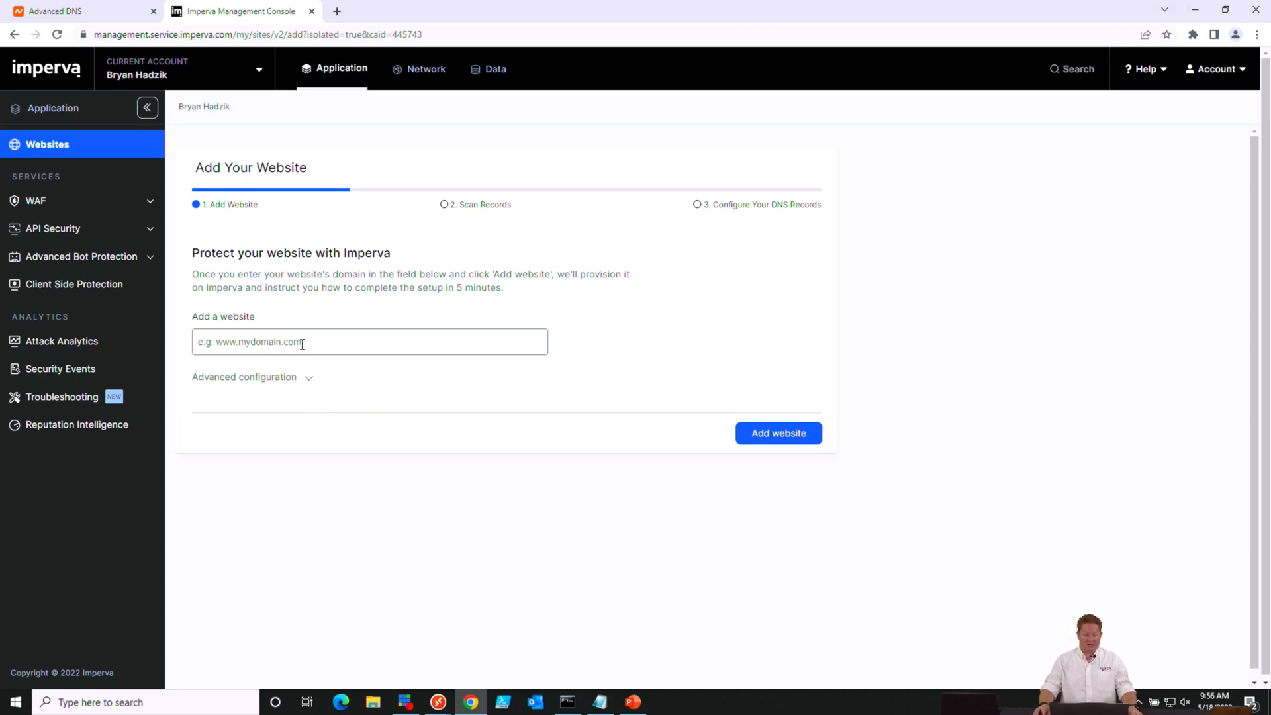
Submit Store1.vertrillo.com as a new website and wait for the records scan
left_click(368, 342)
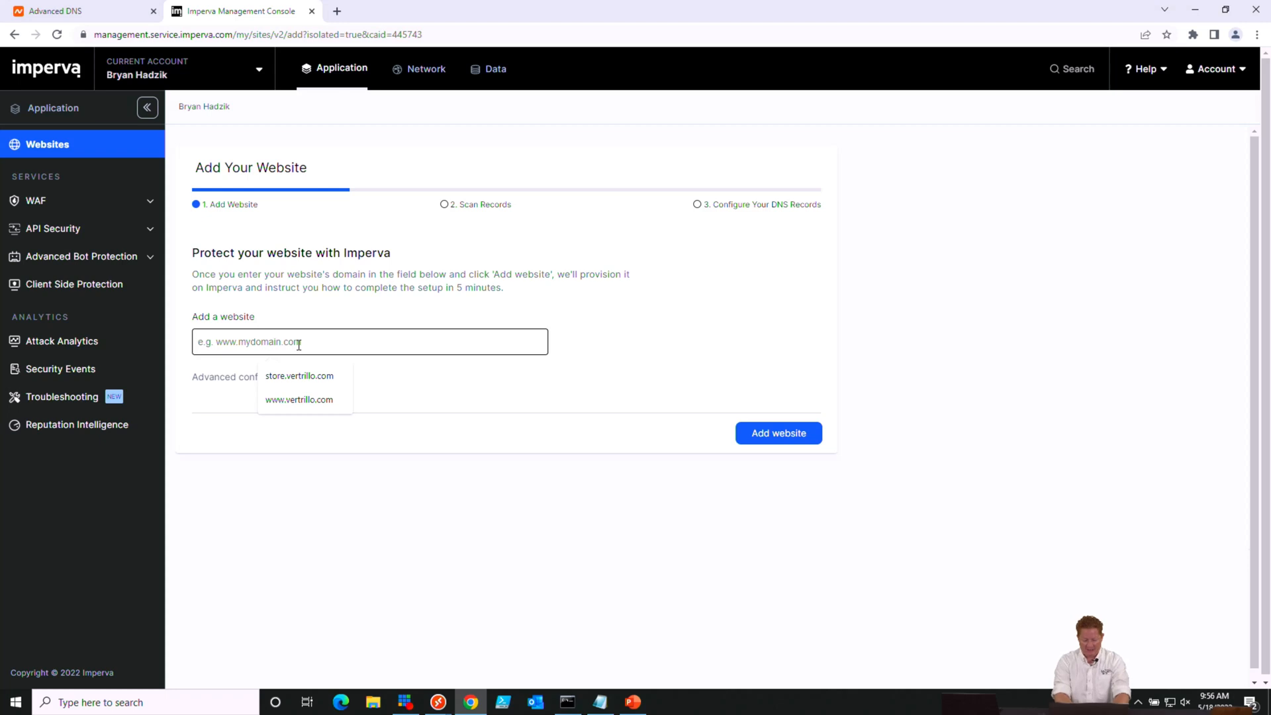
type("Store1.vertrillo.com")
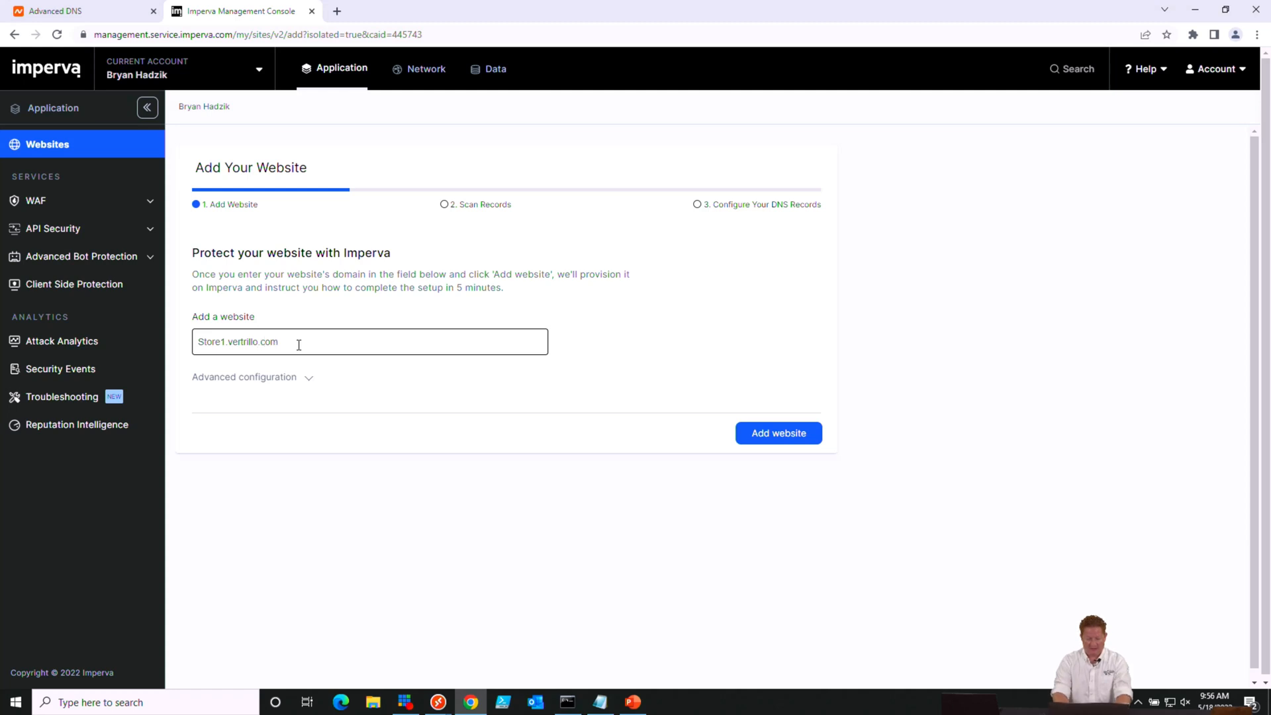
left_click(777, 433)
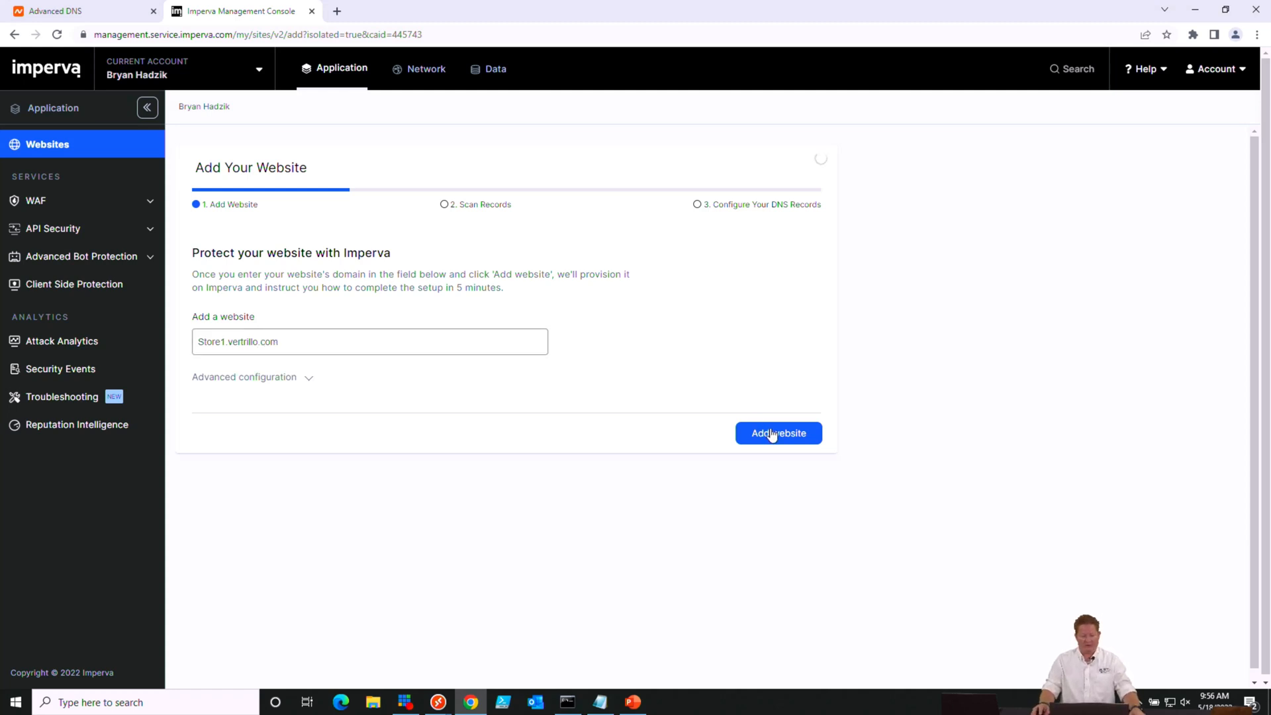
left_click(777, 433)
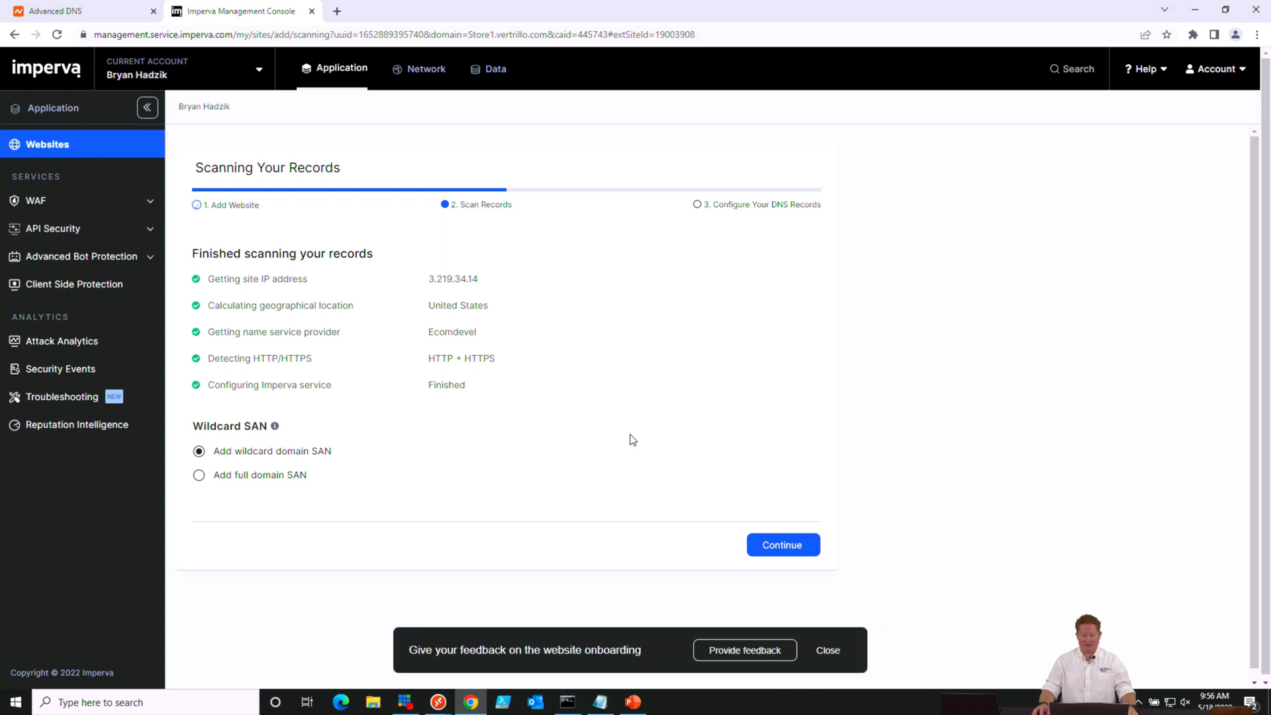
Select Add full domain SAN instead of wildcard and continue past the scan results
left_click(827, 649)
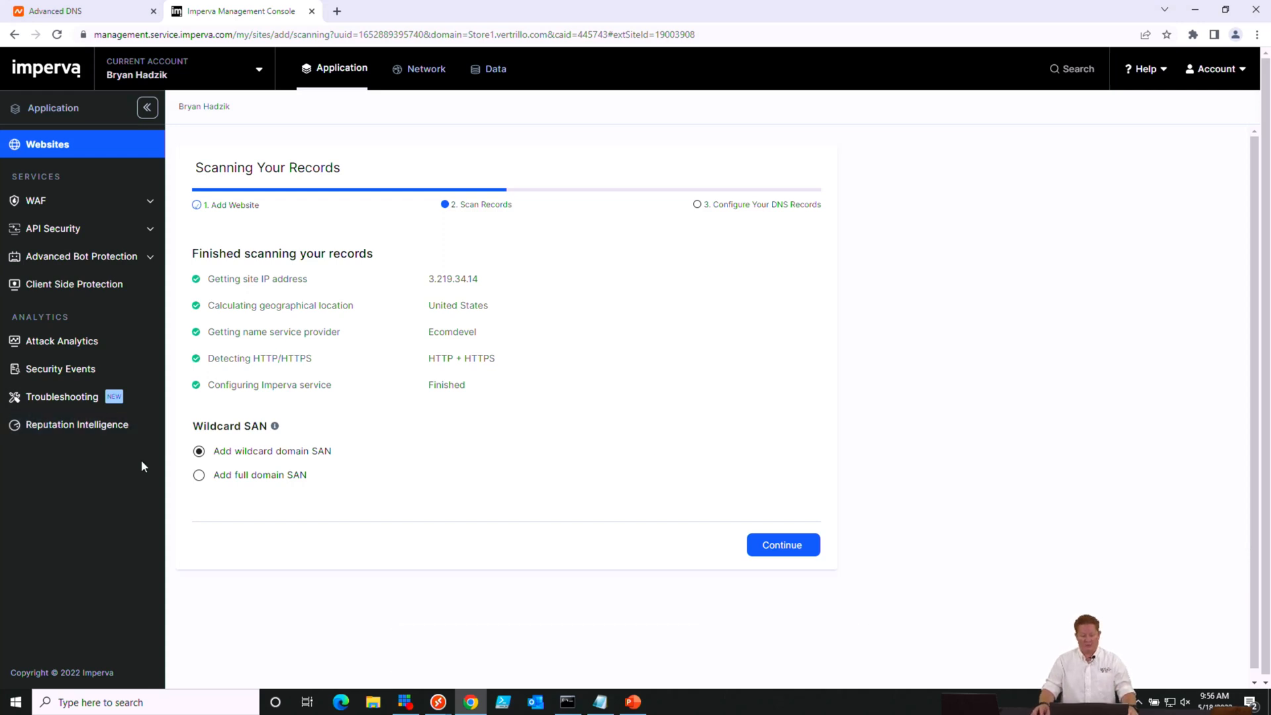
left_click(199, 475)
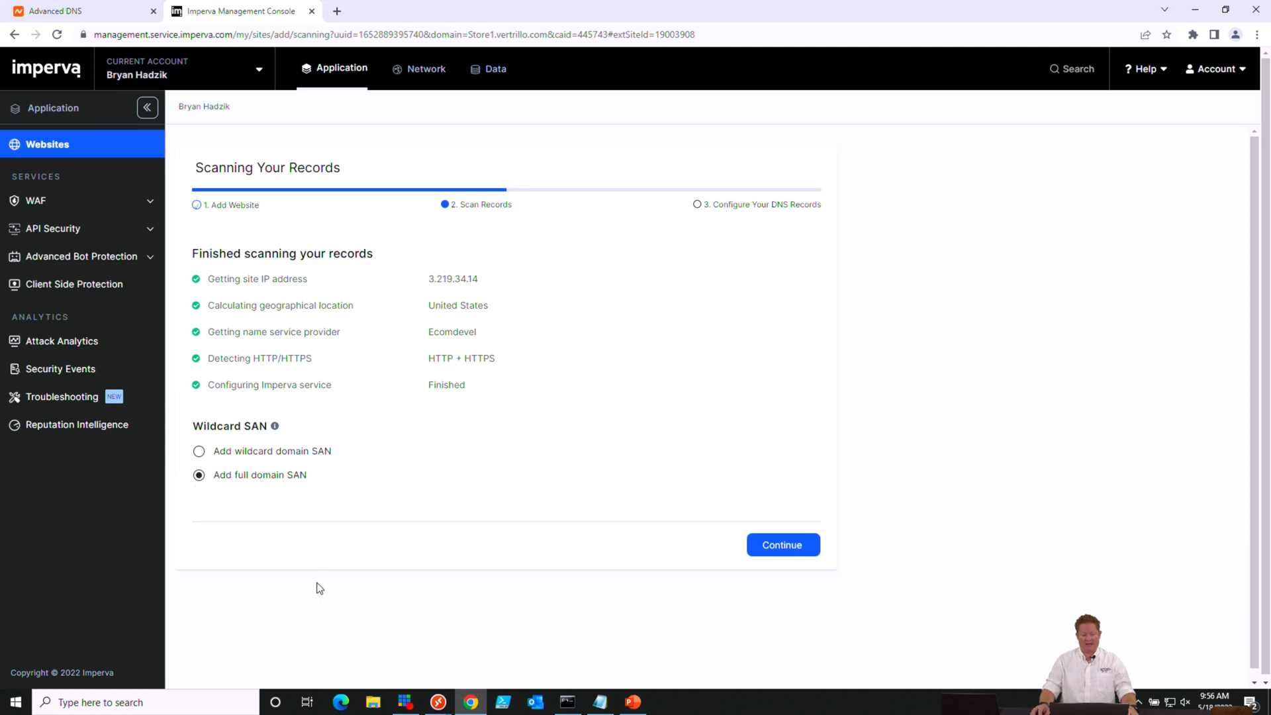
mouse_move(777, 511)
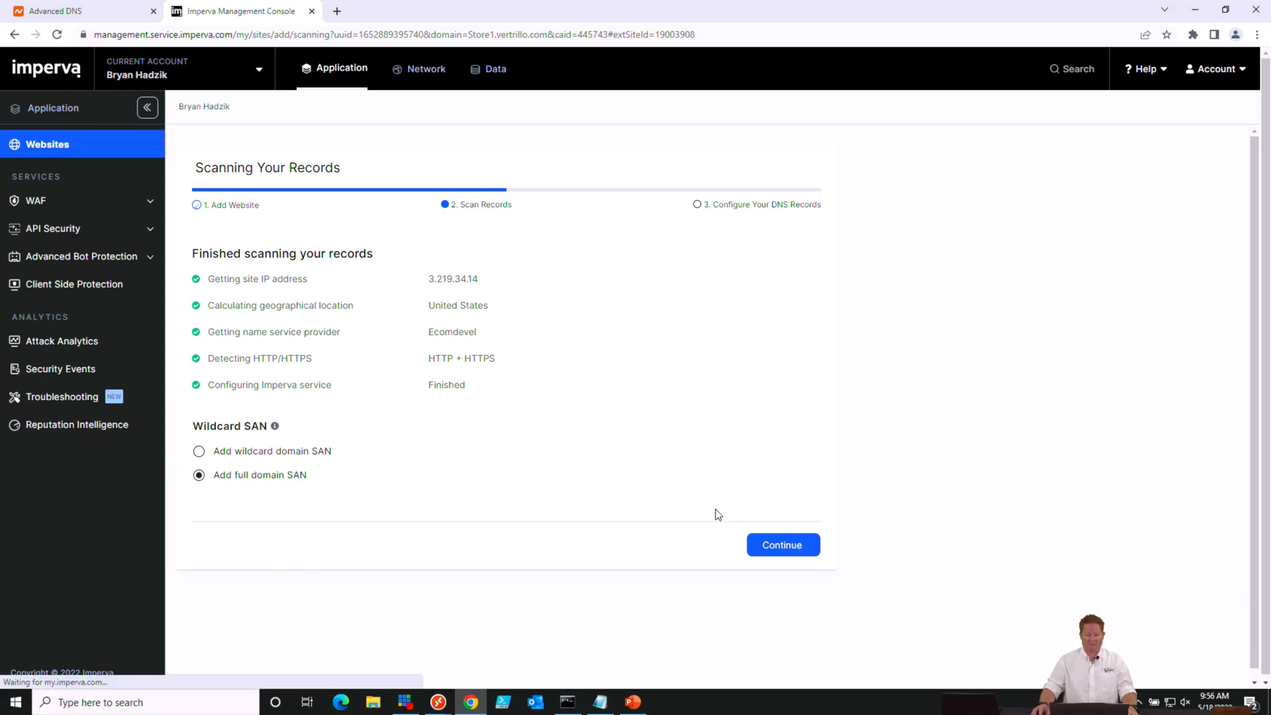
left_click(780, 544)
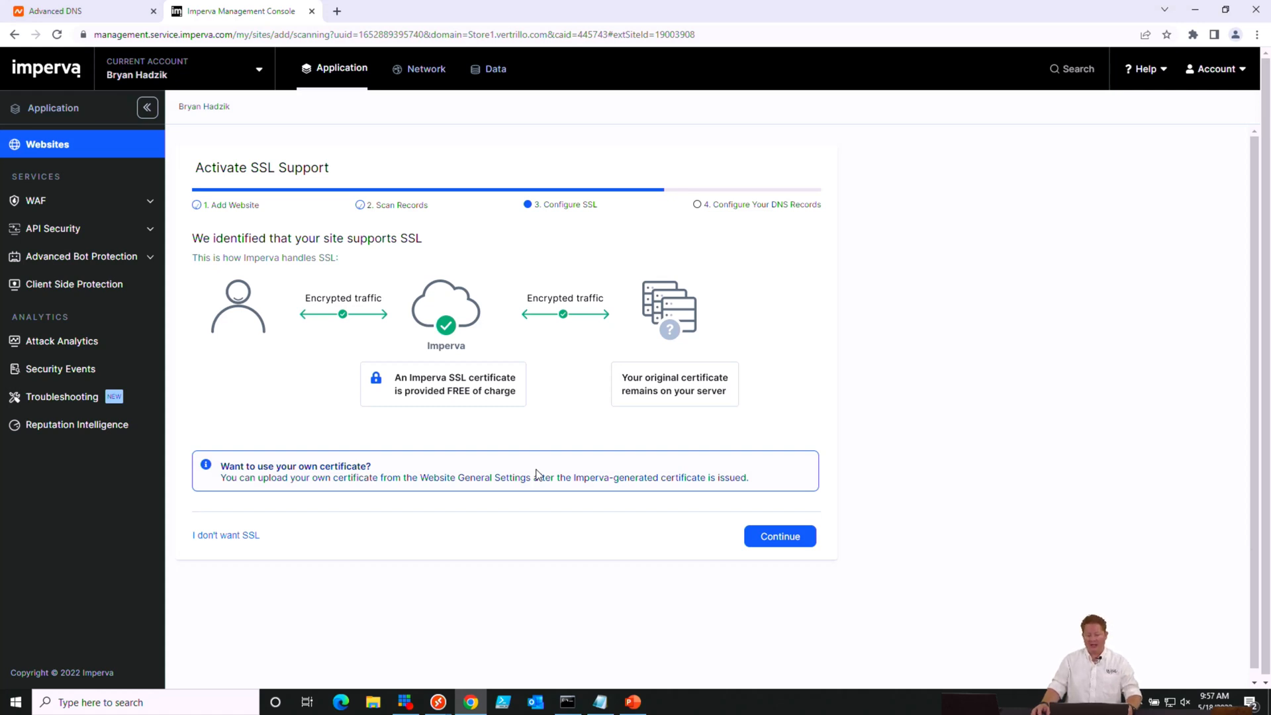
mouse_move(610, 458)
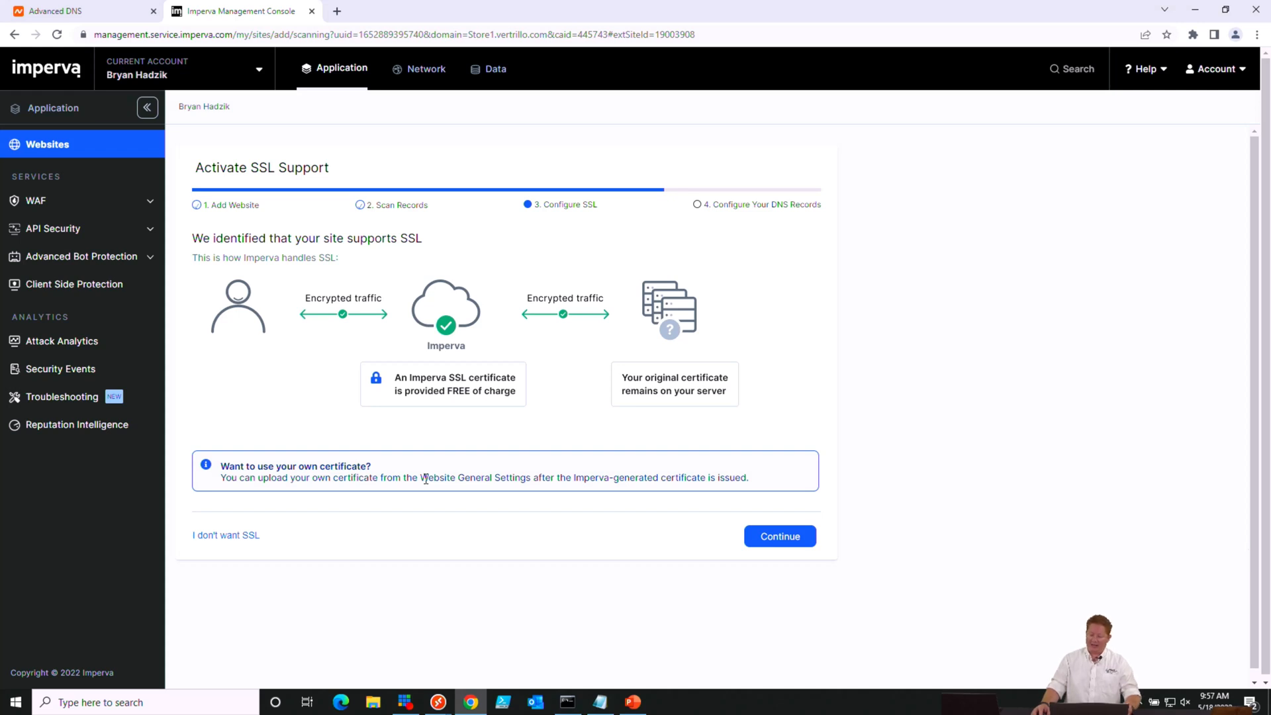
mouse_move(441, 563)
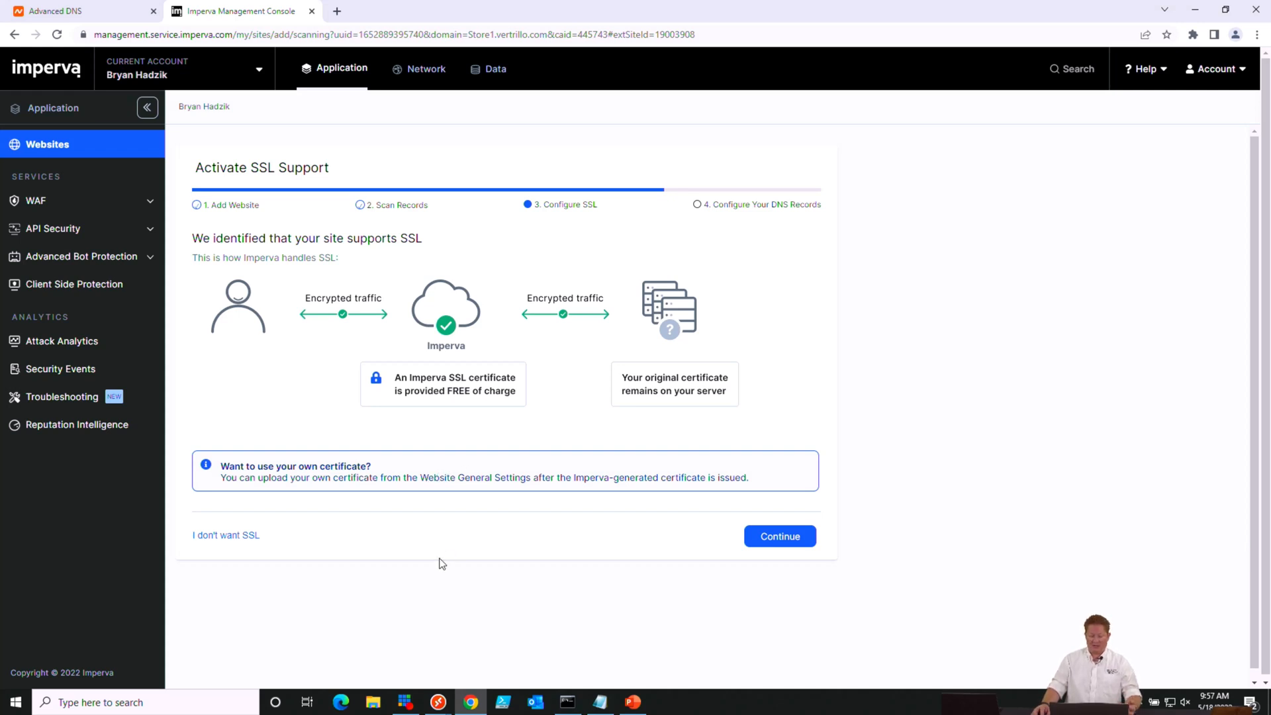
mouse_move(746, 635)
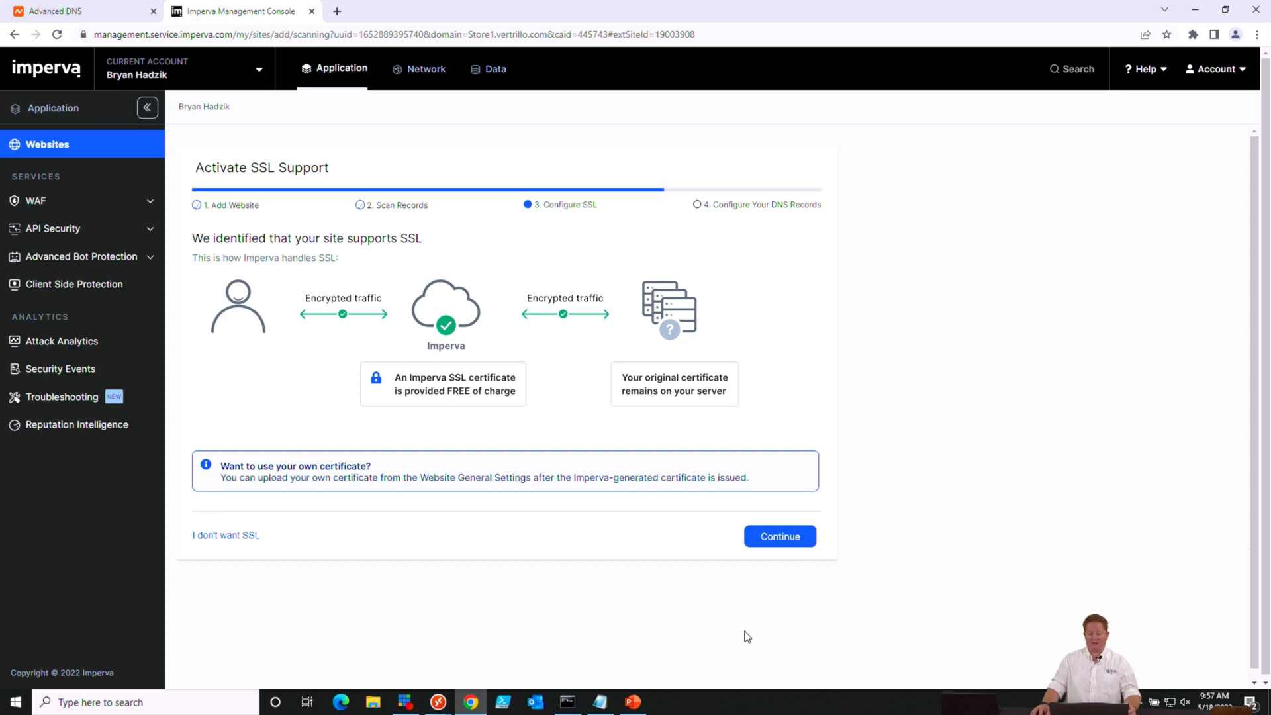
Accept the free Imperva SSL certificate on Activate SSL Support and continue
left_click(779, 536)
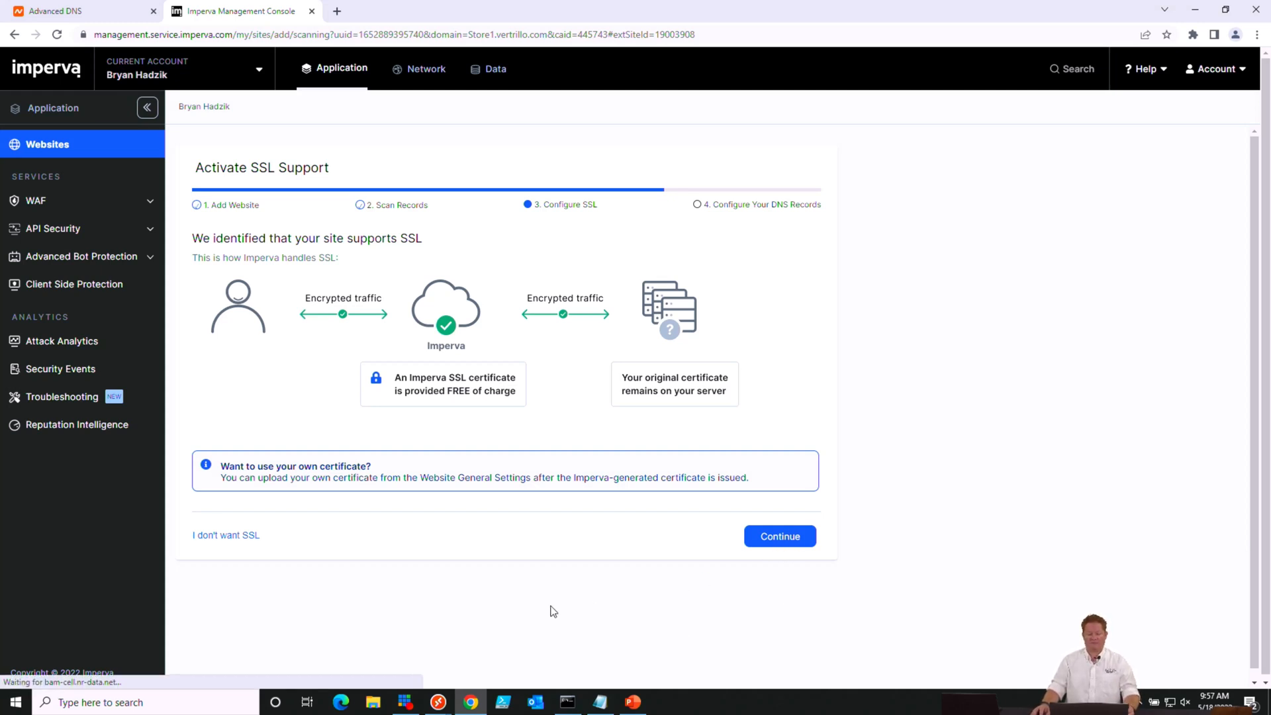
Reach domain validation, preview e-mail validation, then return to DNS TXT record validation
left_click(777, 535)
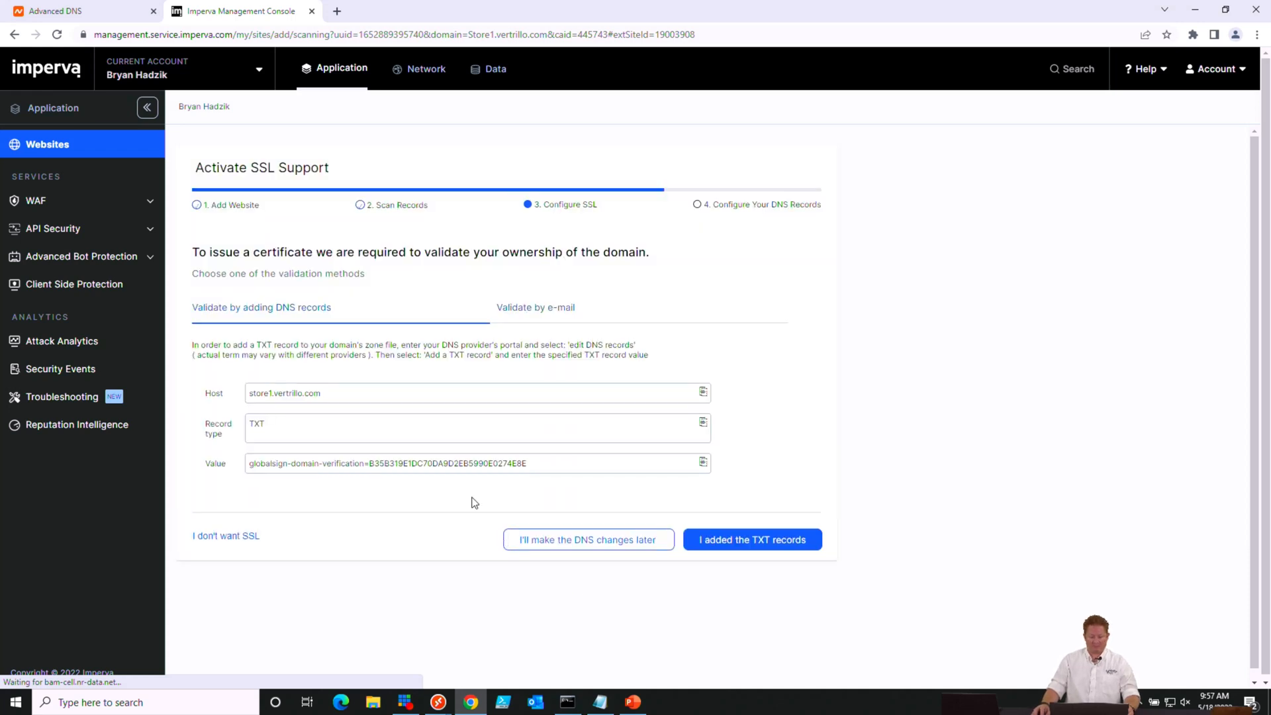
mouse_move(429, 450)
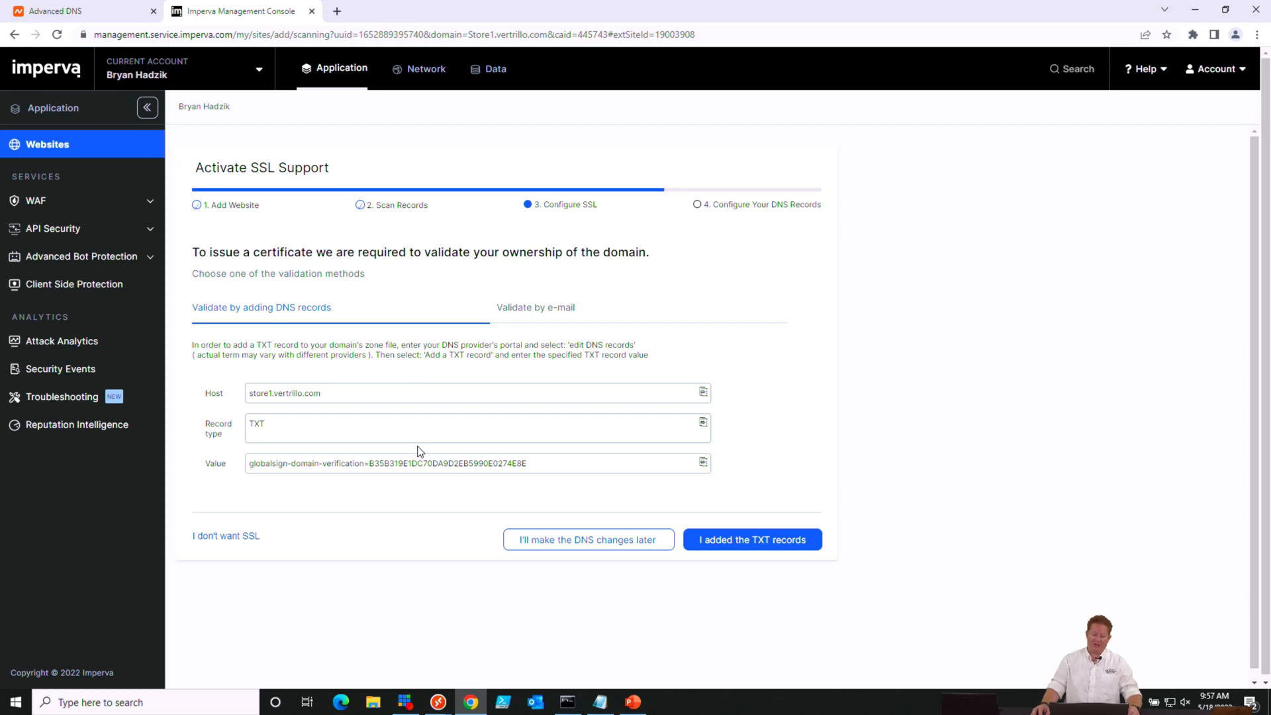
mouse_move(384, 487)
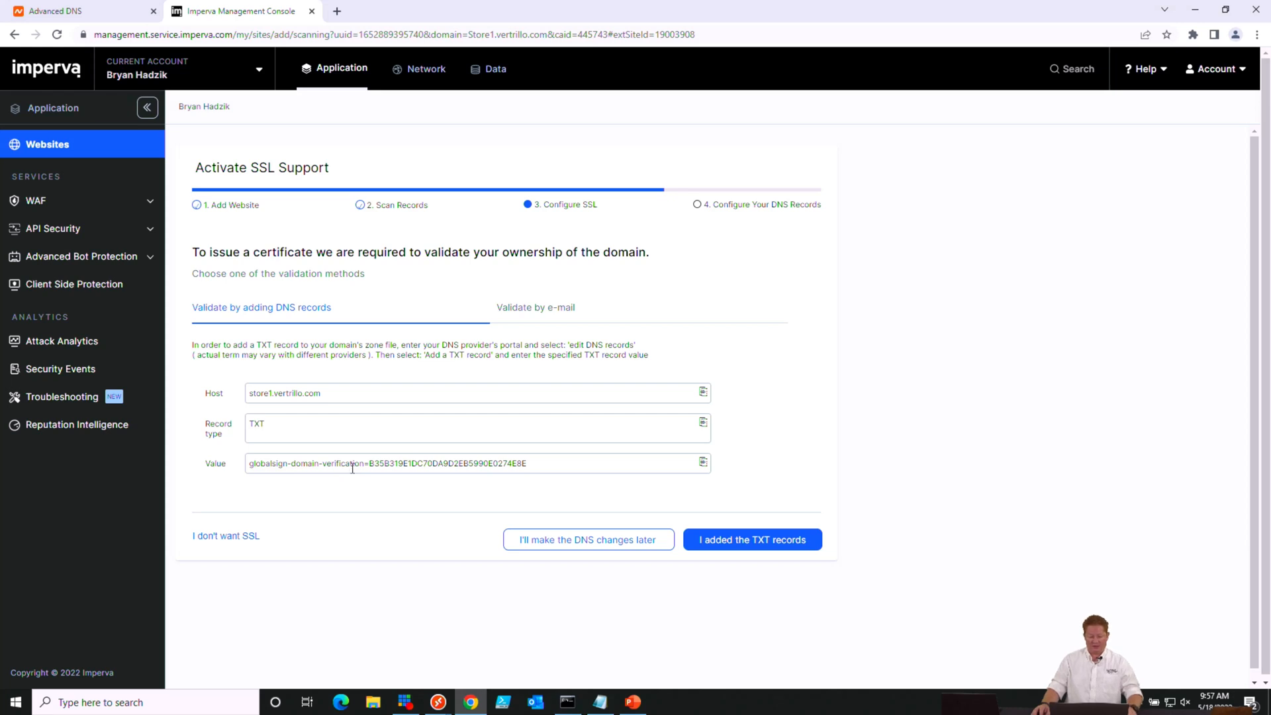
mouse_move(564, 282)
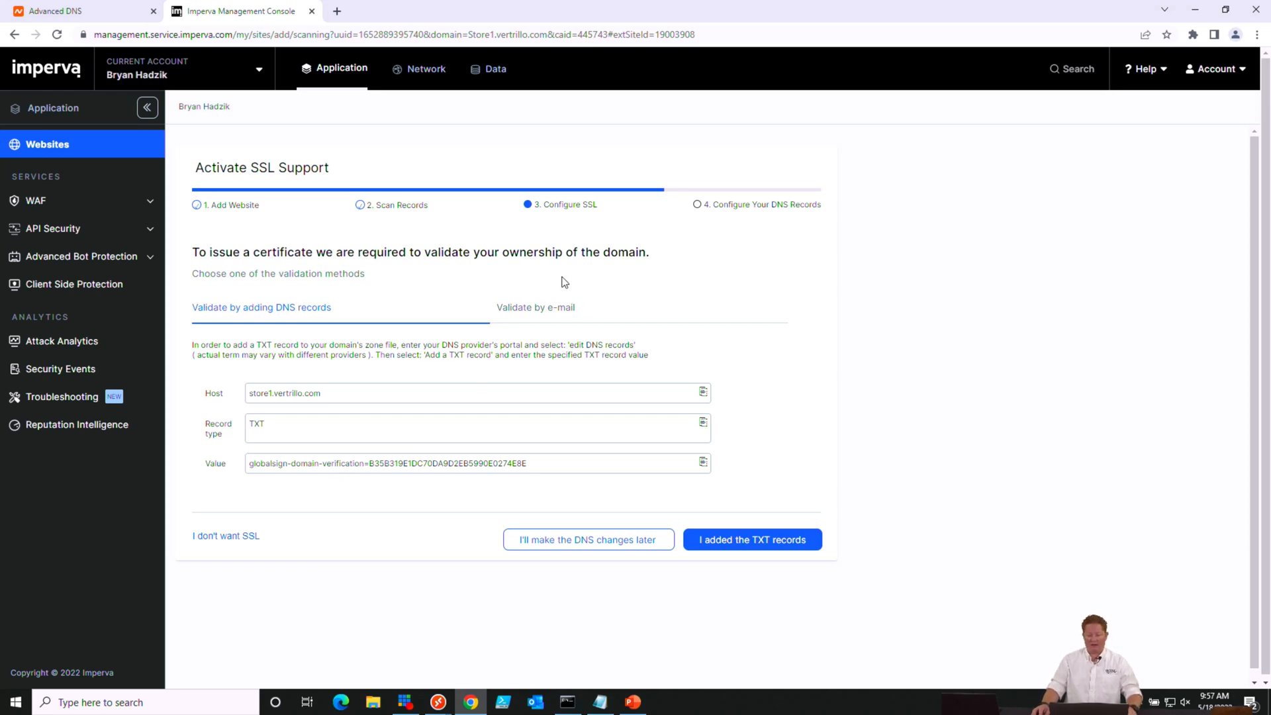
left_click(534, 307)
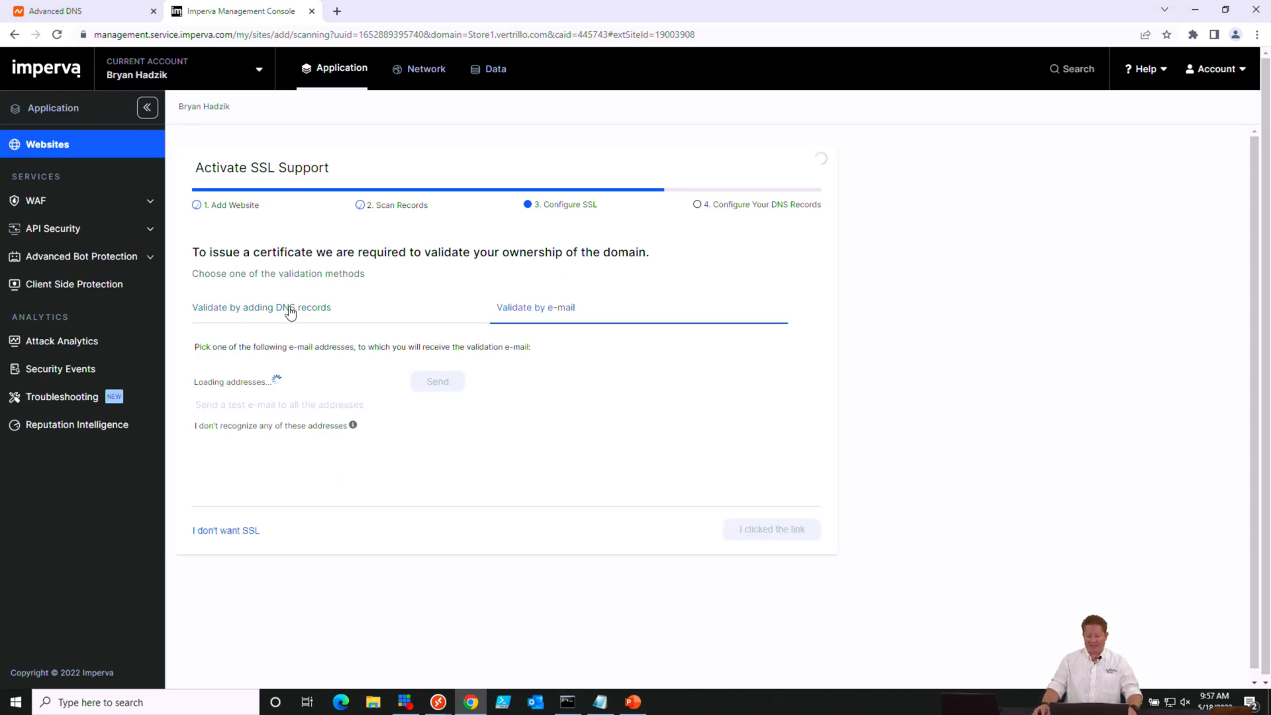
left_click(260, 307)
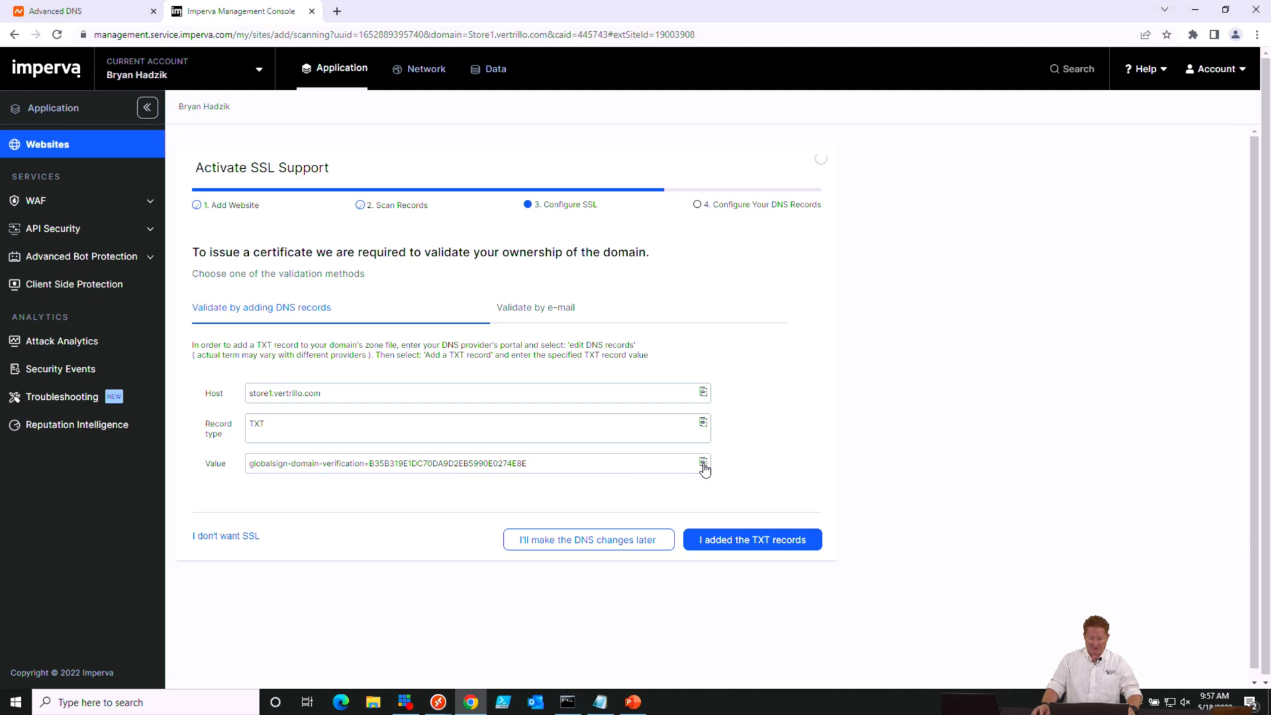
mouse_move(690, 484)
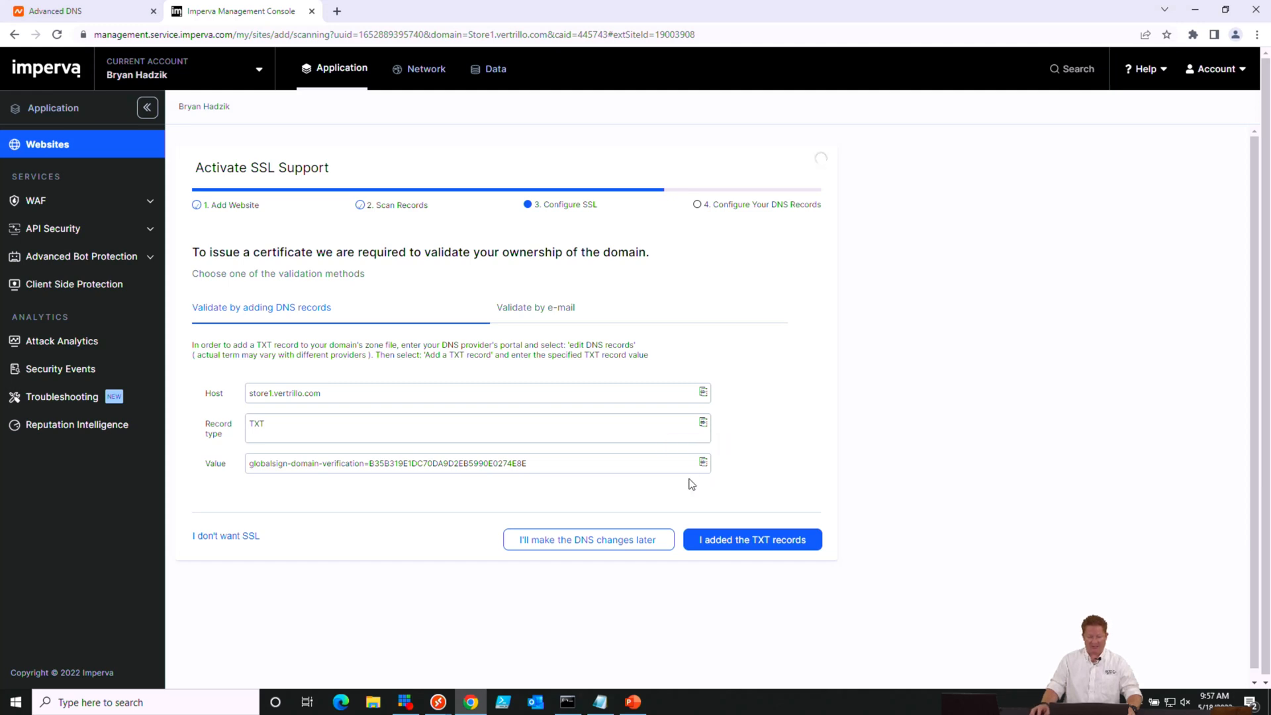
In Namecheap Advanced DNS, start a new TXT record with host store1
left_click(54, 11)
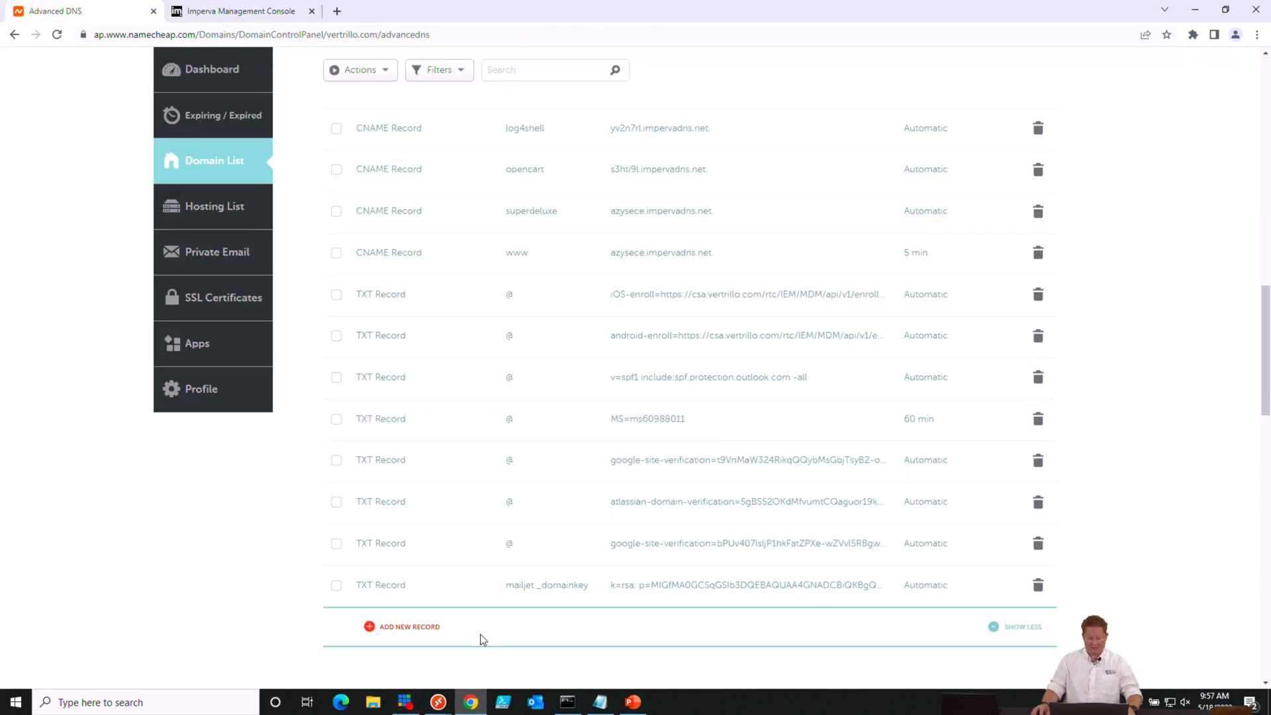
left_click(408, 625)
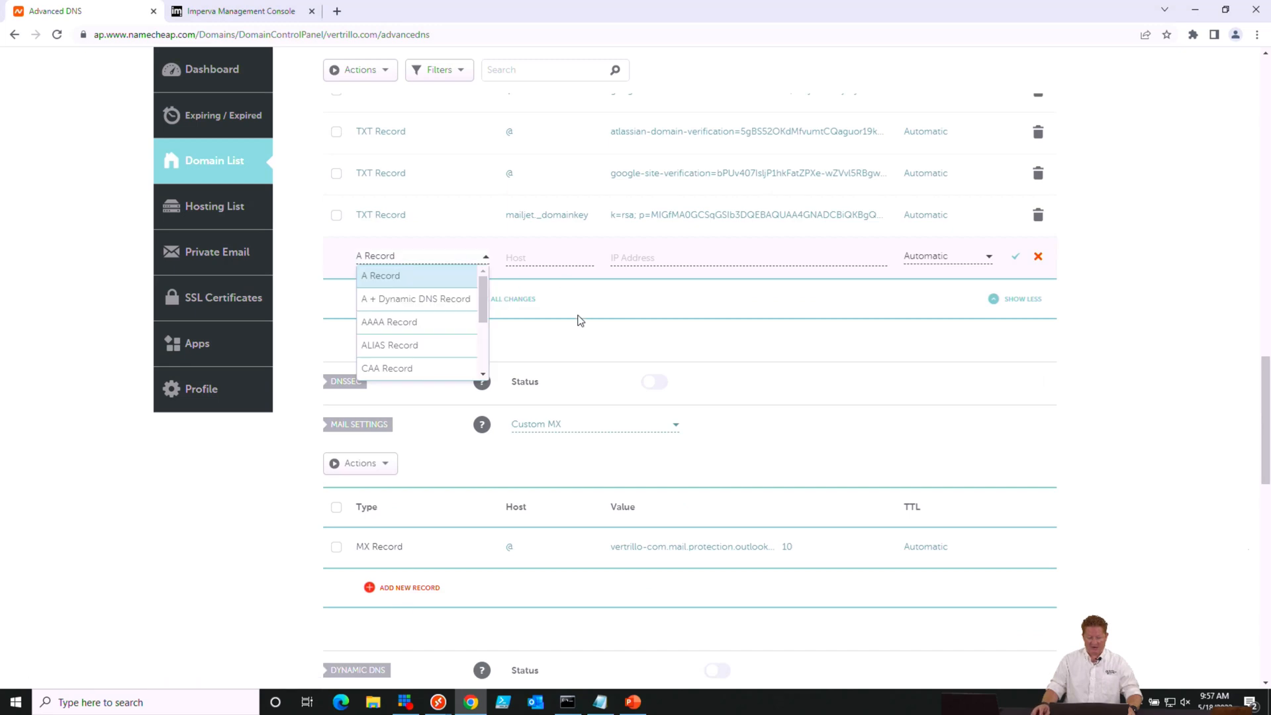
mouse_move(387, 368)
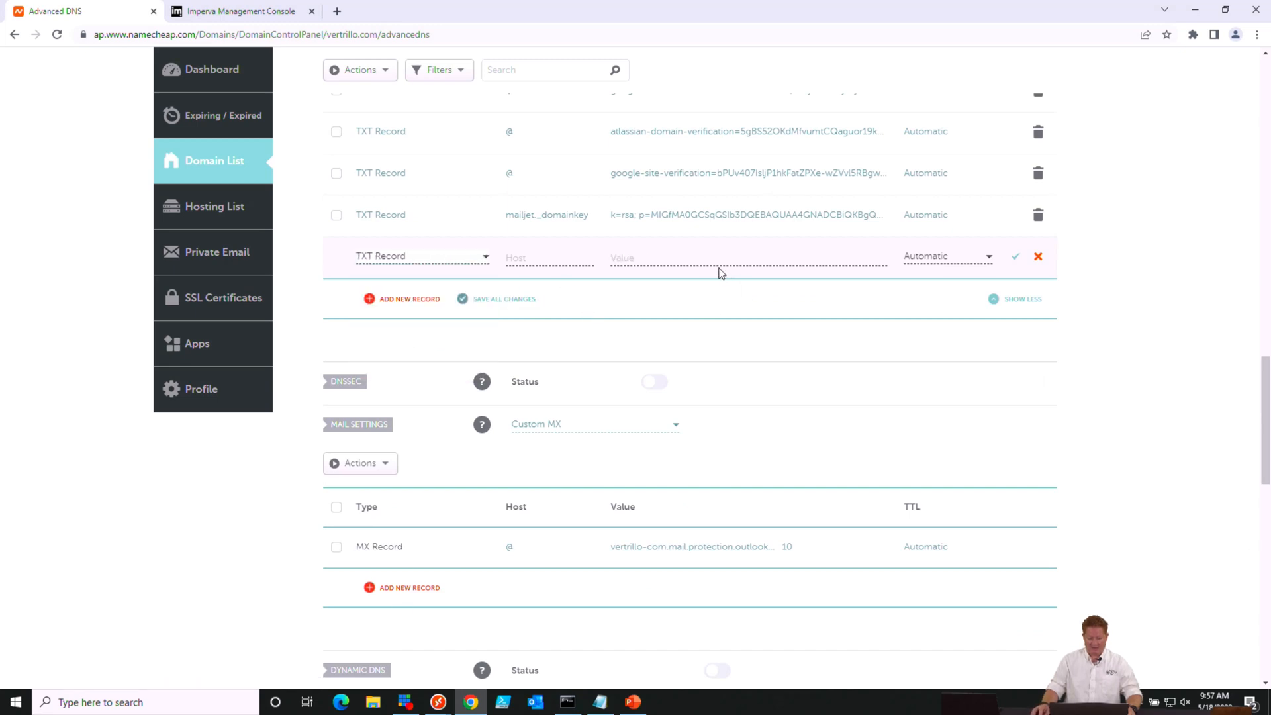
left_click(550, 257)
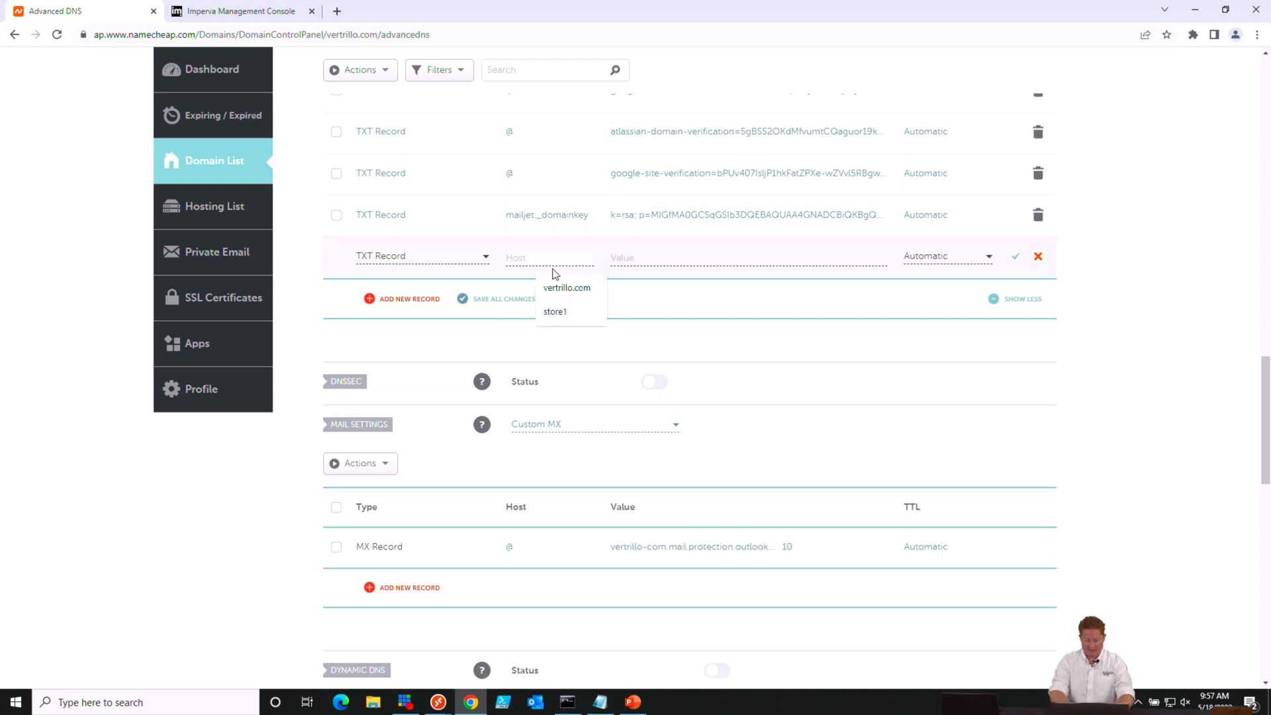
left_click(555, 311)
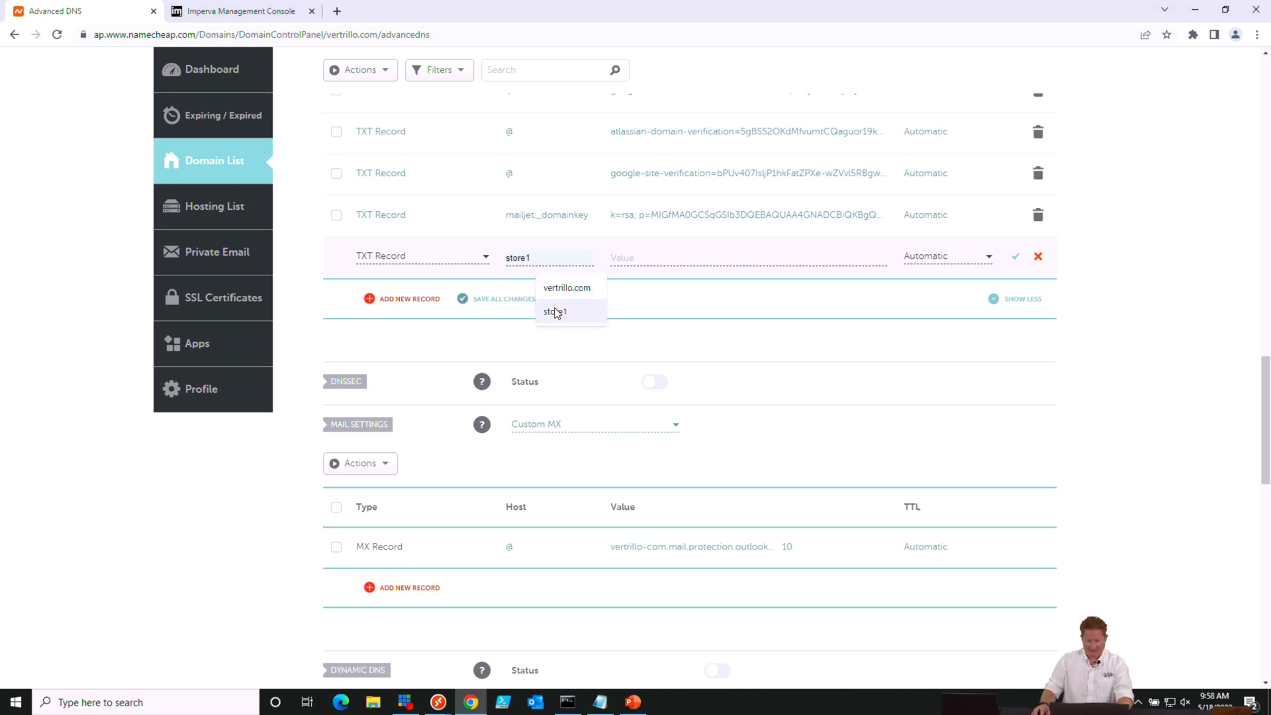
Enter the domain-verification value, save the TXT record, and return to Imperva
left_click(688, 257)
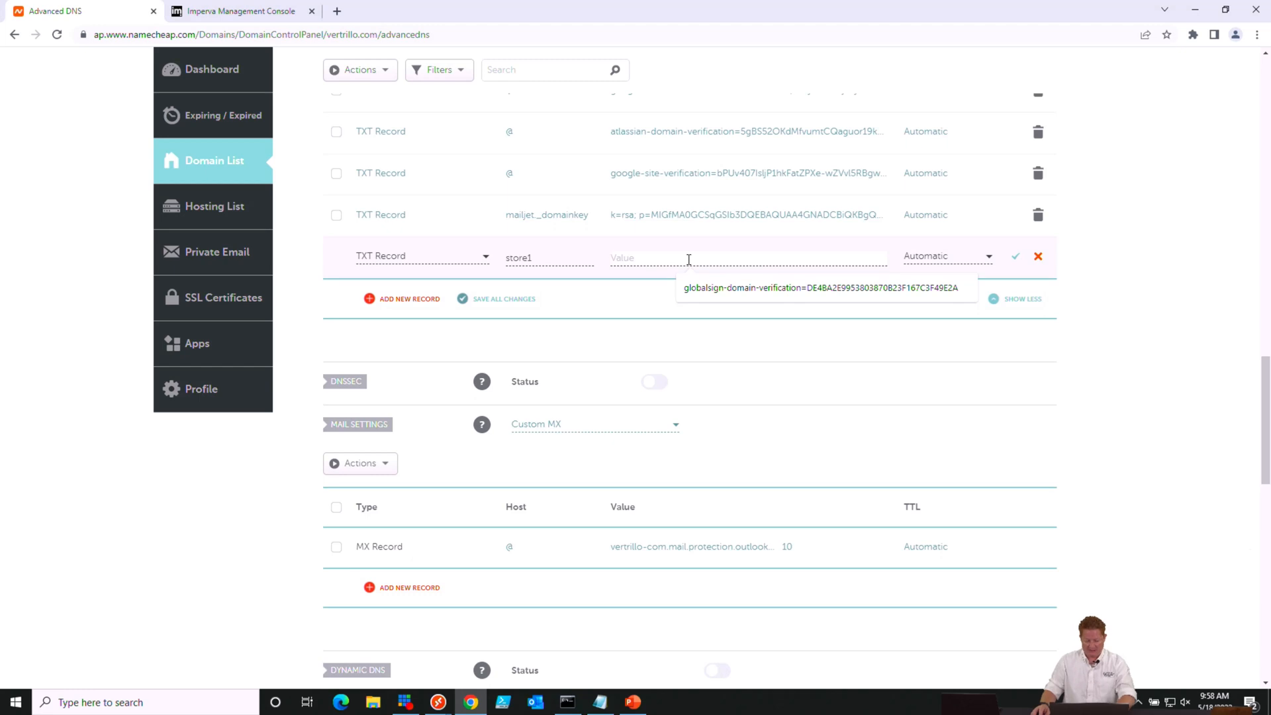
type("n-domain-verification=B35B319E1DC70DA9D2EB5990E0274E8E")
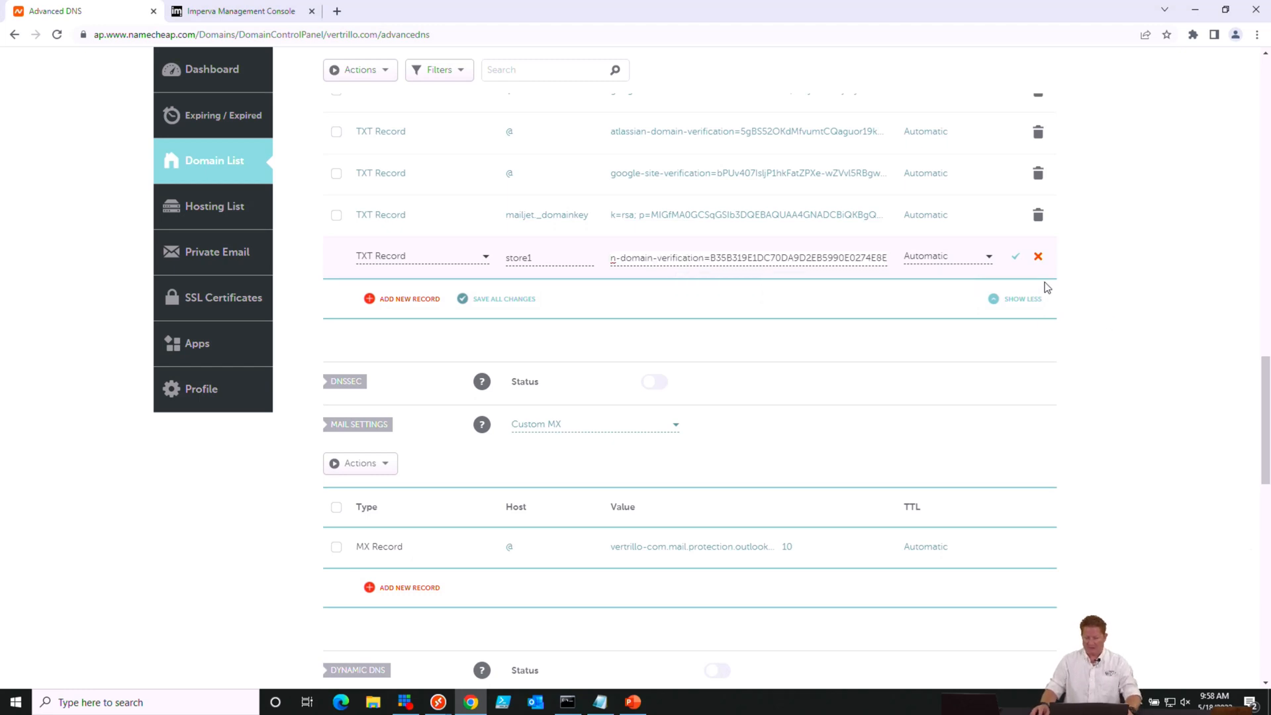
left_click(1015, 256)
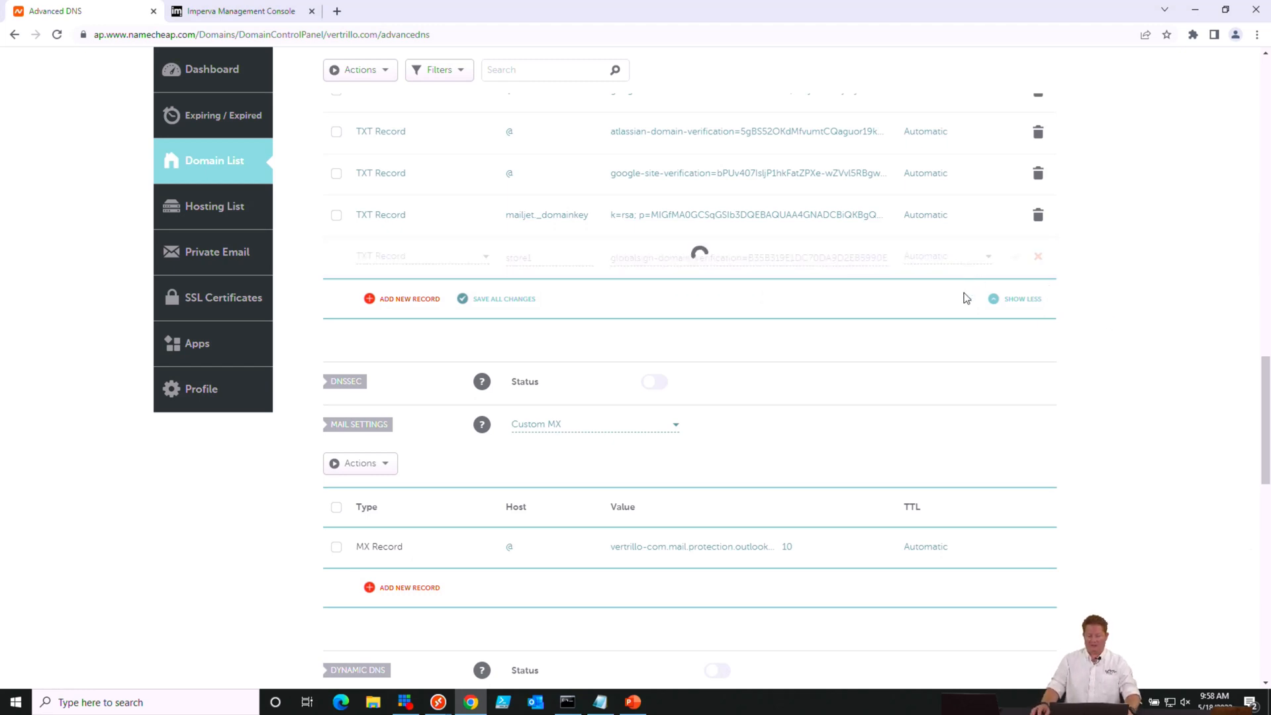
left_click(239, 11)
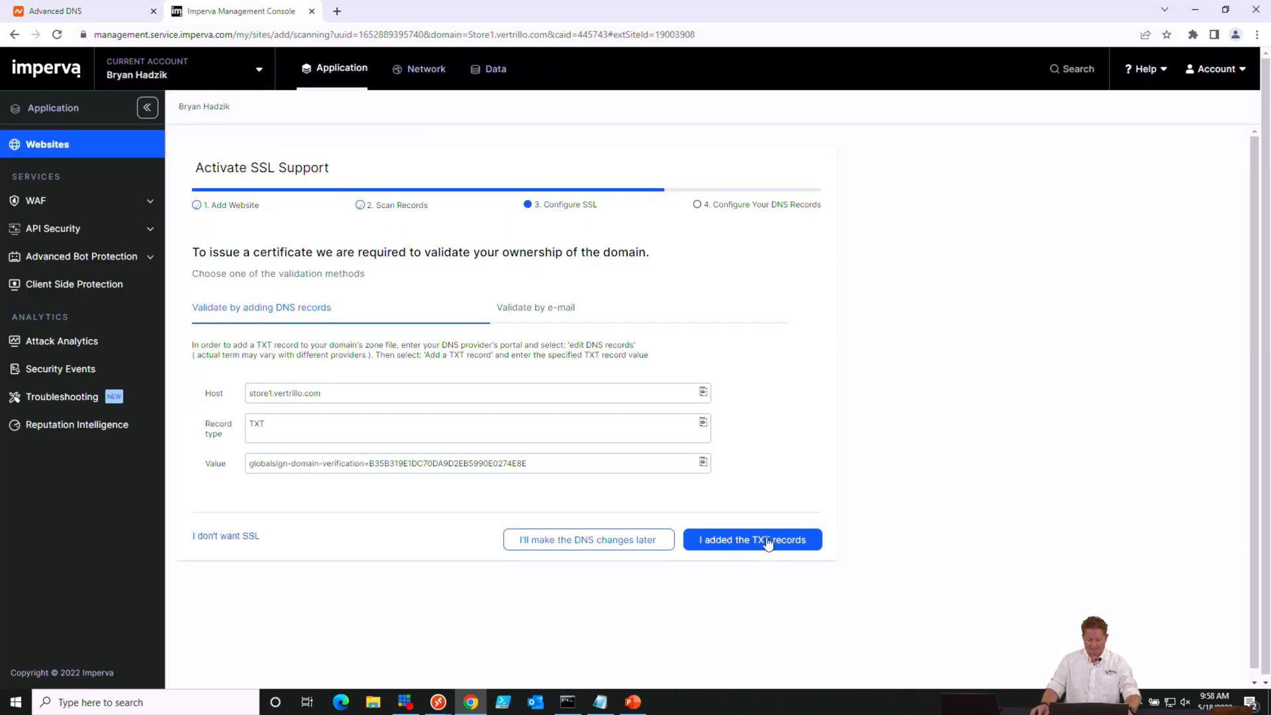
Confirm the TXT records were added to start preliminary certificate validation
left_click(751, 538)
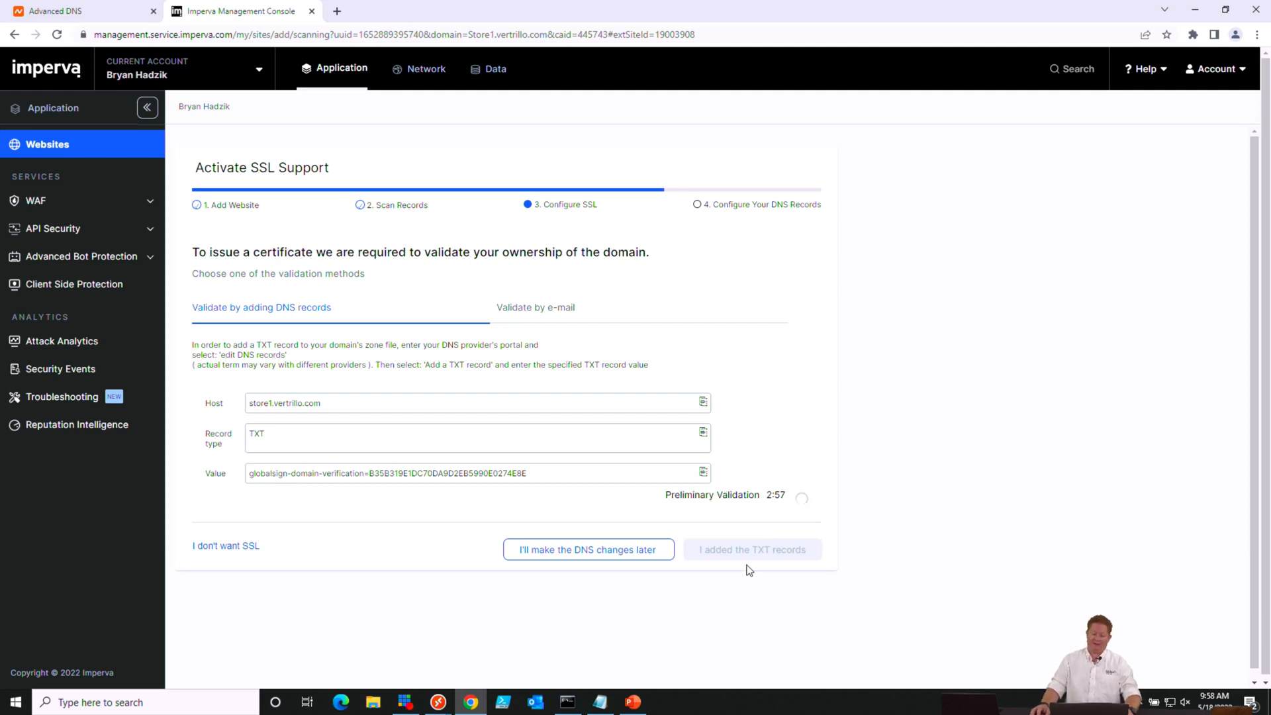
mouse_move(747, 588)
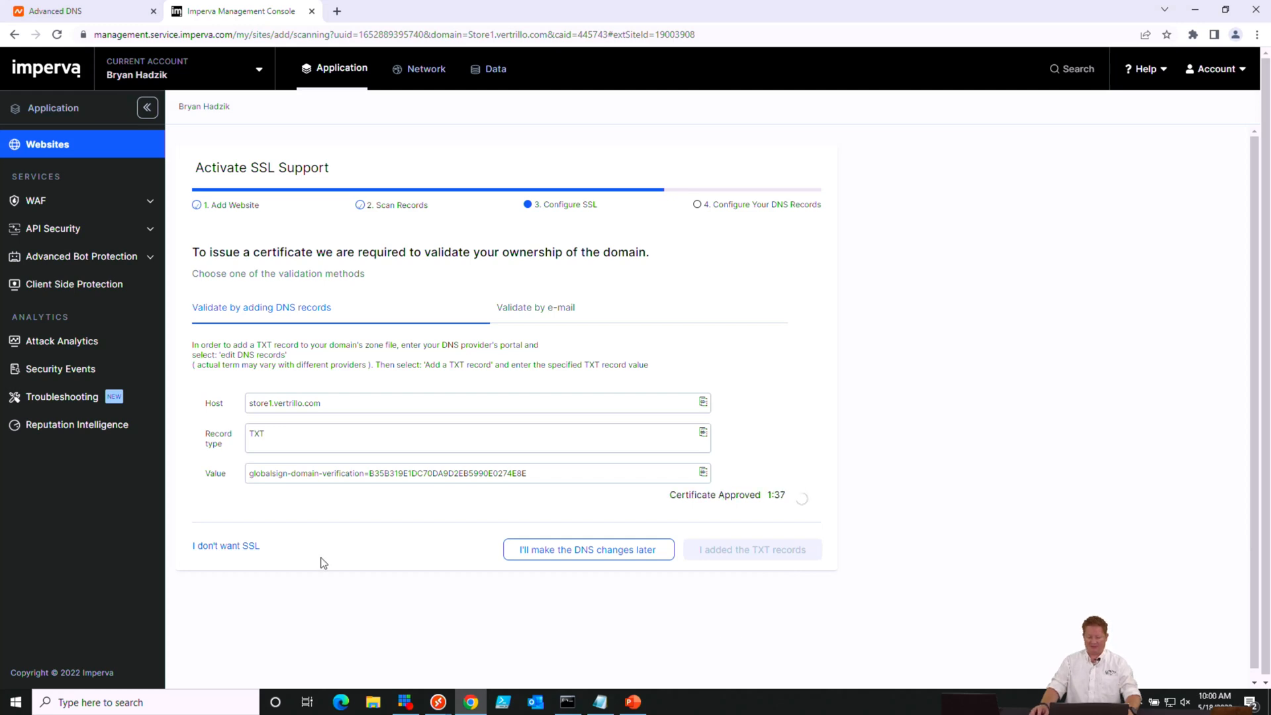
mouse_move(340, 535)
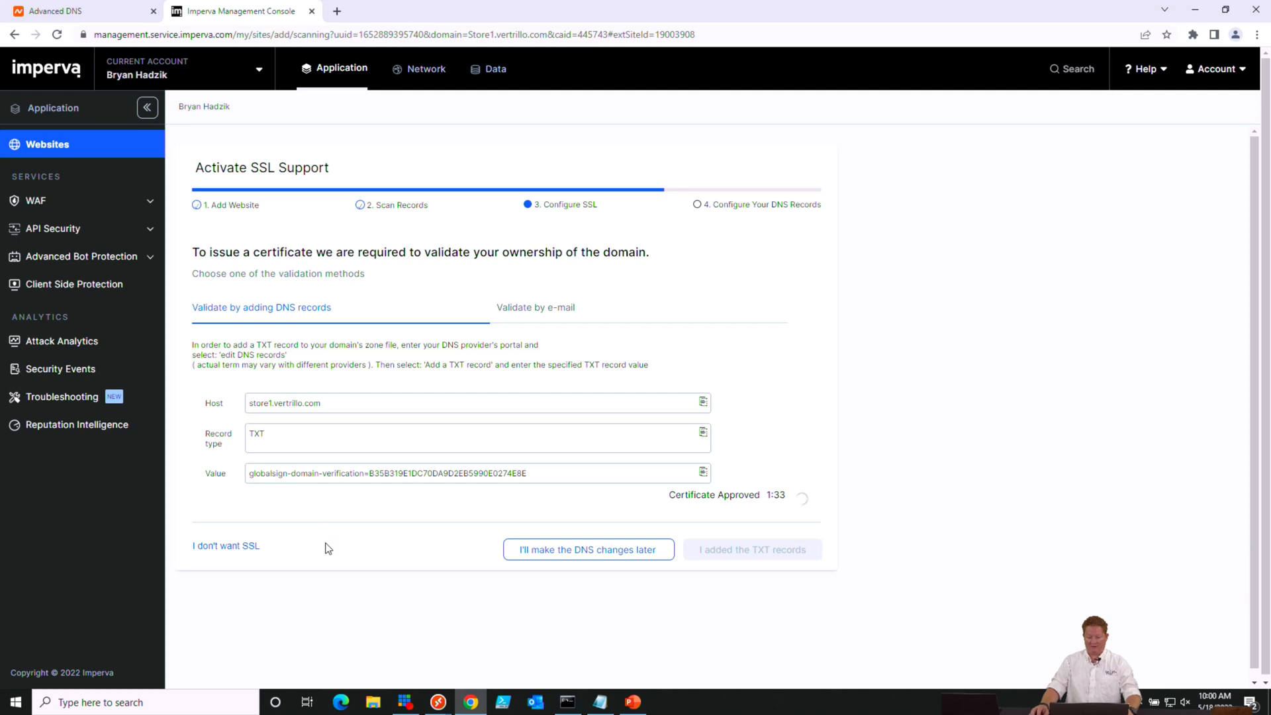
mouse_move(654, 520)
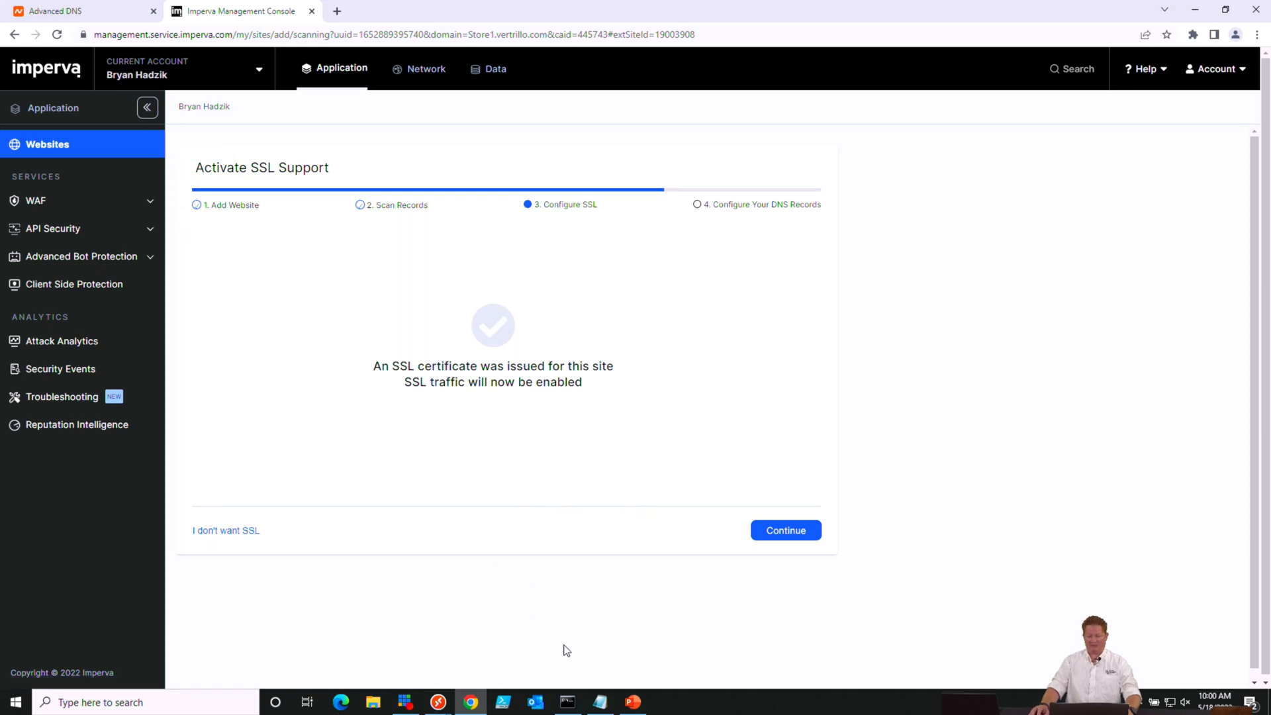
mouse_move(648, 574)
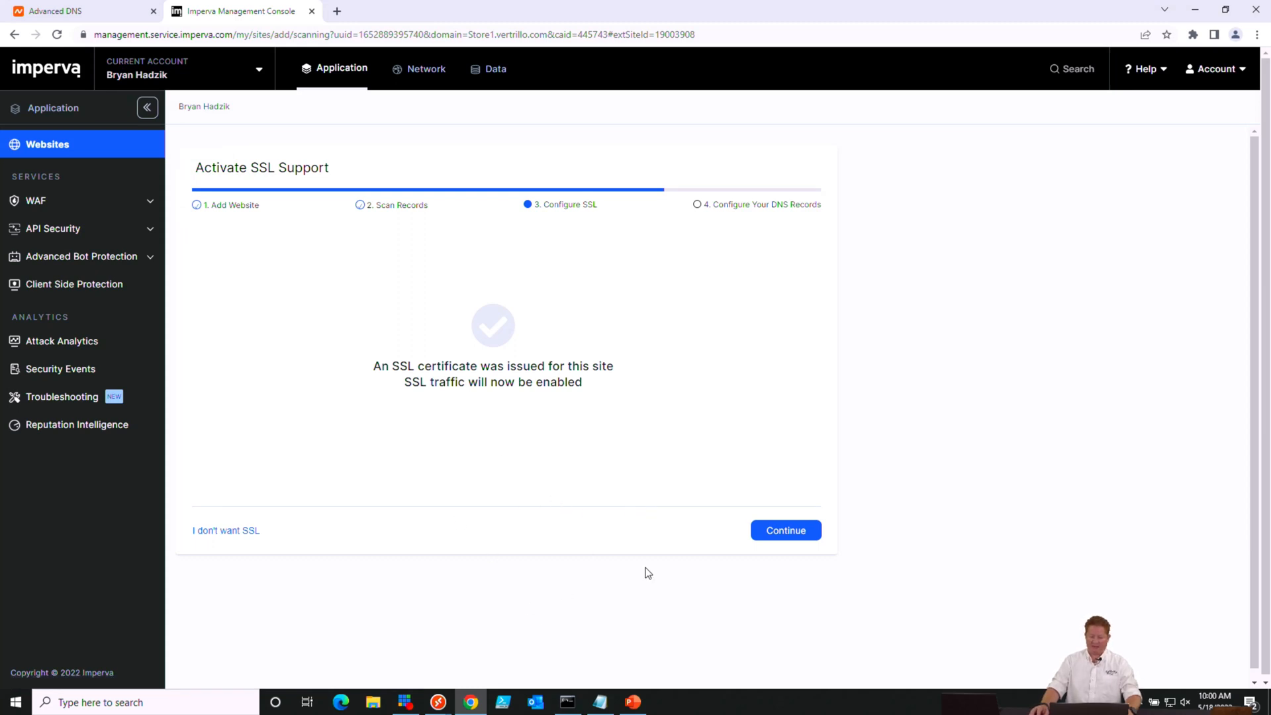
Continue from the SSL certificate issued screen to the DNS records step
left_click(783, 530)
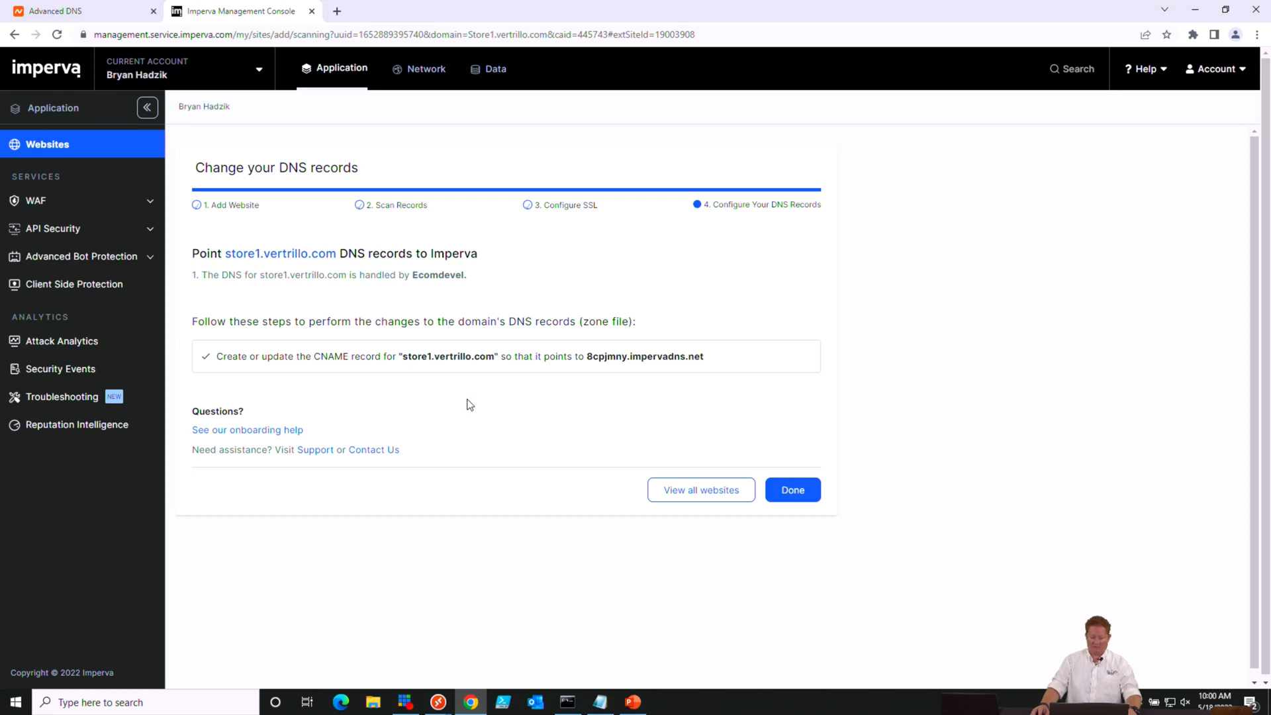
Finish the Change your DNS records step to open store1.vertrillo.com's General settings
left_click(792, 490)
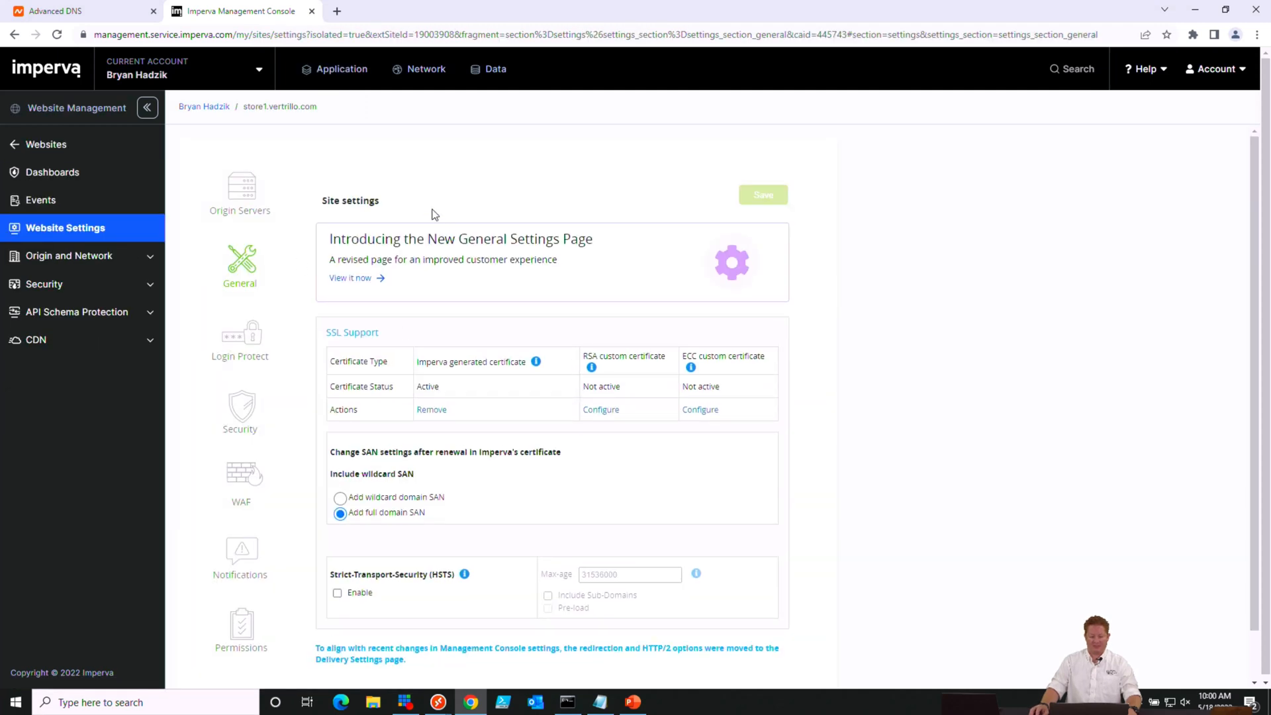
mouse_move(353, 231)
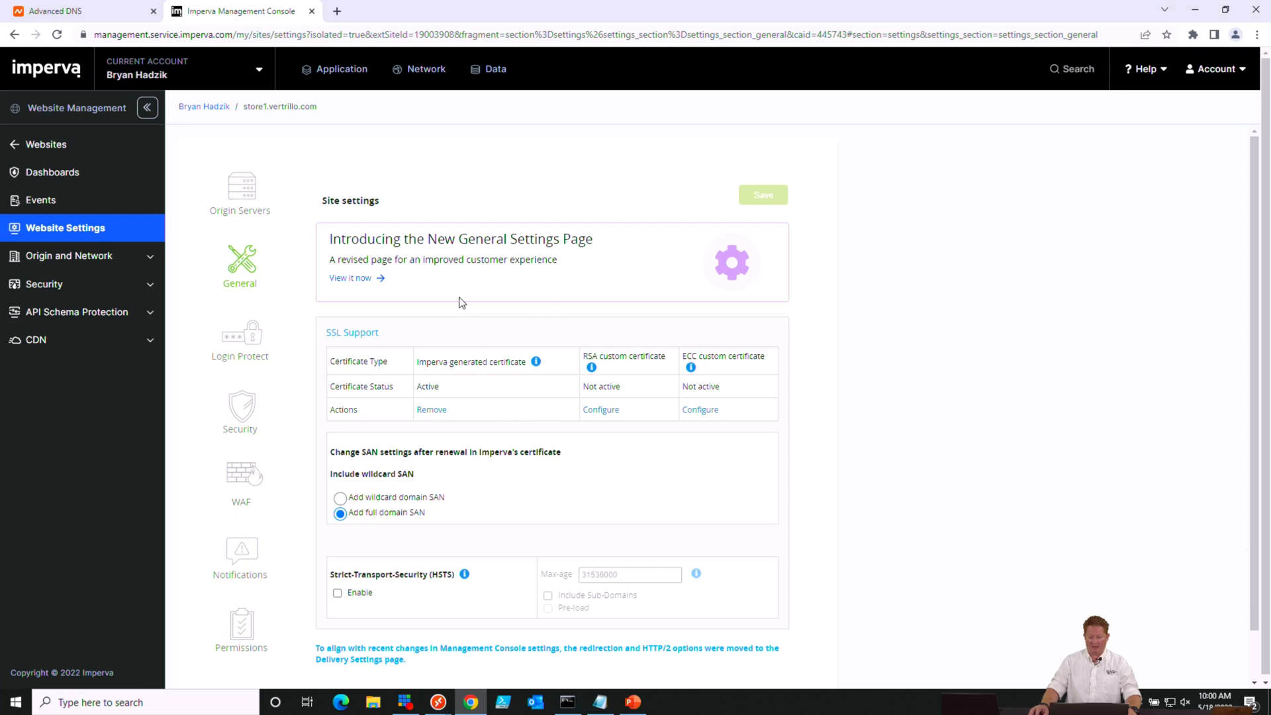
mouse_move(659, 419)
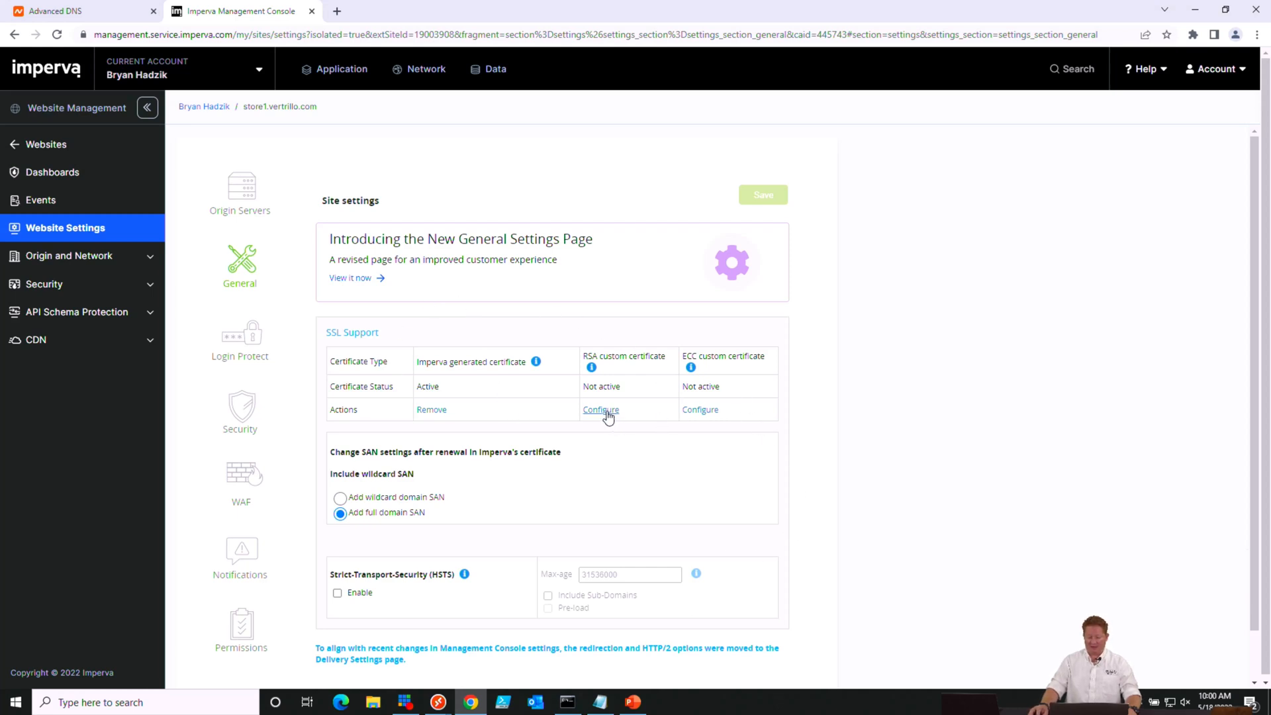
Upload the 2022wildcard certificate file with its export passphrase as store1's custom RSA certificate
left_click(600, 409)
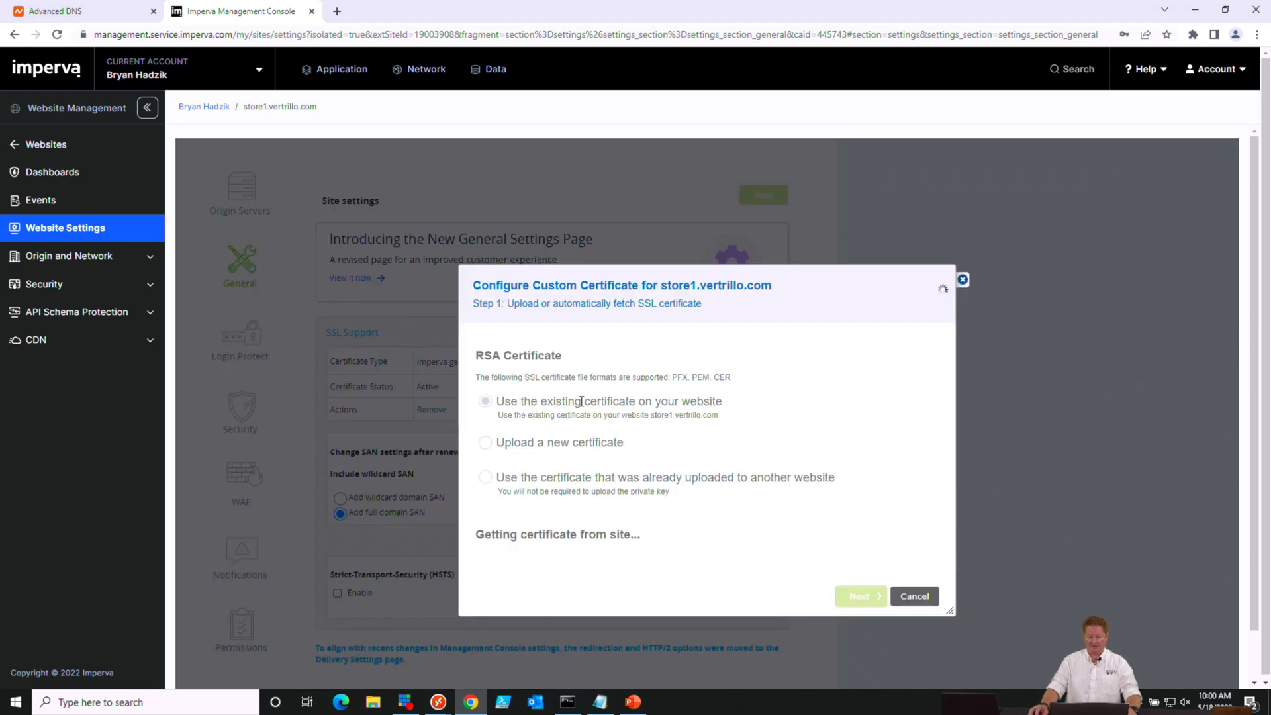
left_click(484, 442)
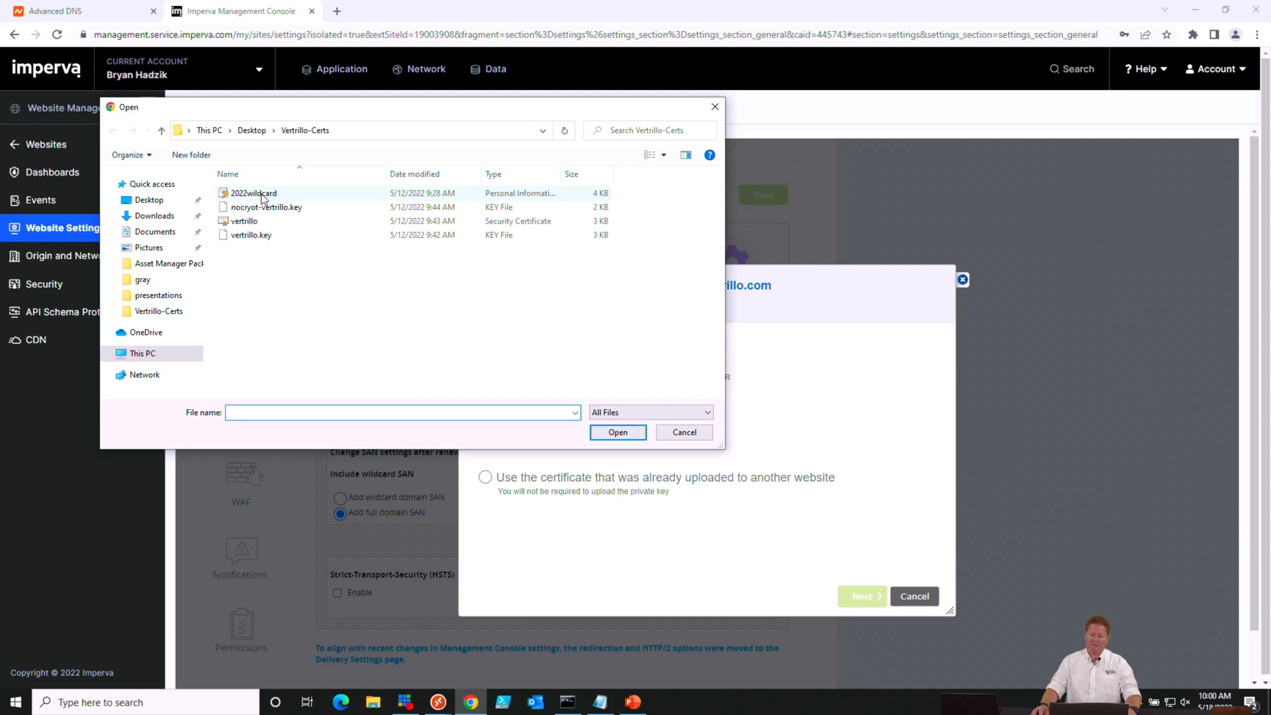
mouse_move(253, 193)
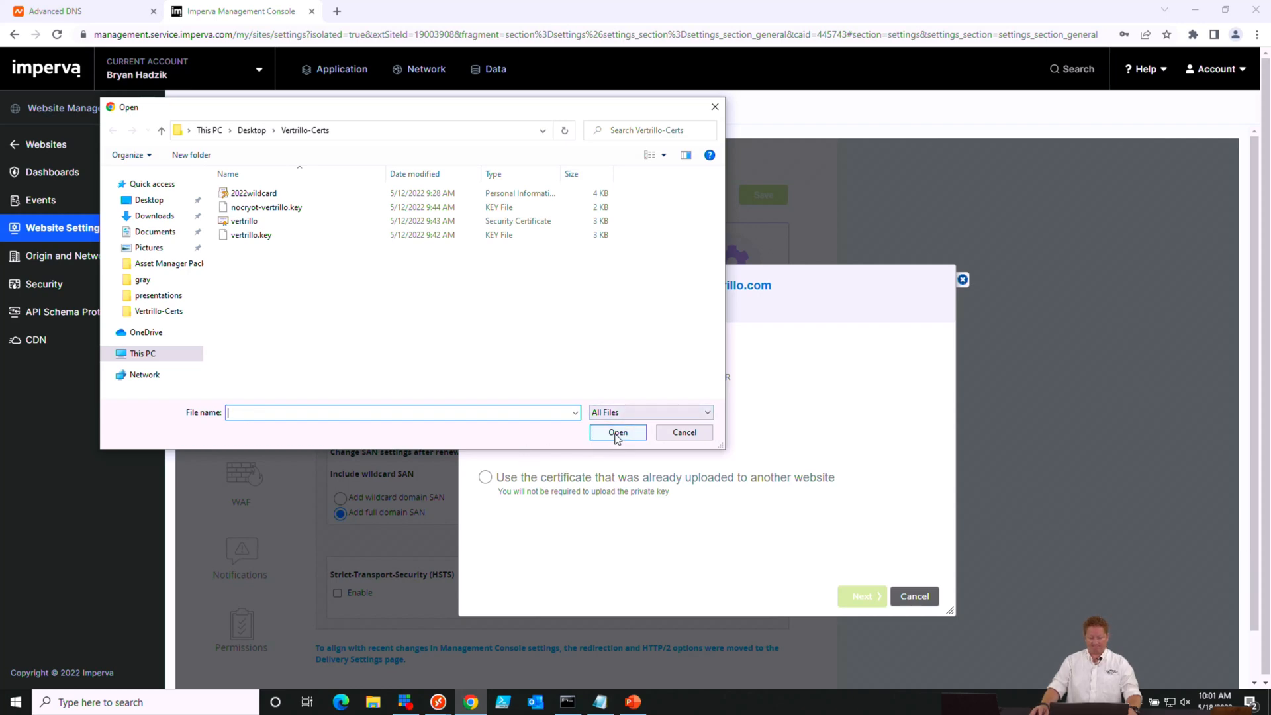
left_click(253, 192)
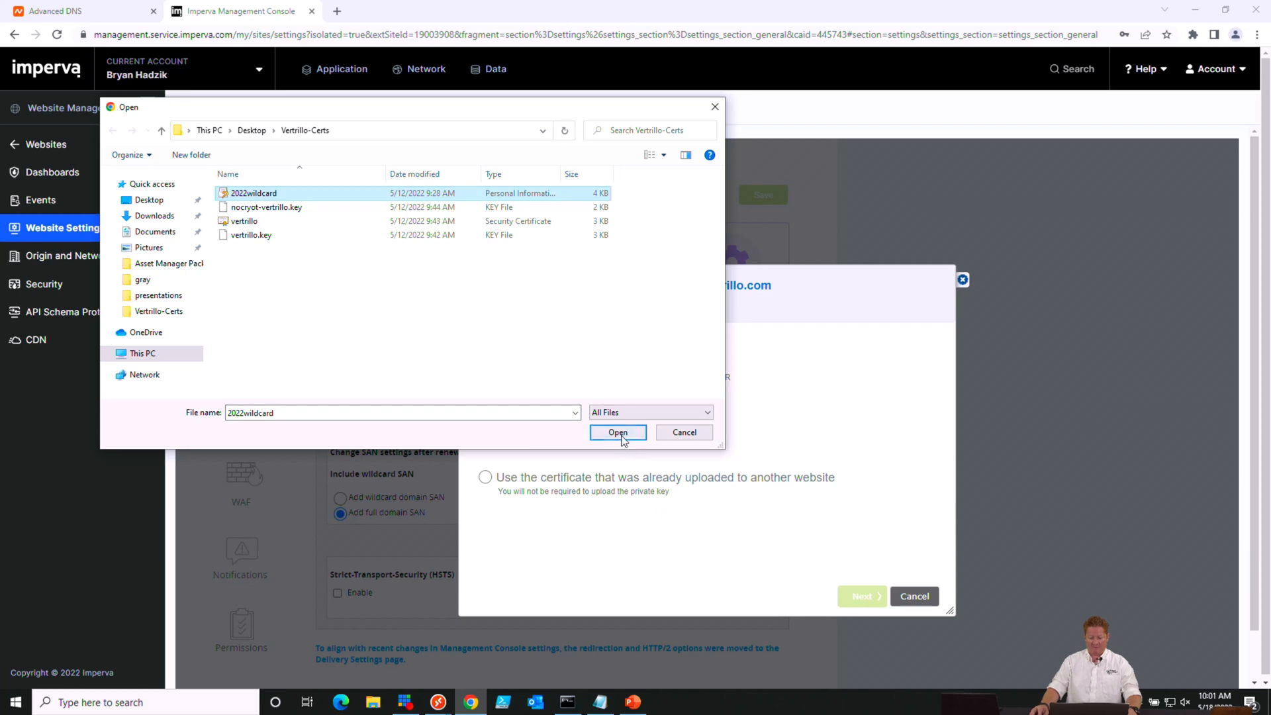
left_click(617, 432)
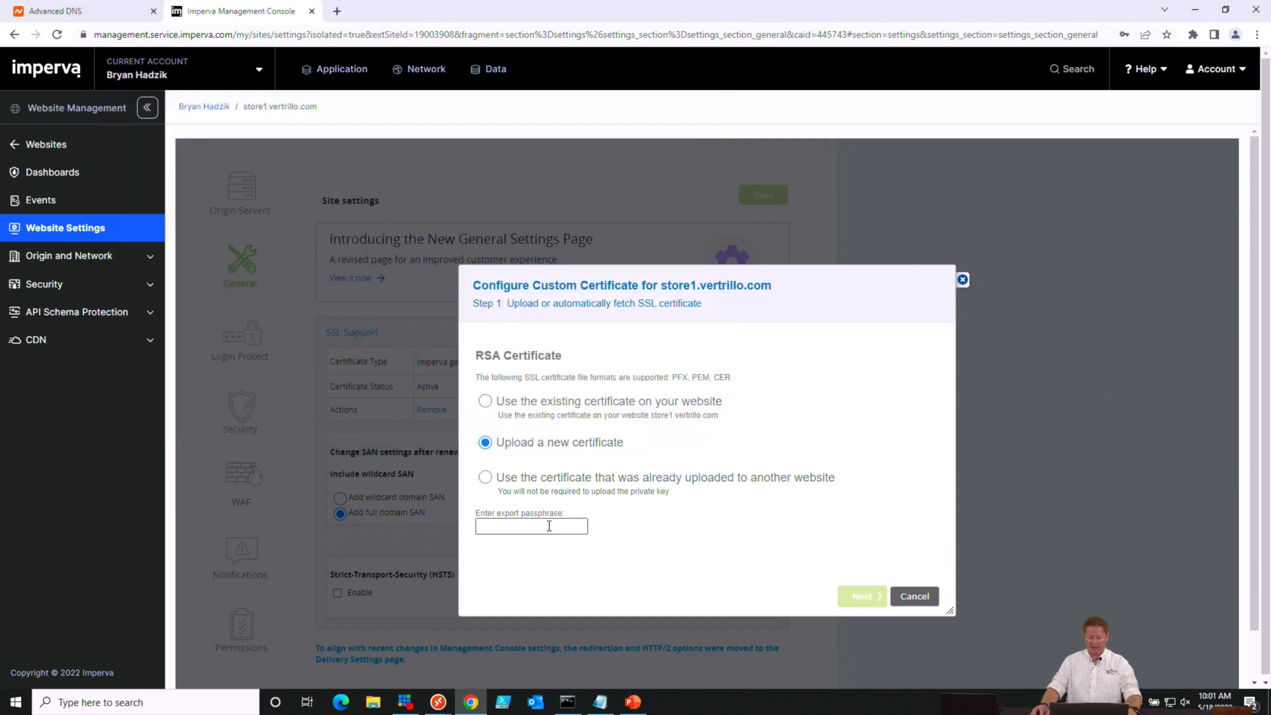
left_click(531, 526)
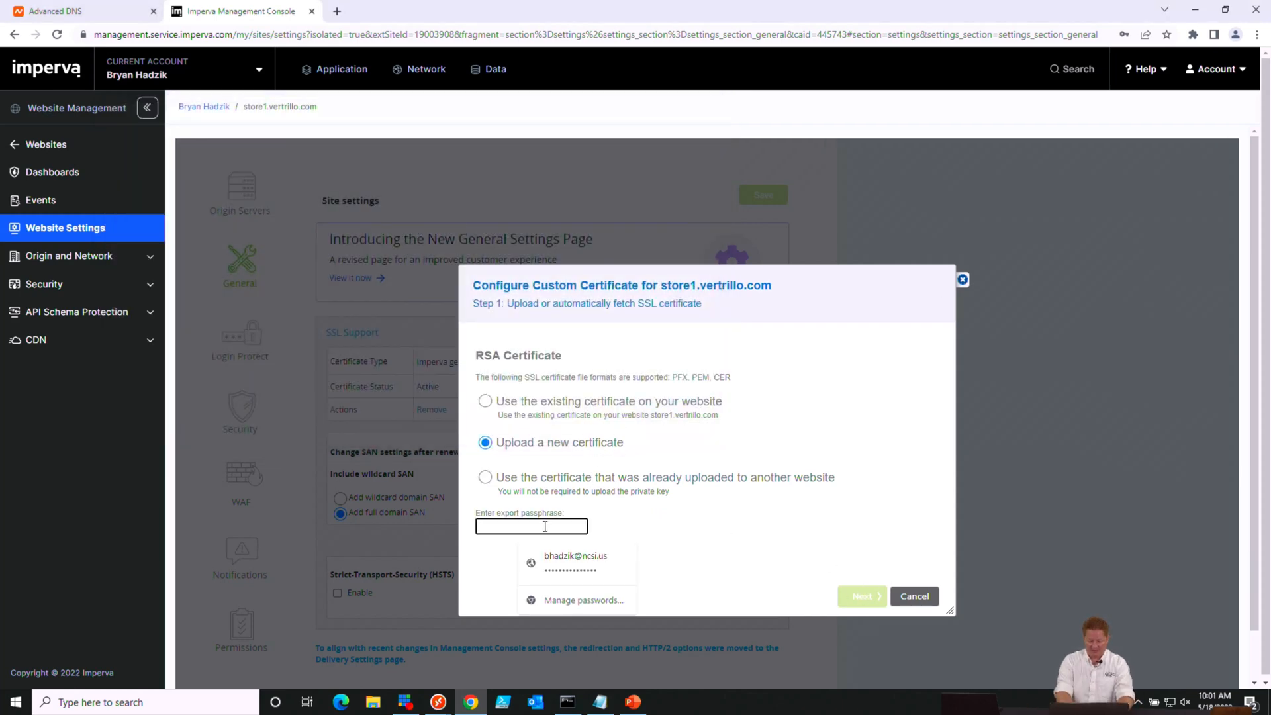
type("•••")
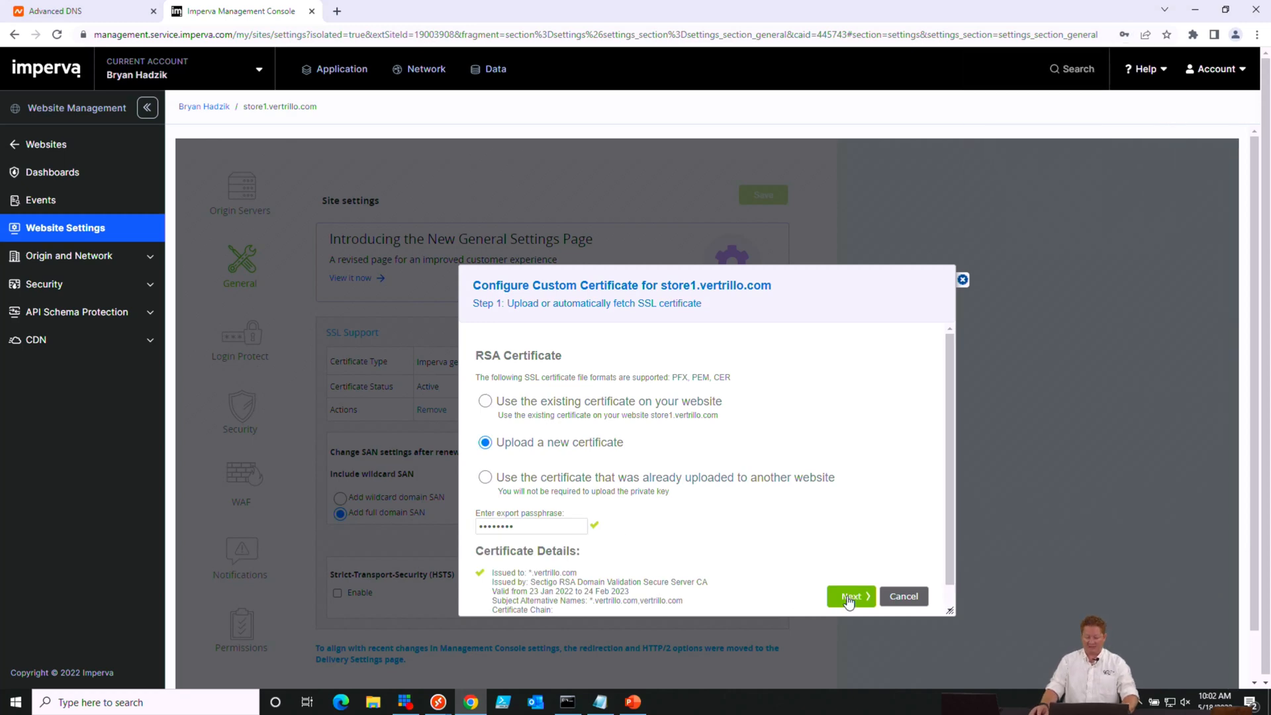
left_click(849, 595)
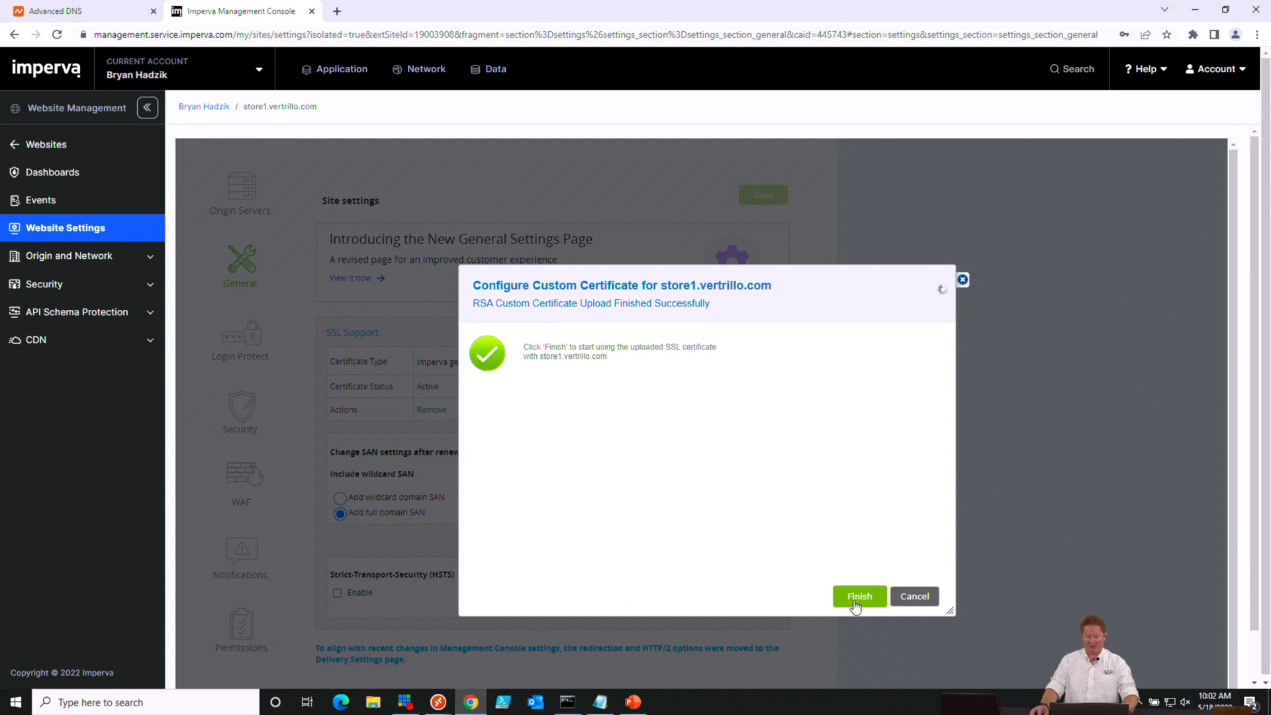
Activate the uploaded certificate, review its *.vertrillo.com details, then open Origin and Network General settings
left_click(858, 595)
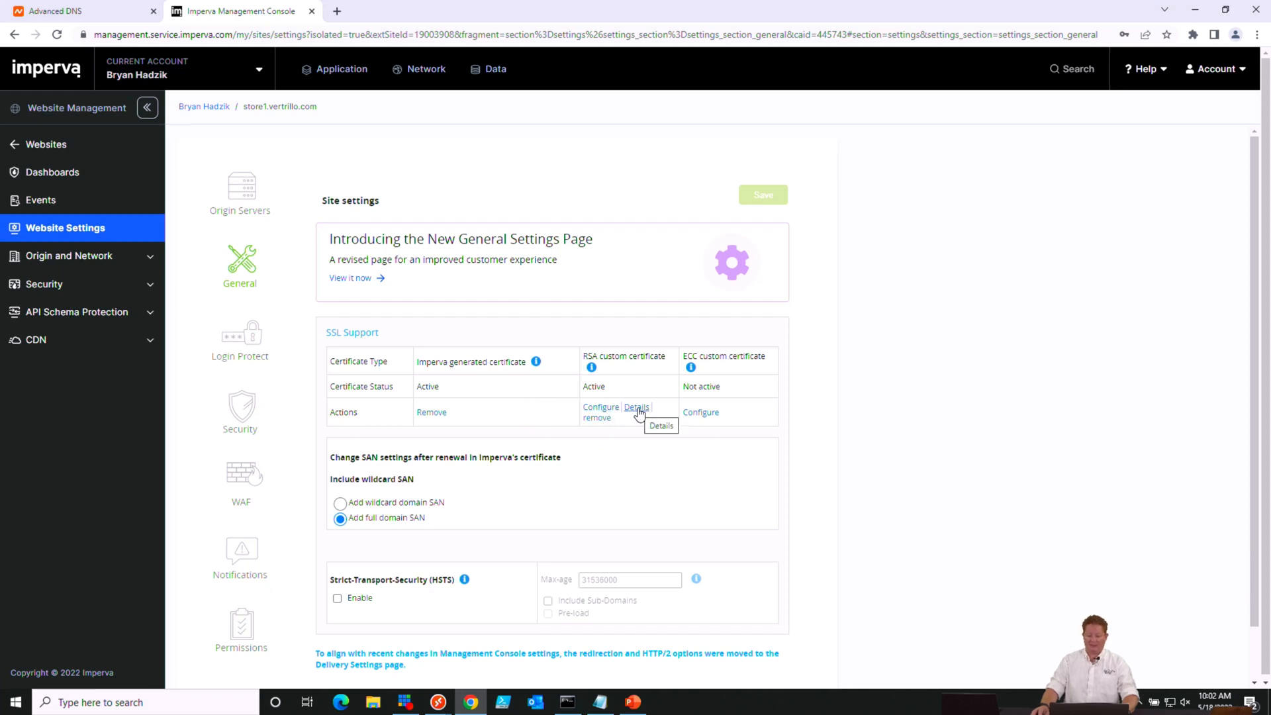
left_click(636, 407)
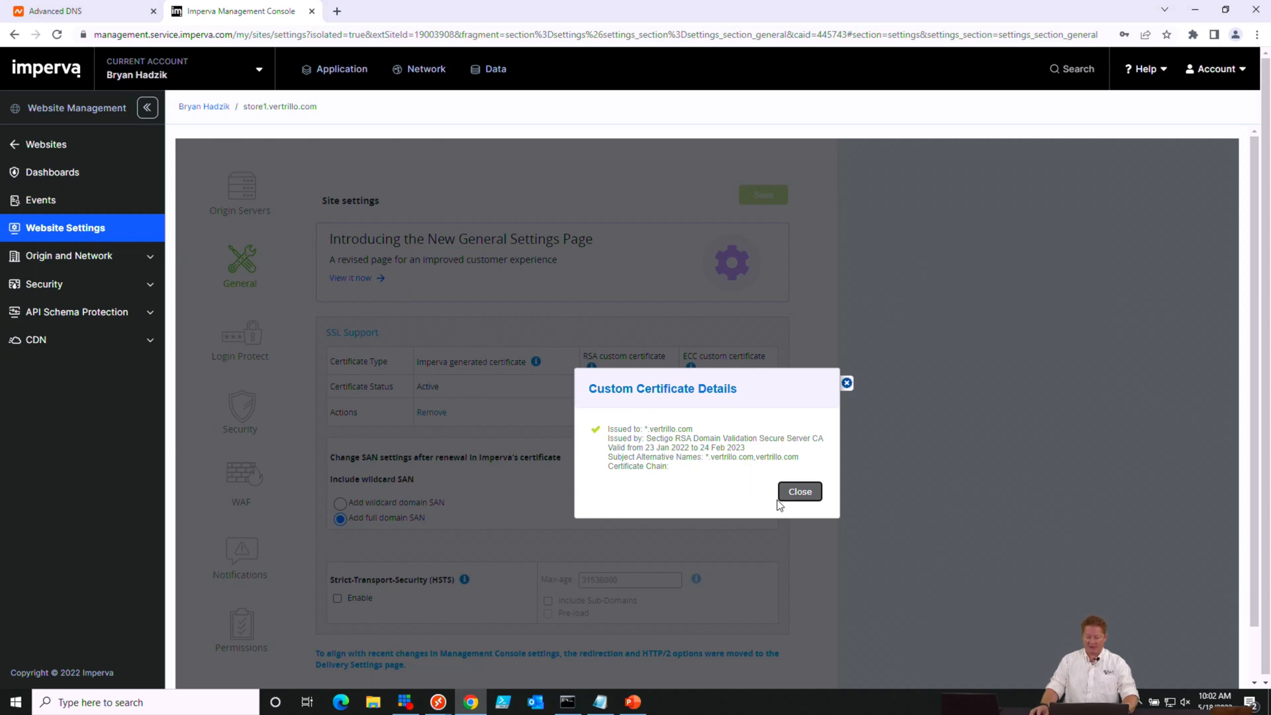
left_click(799, 491)
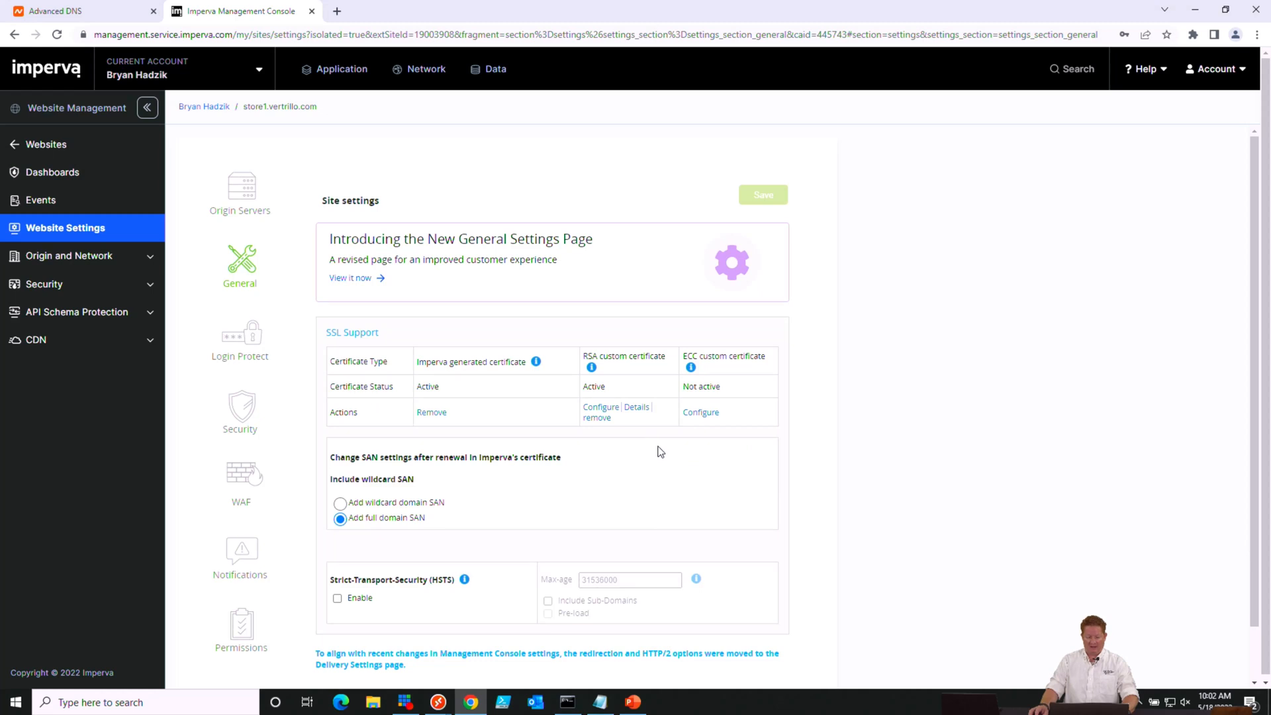
mouse_move(563, 479)
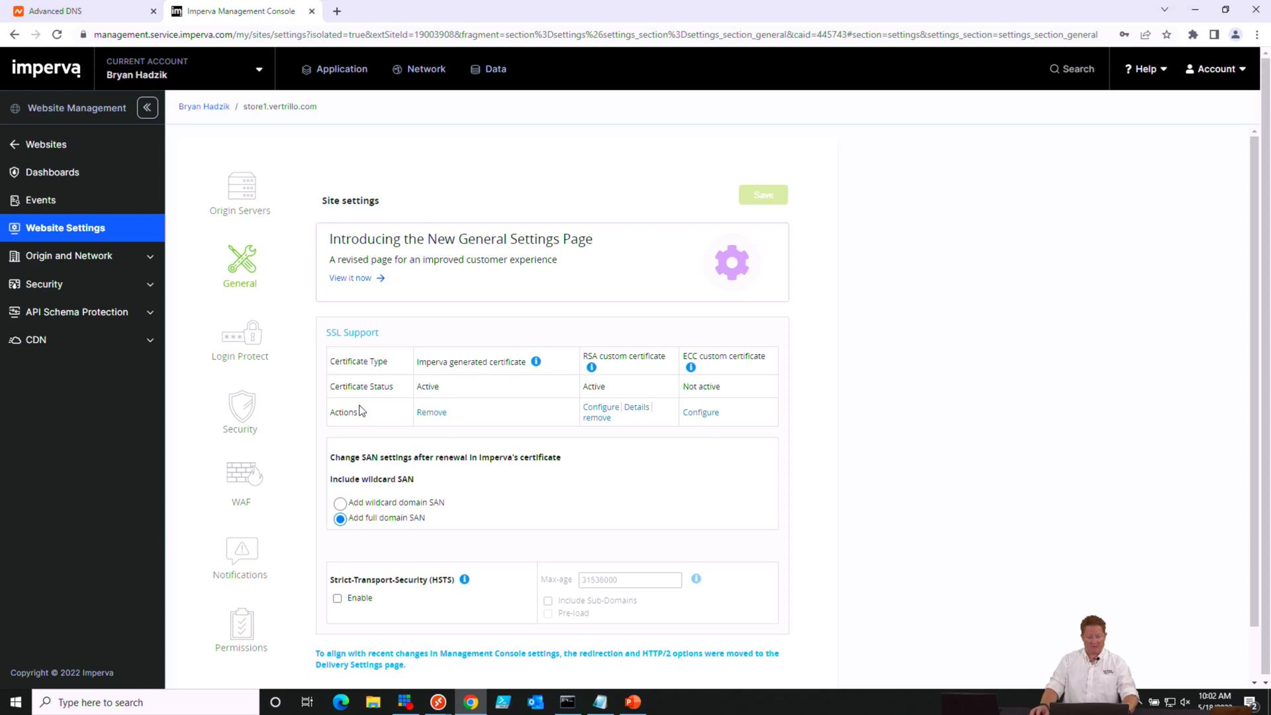
mouse_move(360, 284)
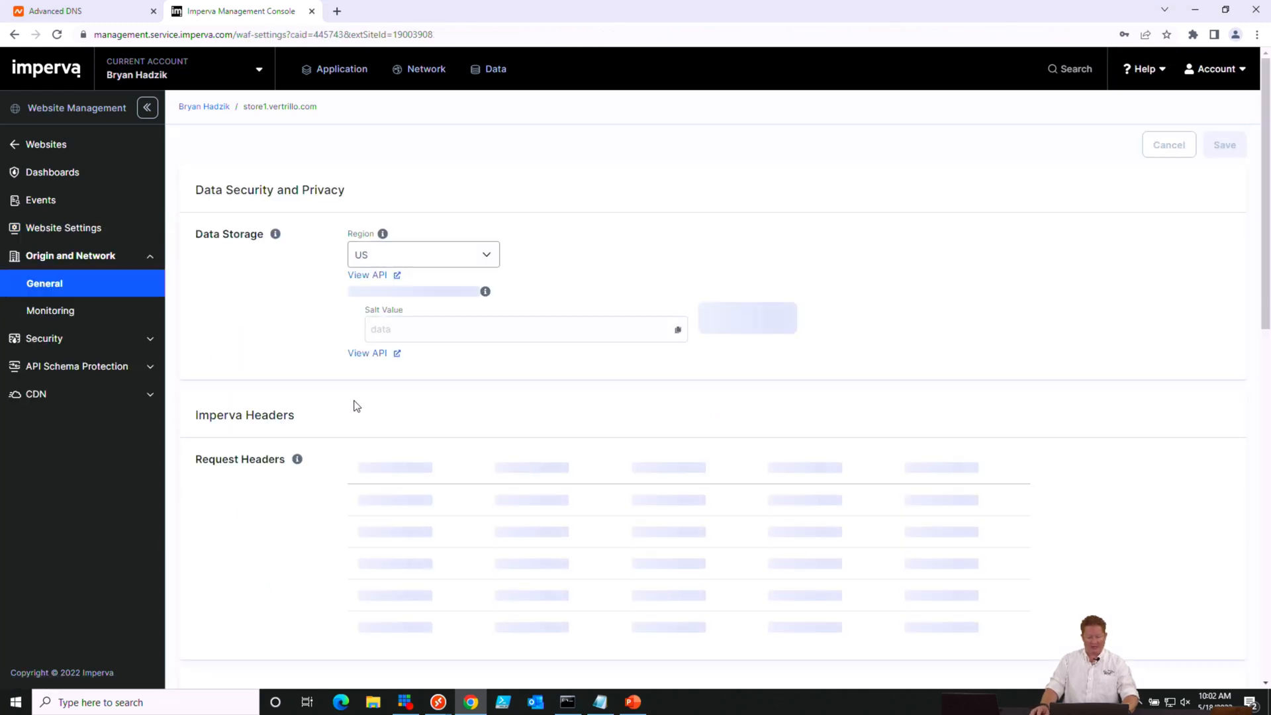
Scroll to the 8cpjmny.impervadns.net CNAME target, then return to Namecheap's Advanced DNS records
scroll("down", 3)
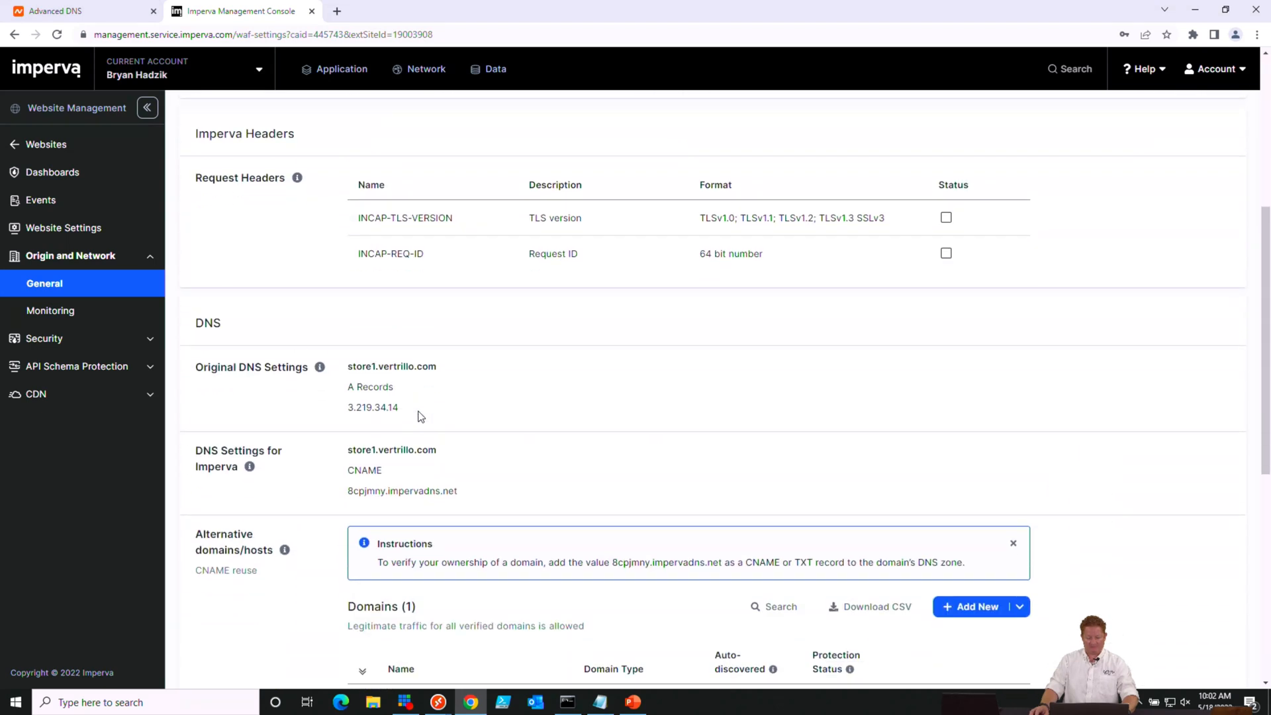
scroll("down", 3)
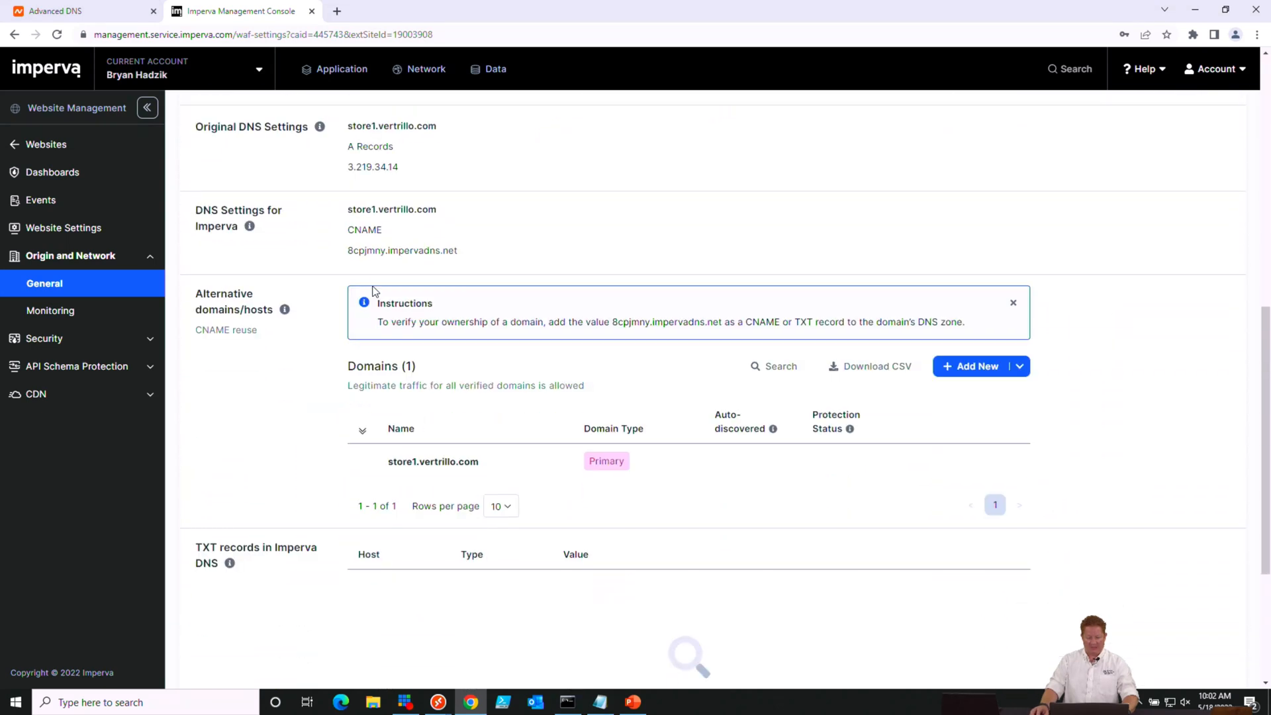
mouse_move(249, 225)
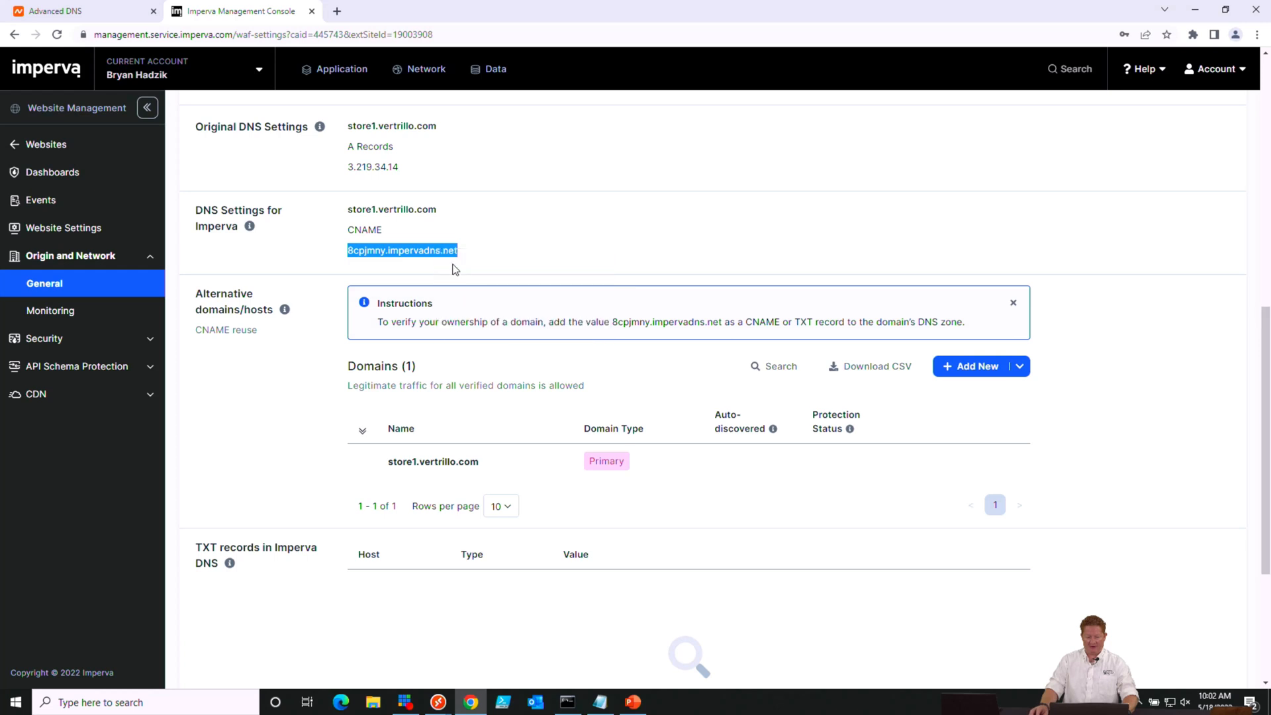
left_click(81, 11)
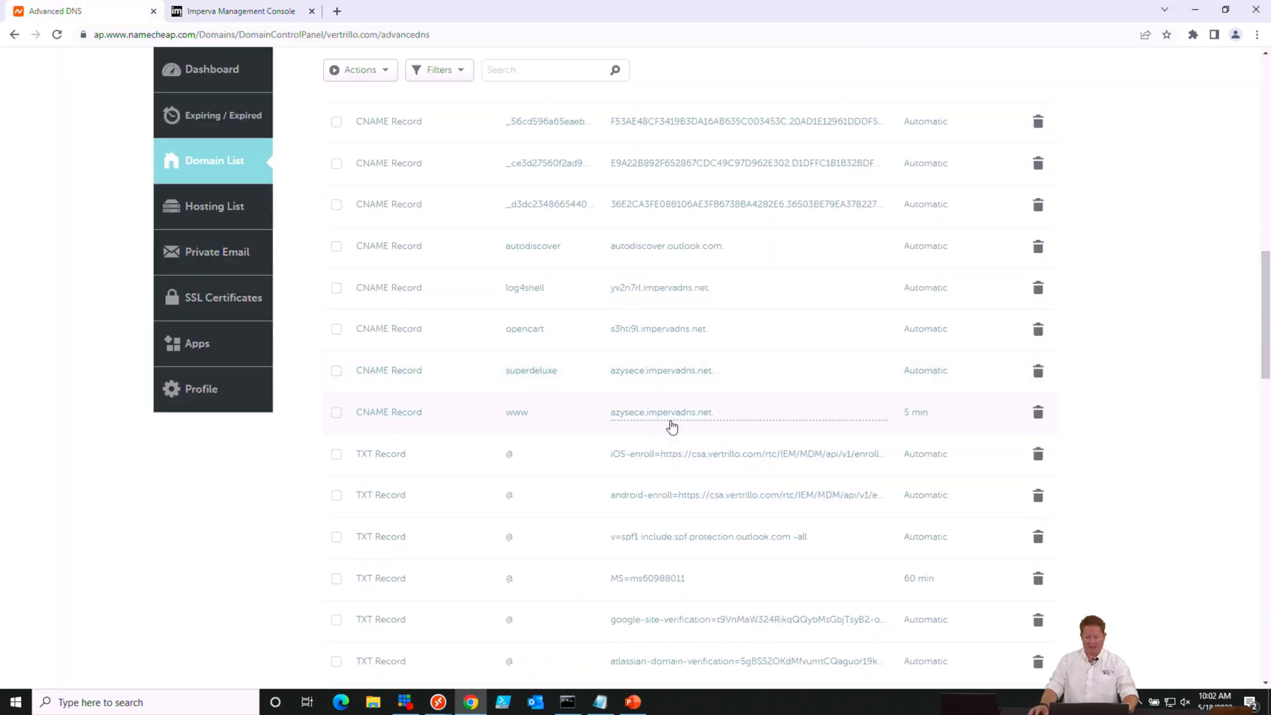
scroll("up", 3)
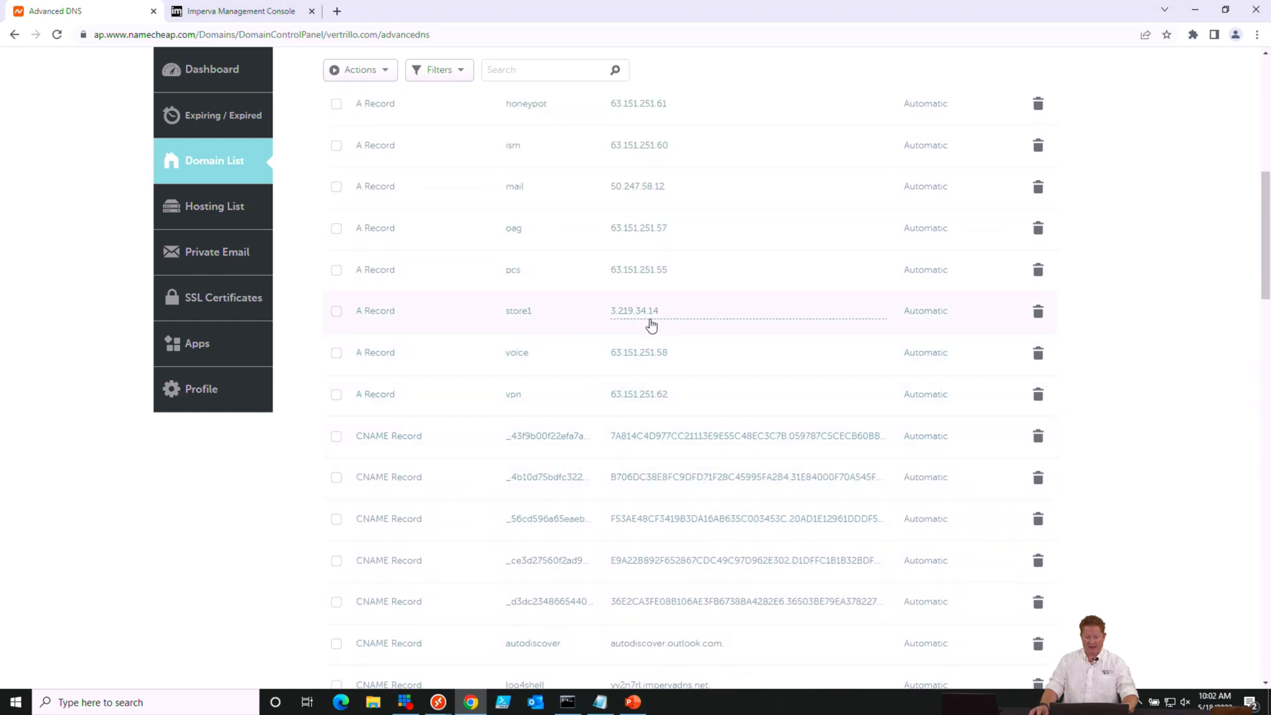
left_click(653, 310)
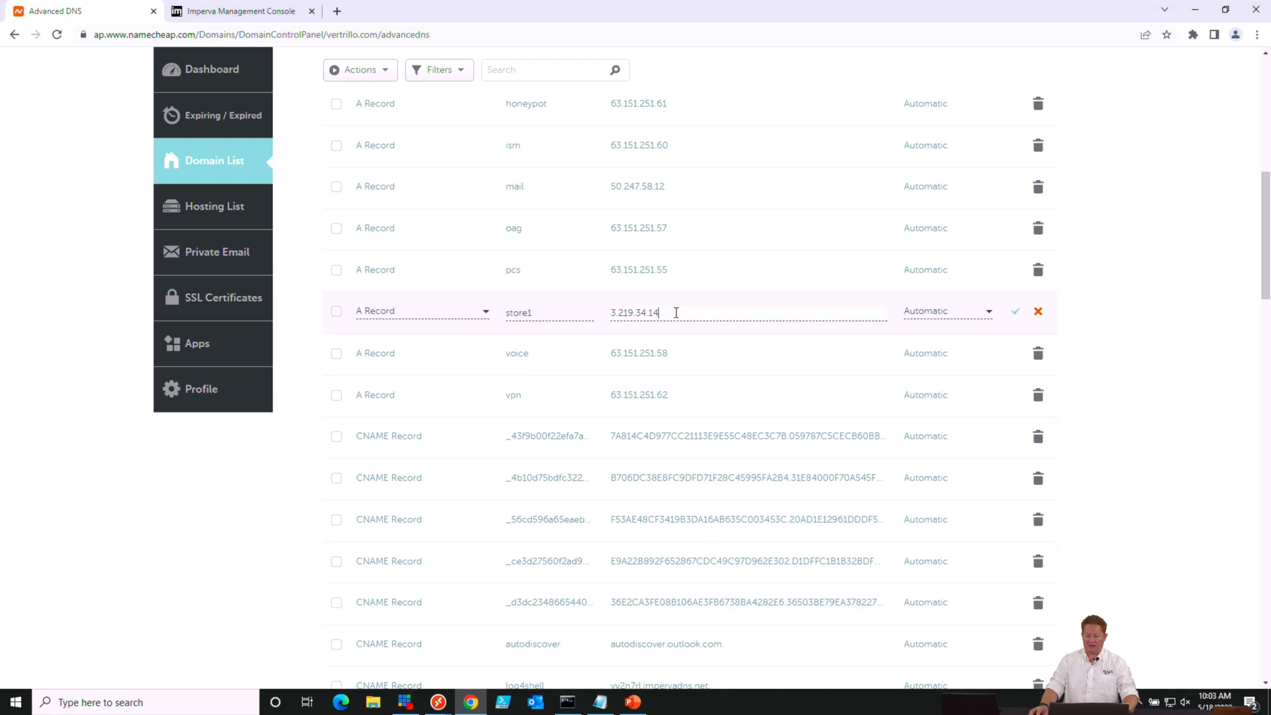
double_click(634, 311)
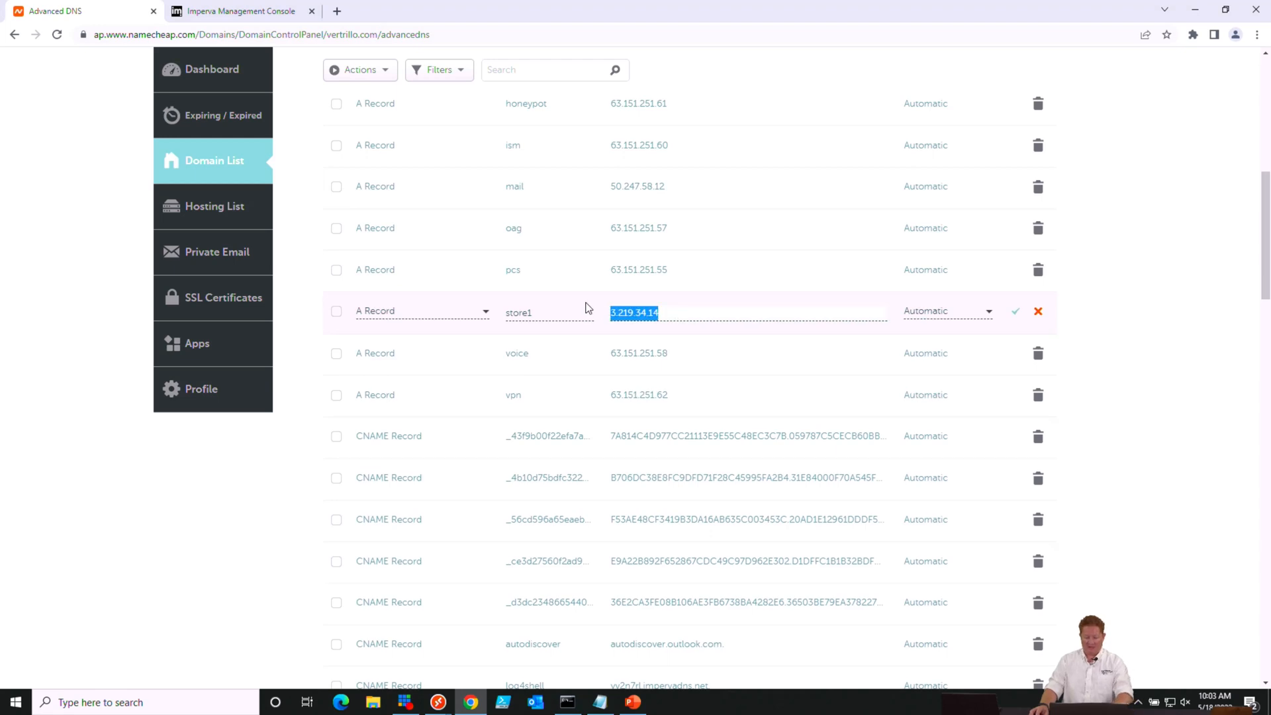
type("8cpjmny.impervadns.net")
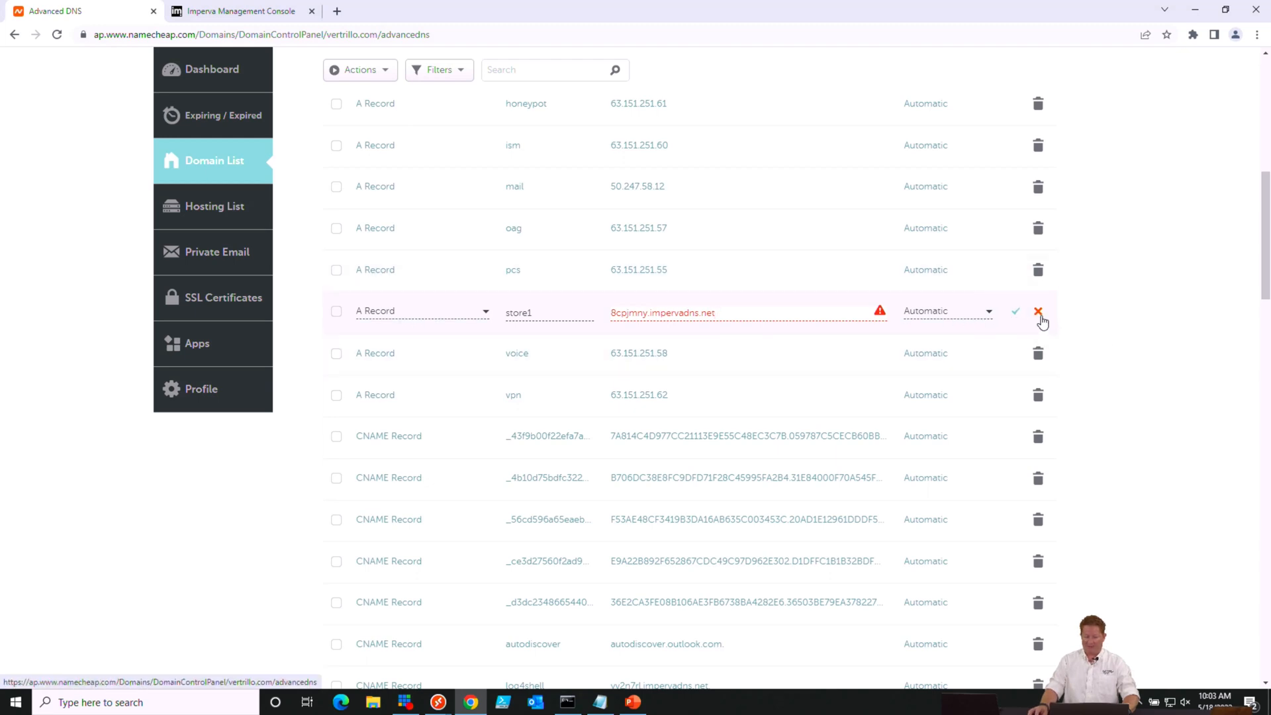
left_click(1014, 311)
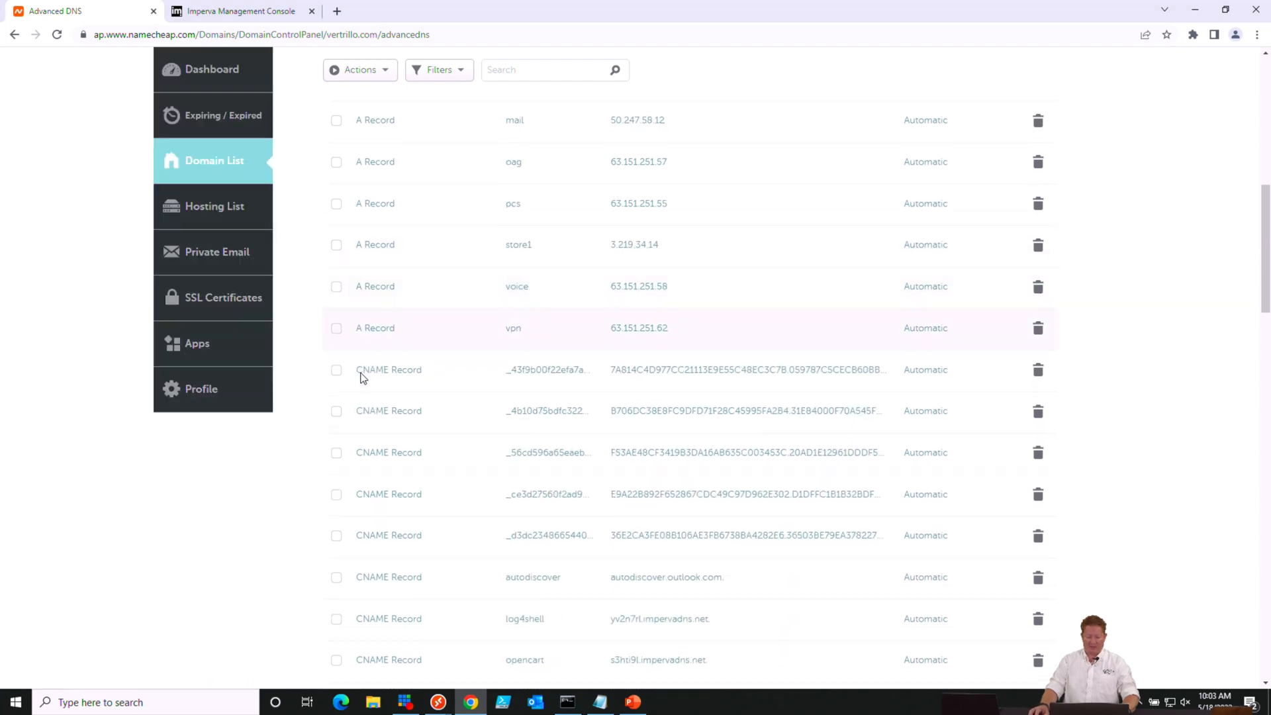
Fill in a new Namecheap CNAME record: host store1, target 8cpjmny.impervadns.net
scroll("down", 3)
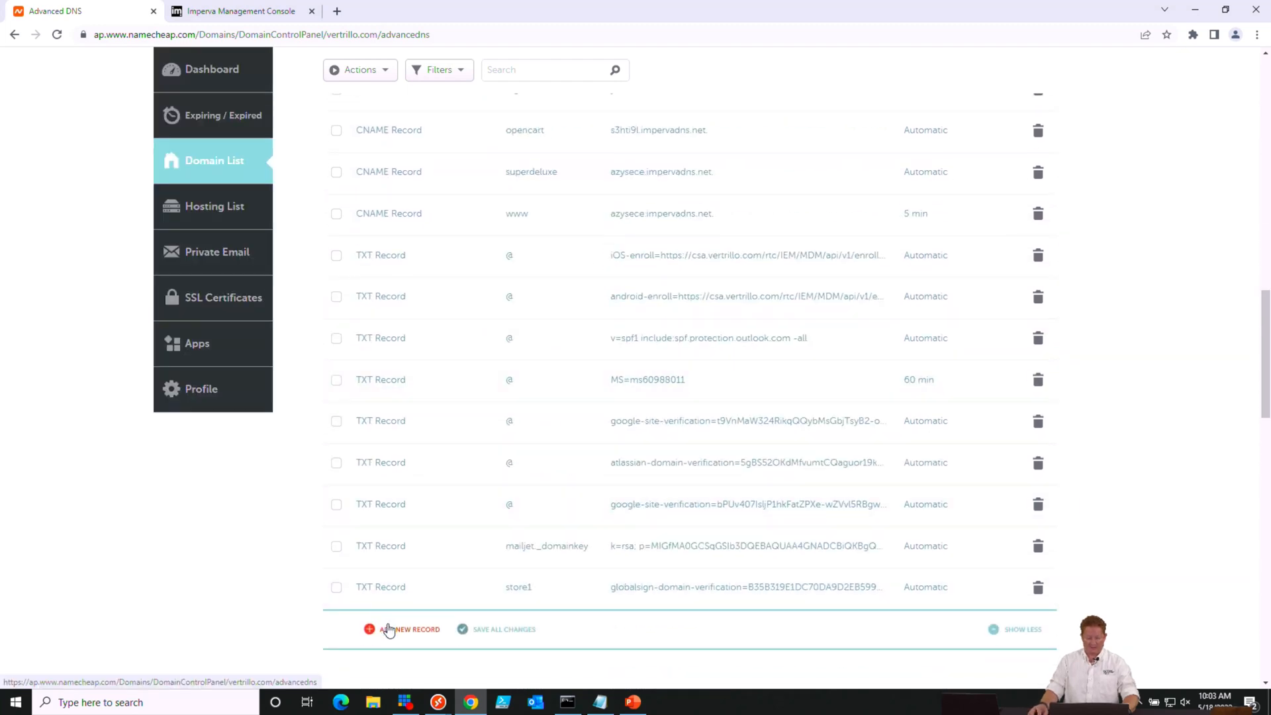
left_click(408, 629)
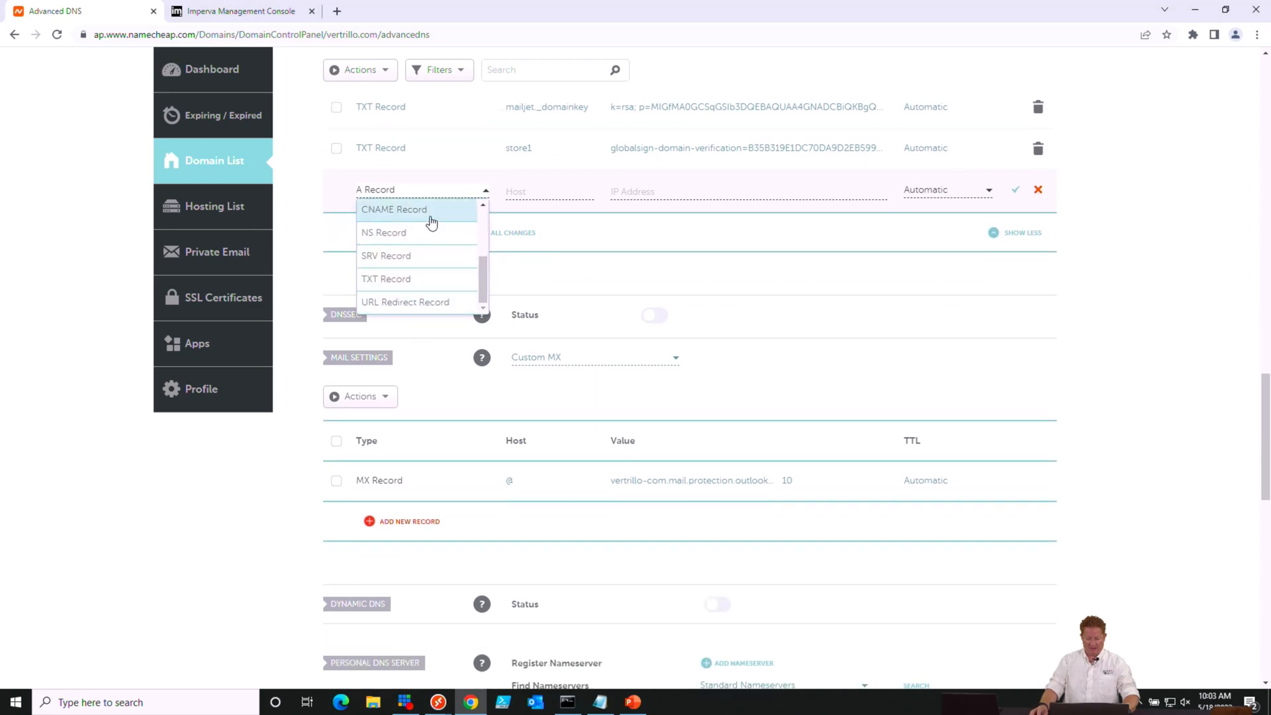
left_click(394, 209)
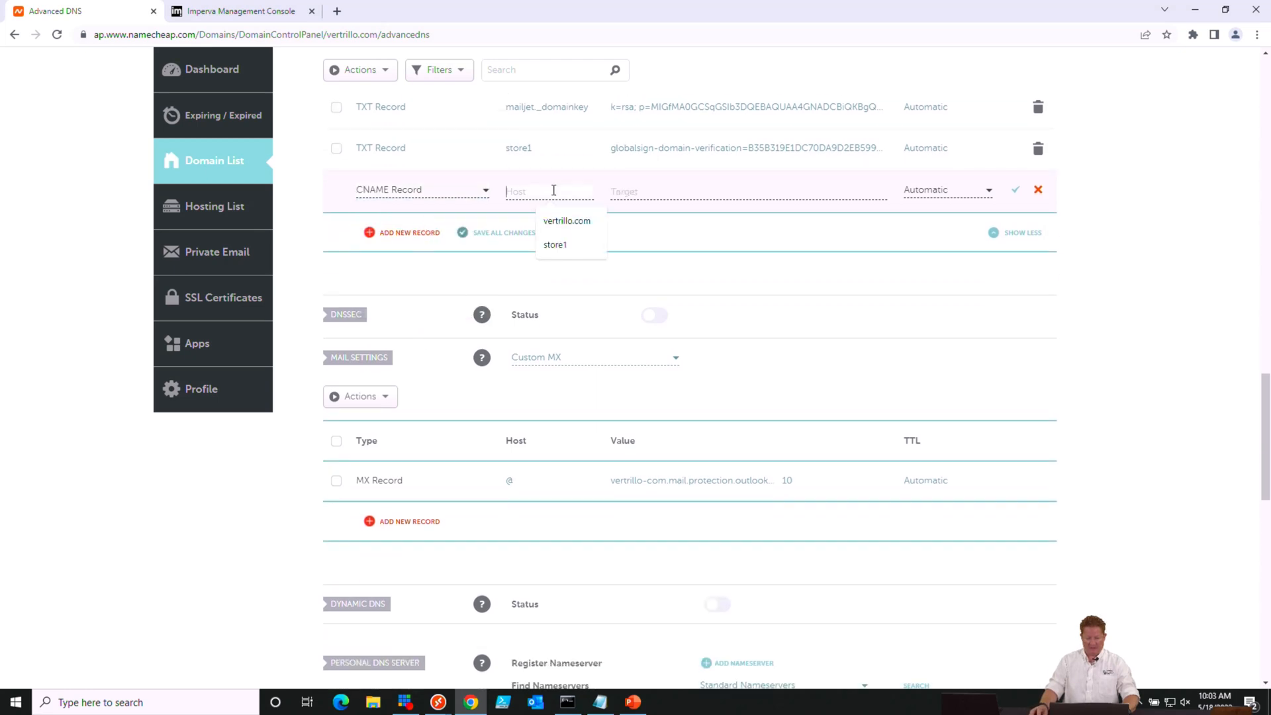
left_click(556, 244)
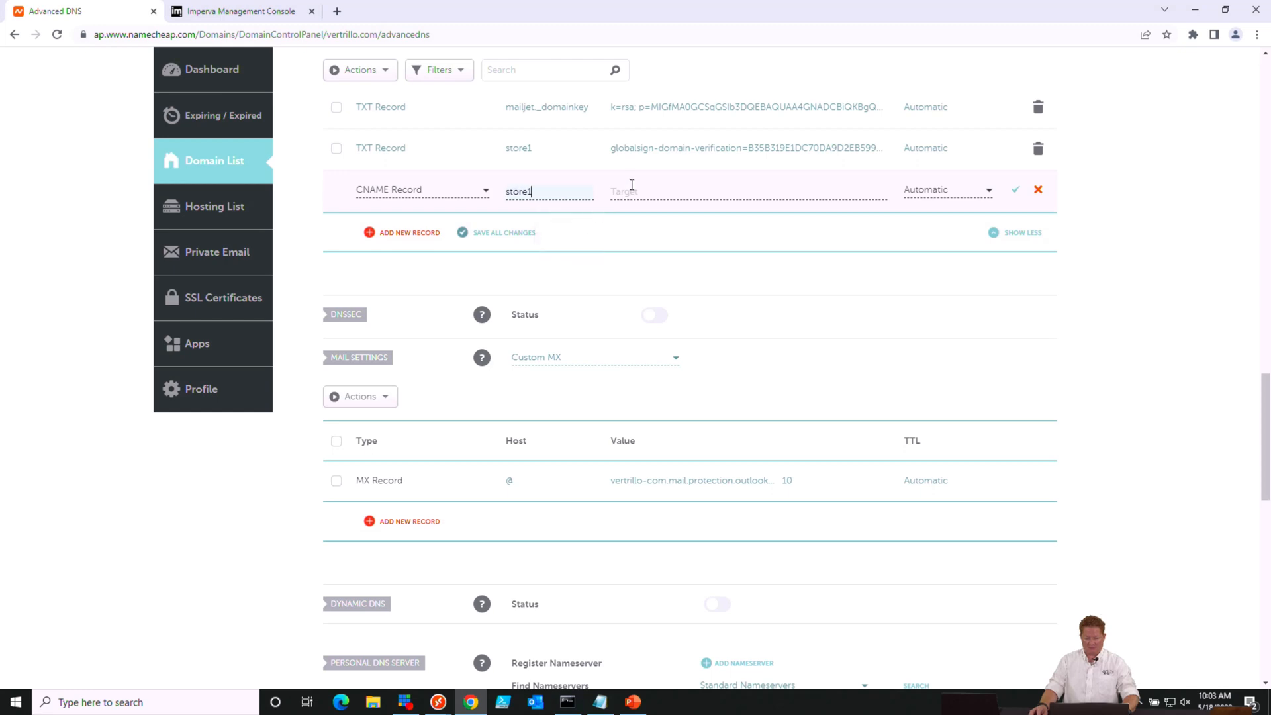
type("8cpjmny.impervadns.net")
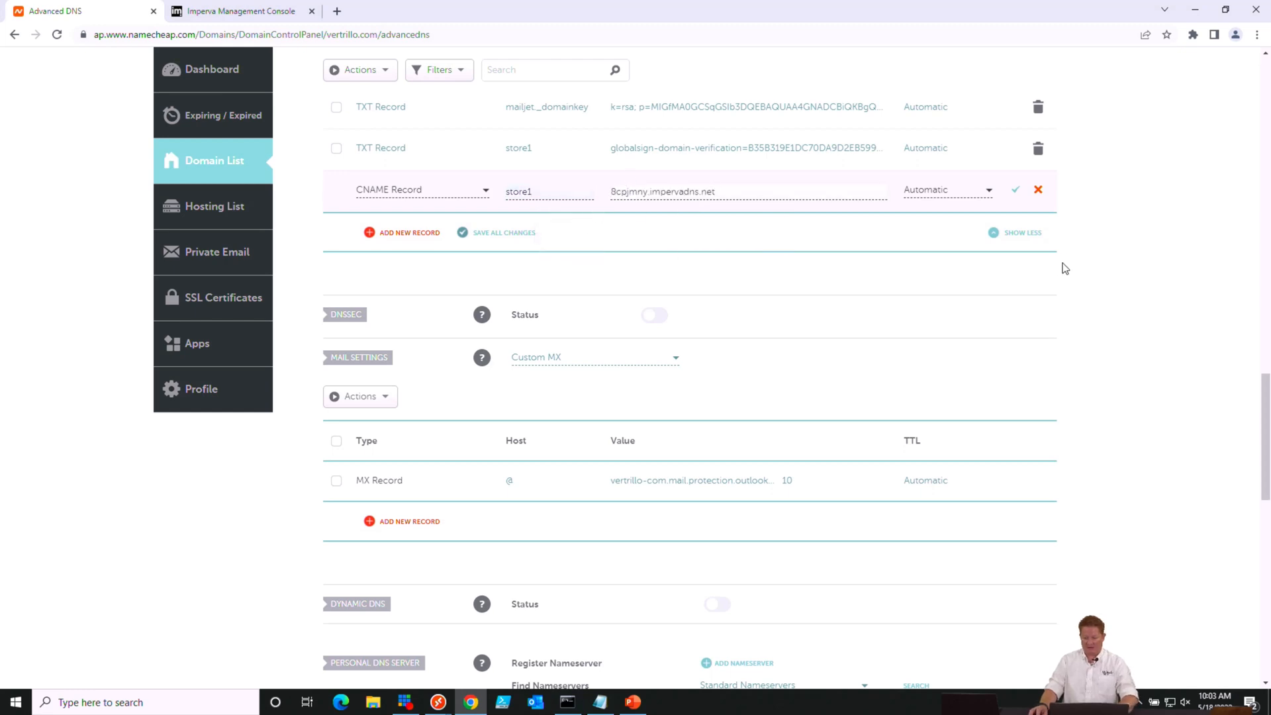
mouse_move(1014, 190)
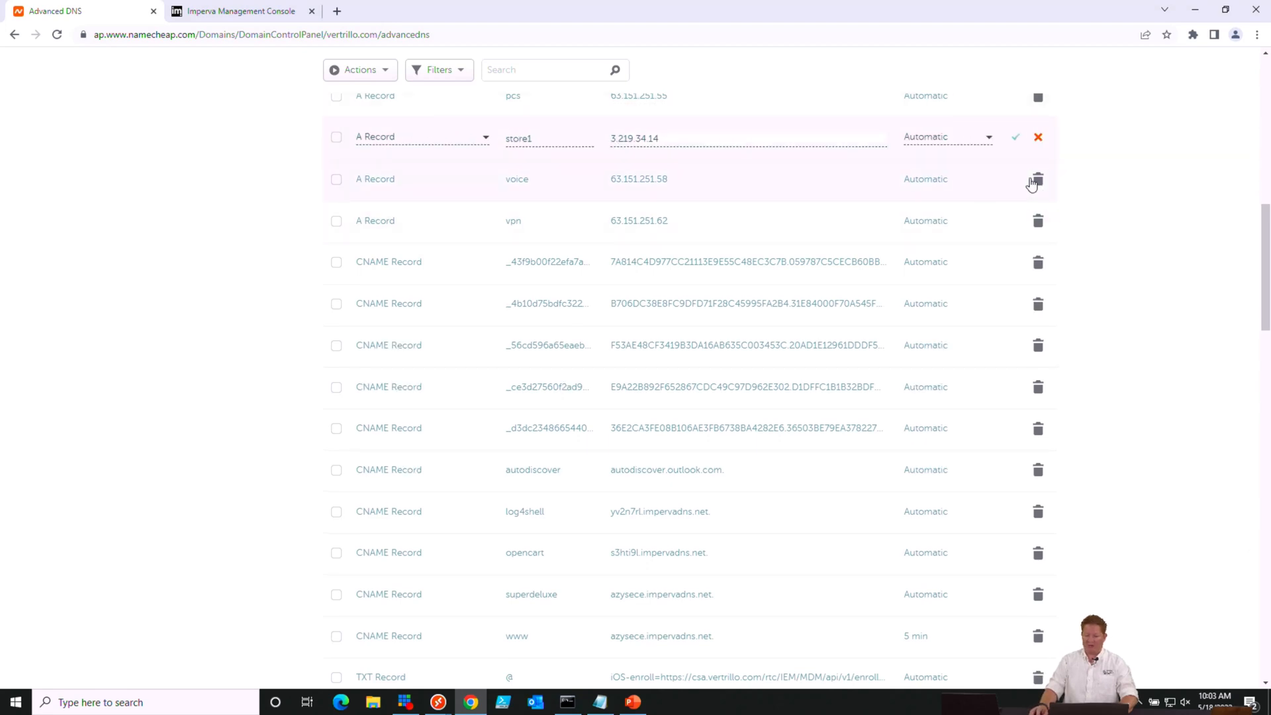
mouse_move(1013, 172)
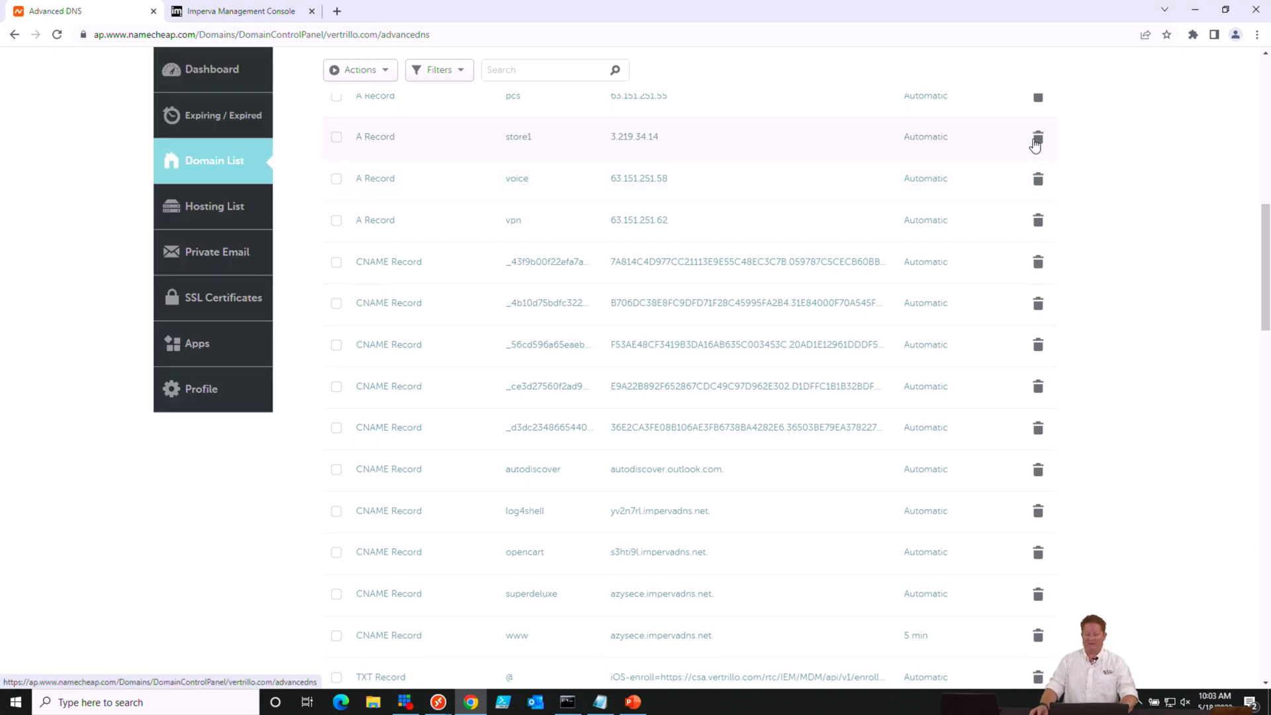
mouse_move(113, 193)
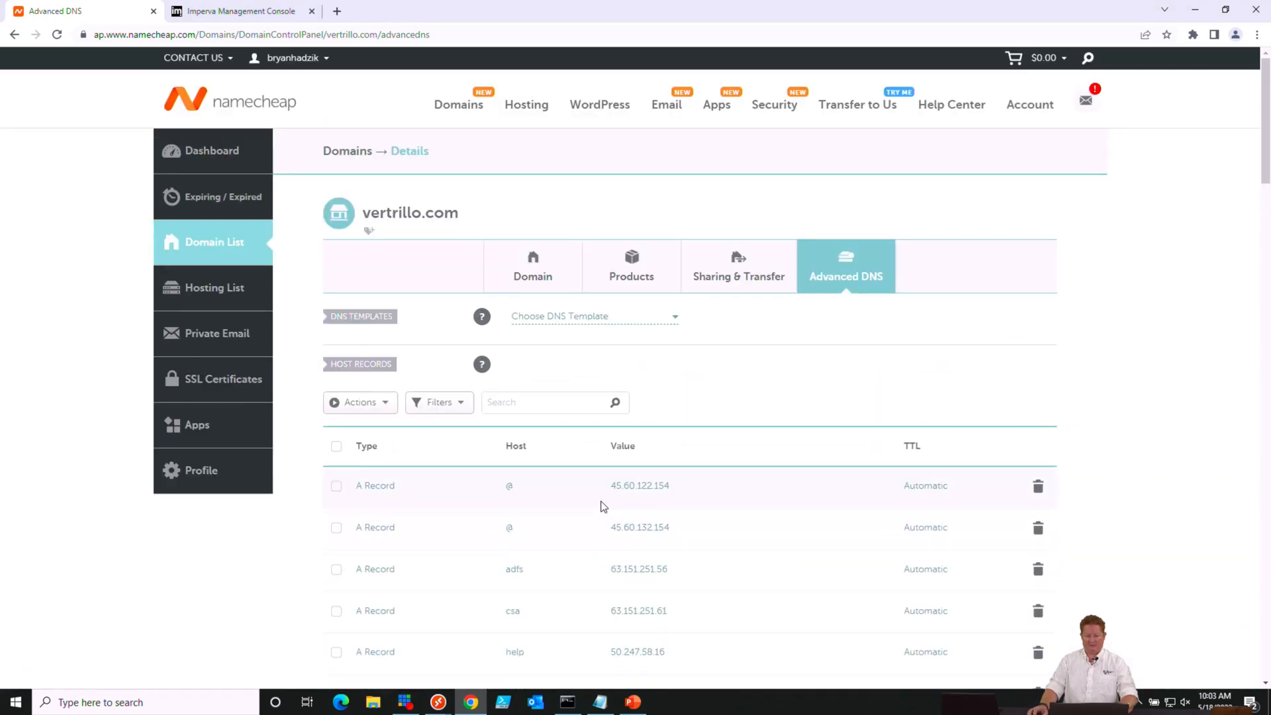
Return to Imperva's websites list and scroll to store1.vertrillo.com with its warning status
left_click(239, 10)
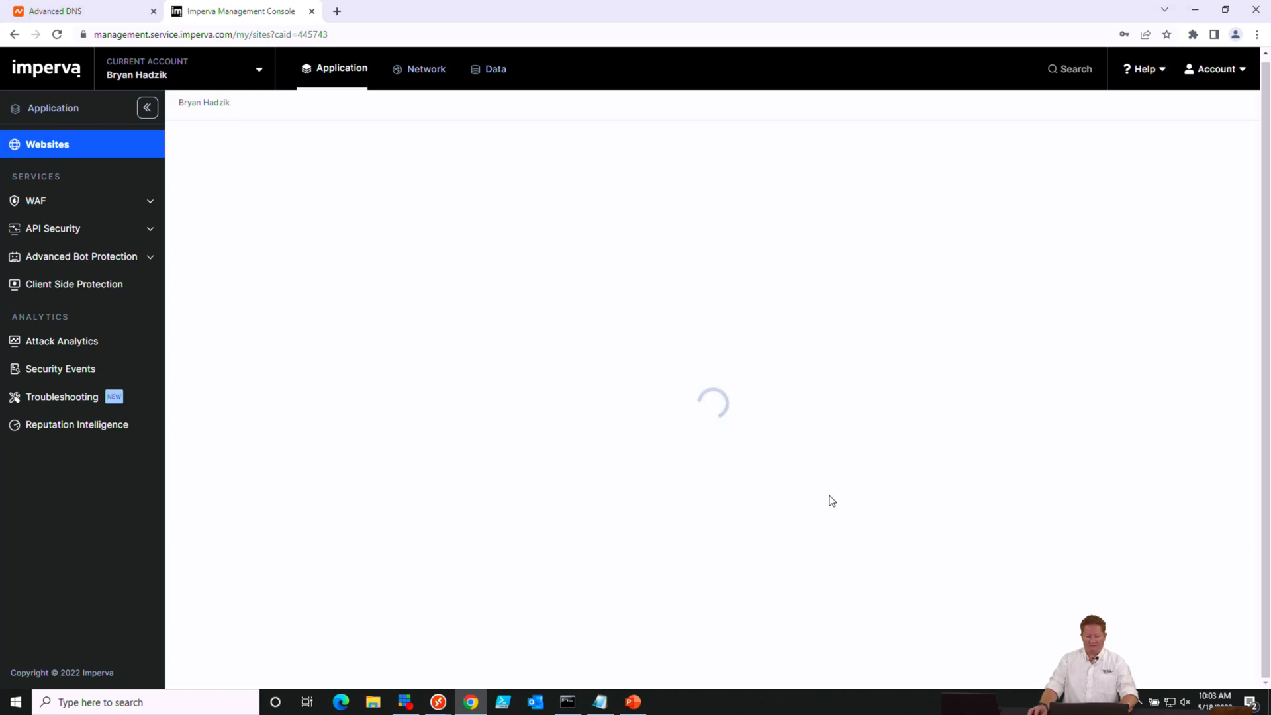
mouse_move(945, 550)
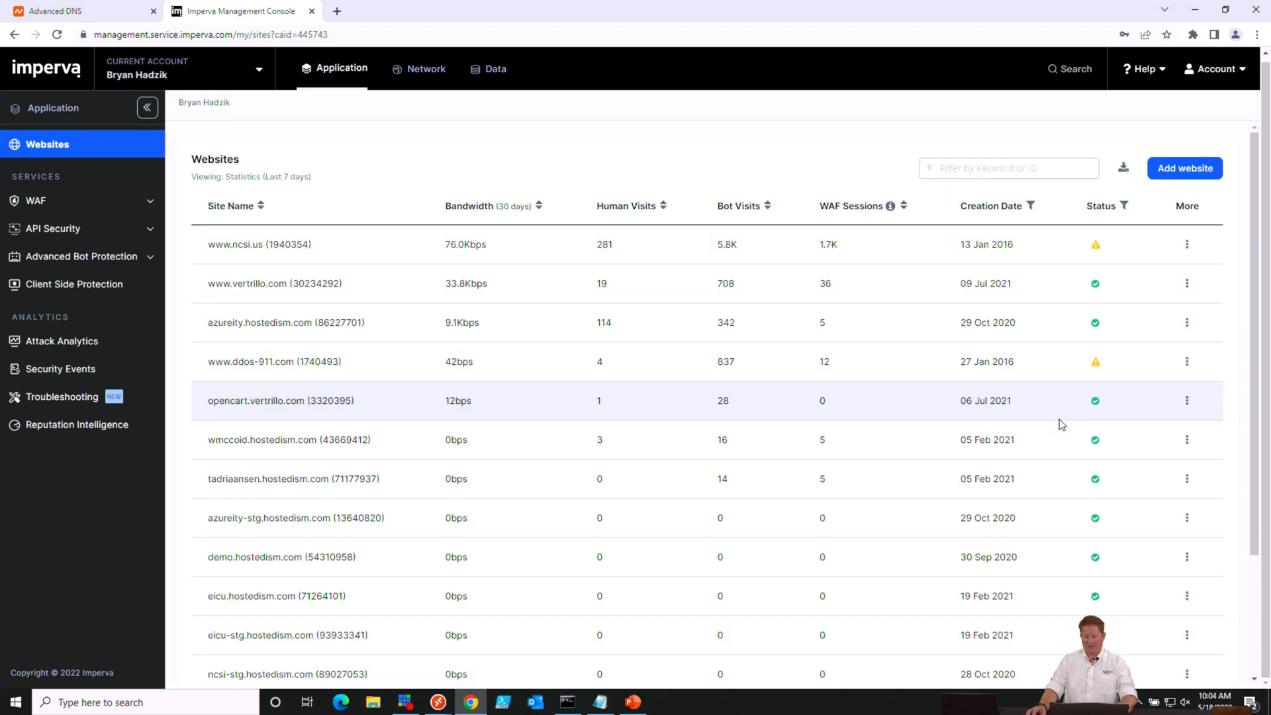
scroll("down", 3)
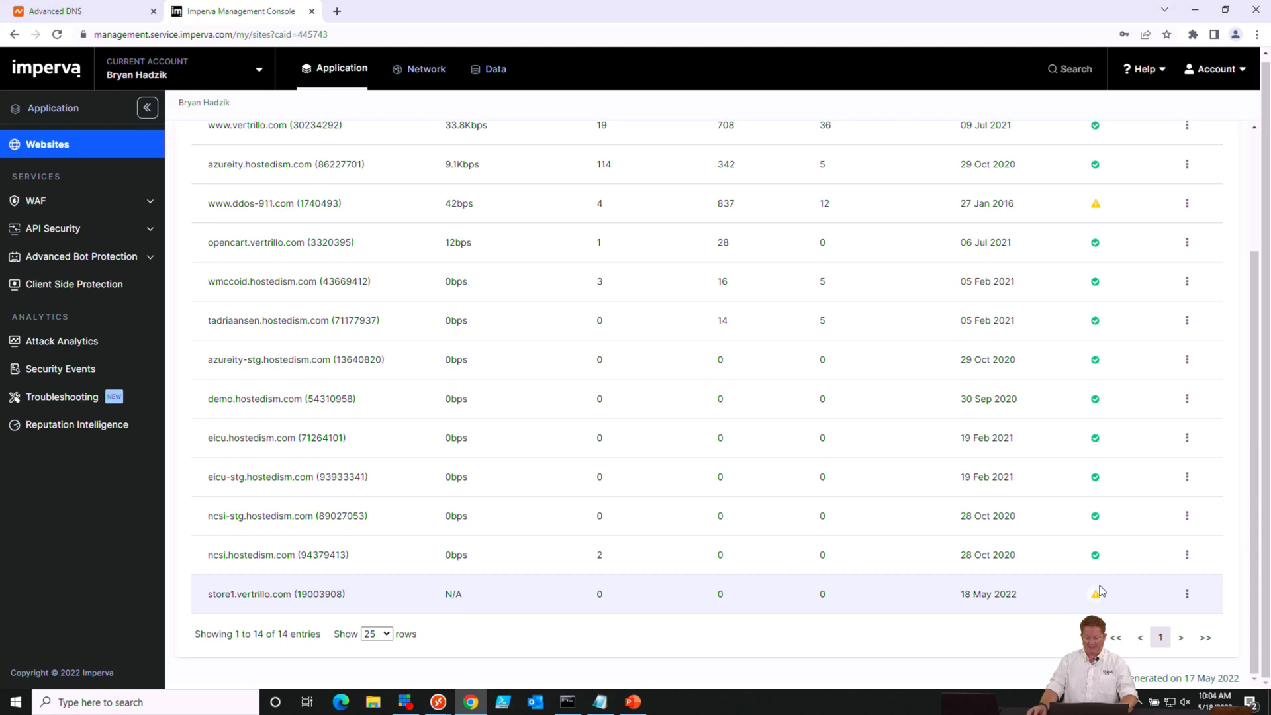
Open store1's pending DNS changes and run Check DNS until vertrillo.com reports fully configured
left_click(1094, 592)
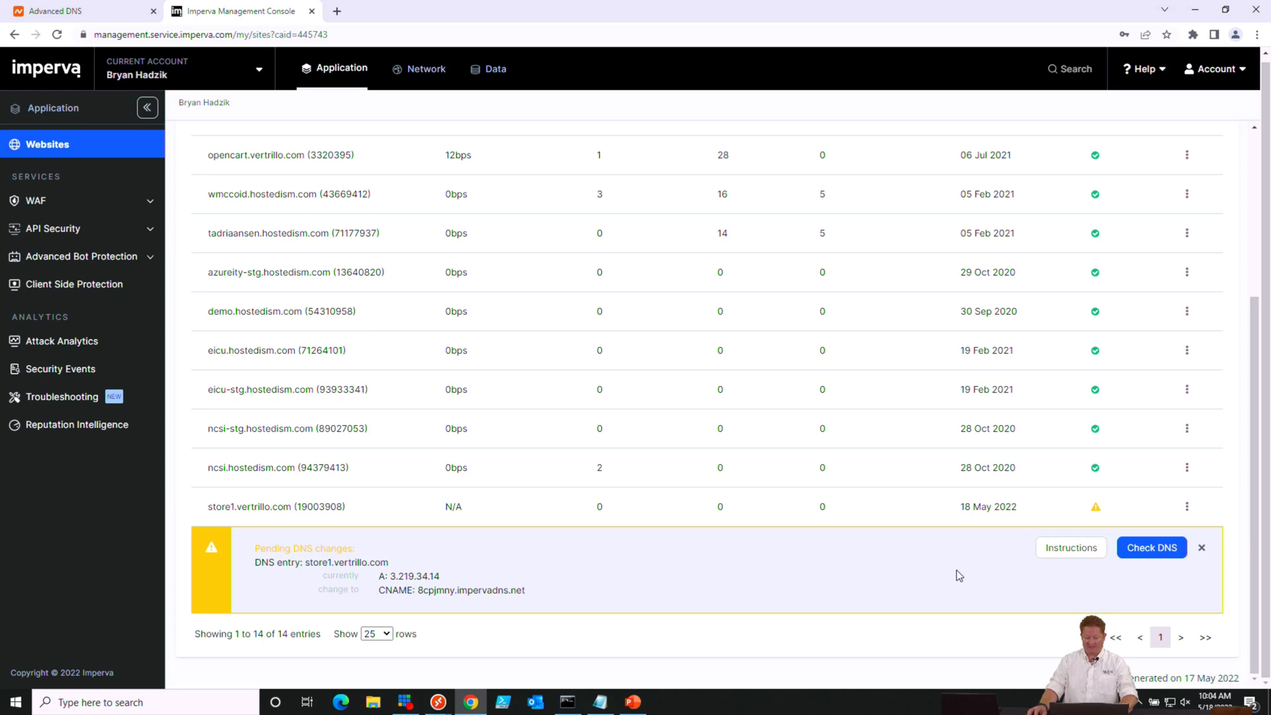
left_click(1150, 548)
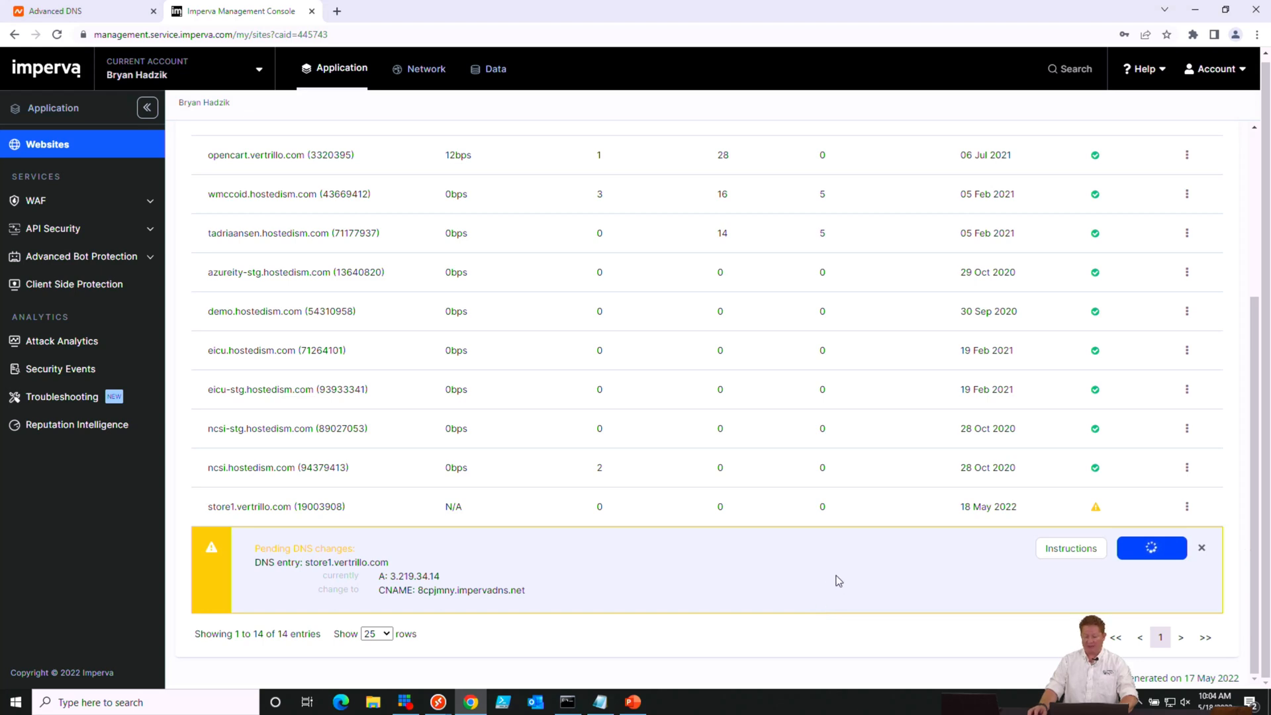
left_click(1150, 547)
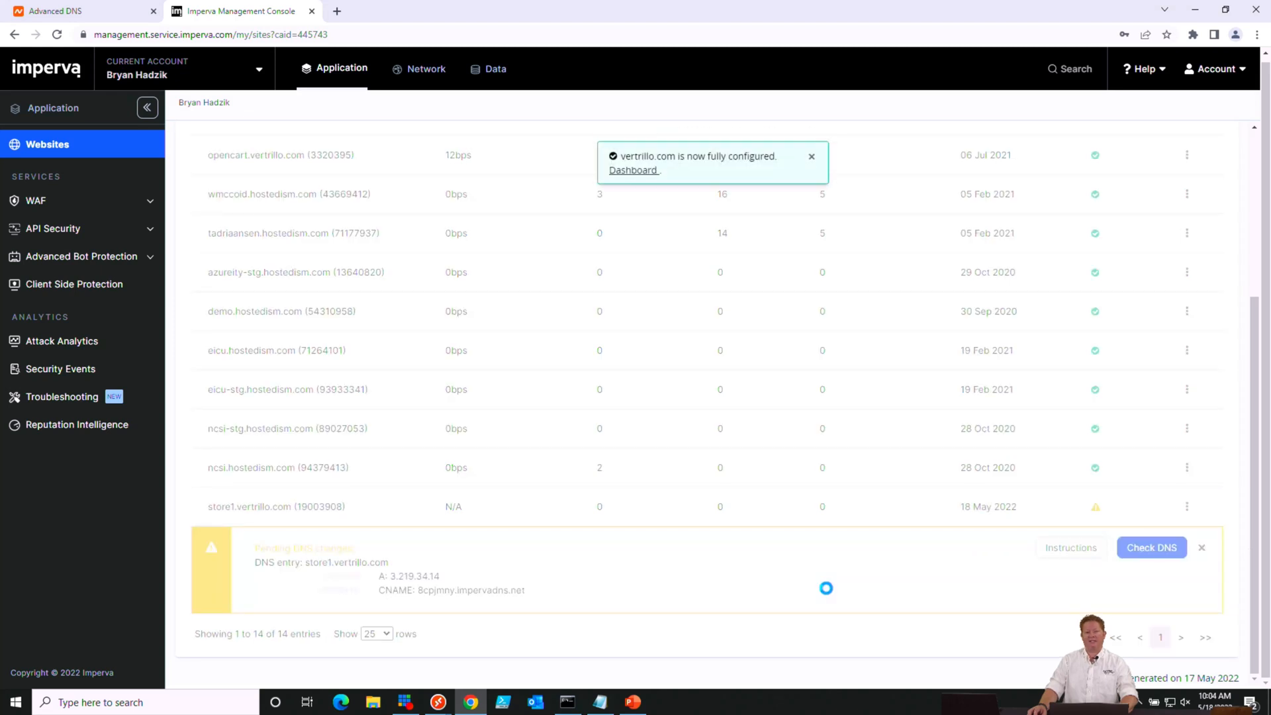